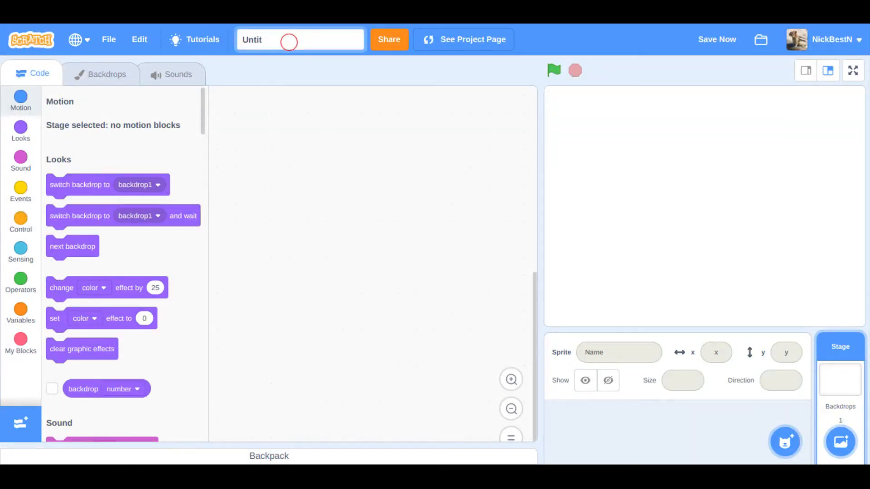
# - Title the project 'Intro' in the project name field
pyautogui.write('Intro')
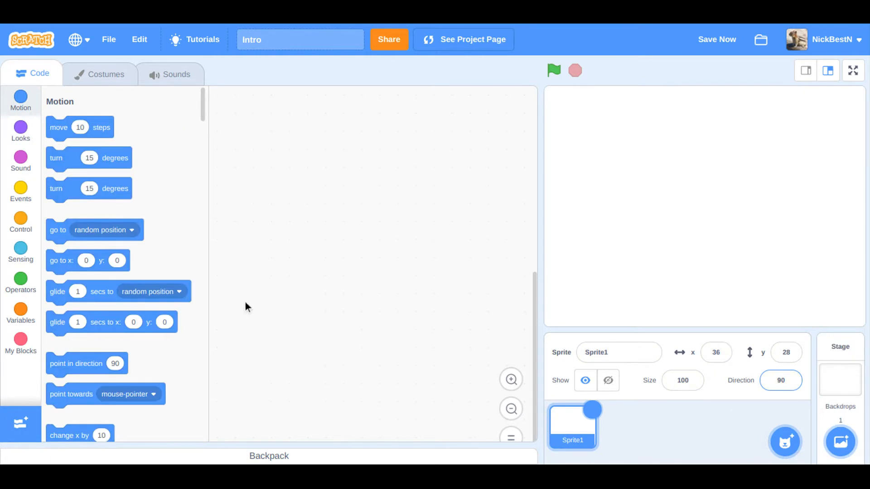
# - Draw Sprite1's costume as a text letter 'M' and set its fill colour to black
pyautogui.click(107, 74)
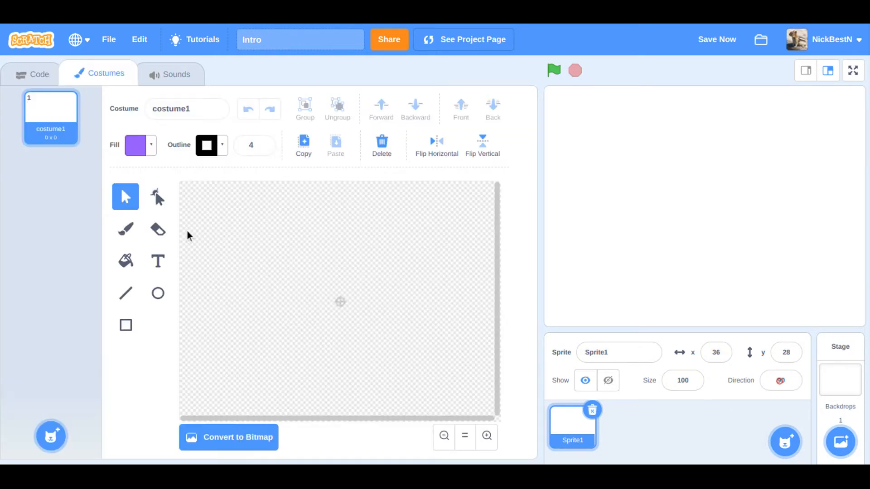
pyautogui.click(158, 261)
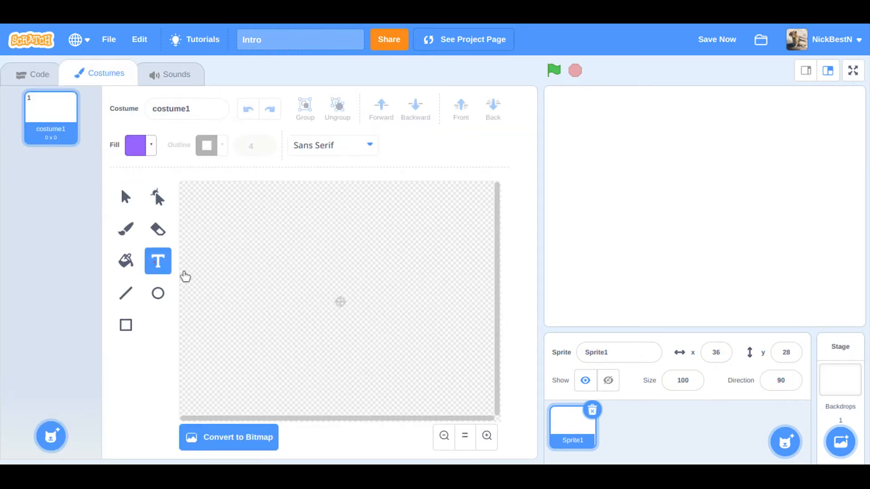
pyautogui.click(229, 283)
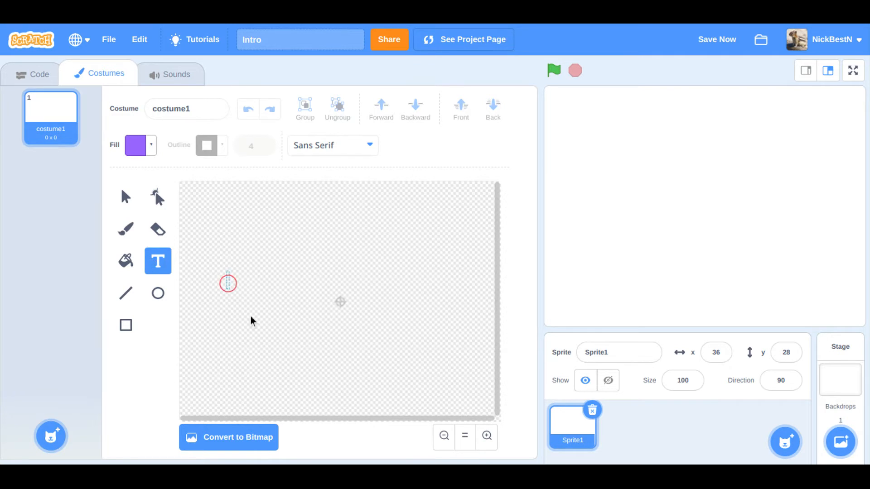
pyautogui.write('M')
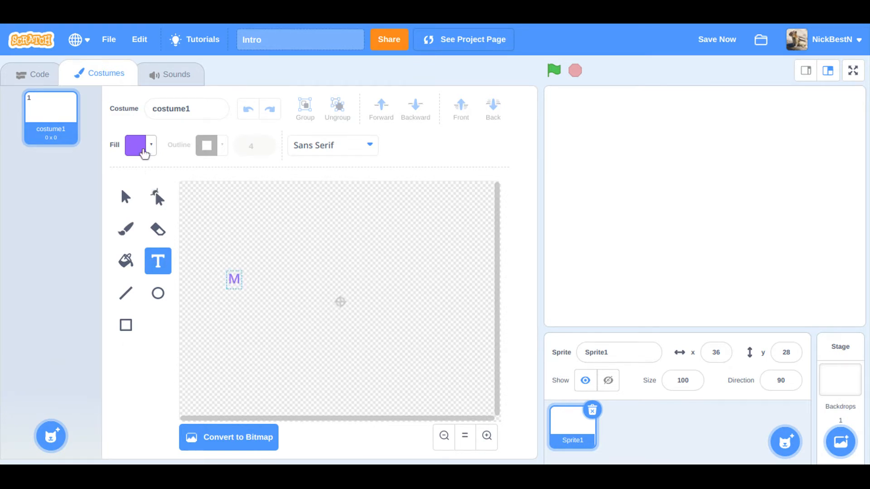
pyautogui.click(133, 145)
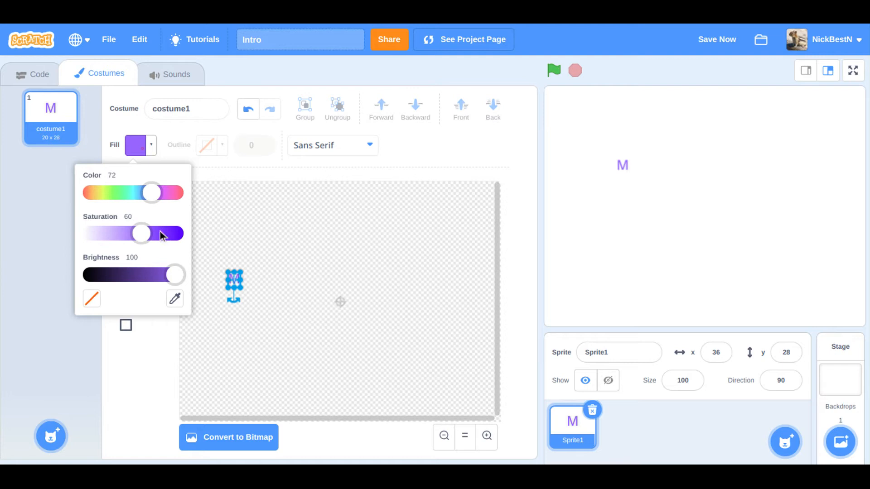
pyautogui.moveTo(175, 275); pyautogui.dragTo(86, 275)
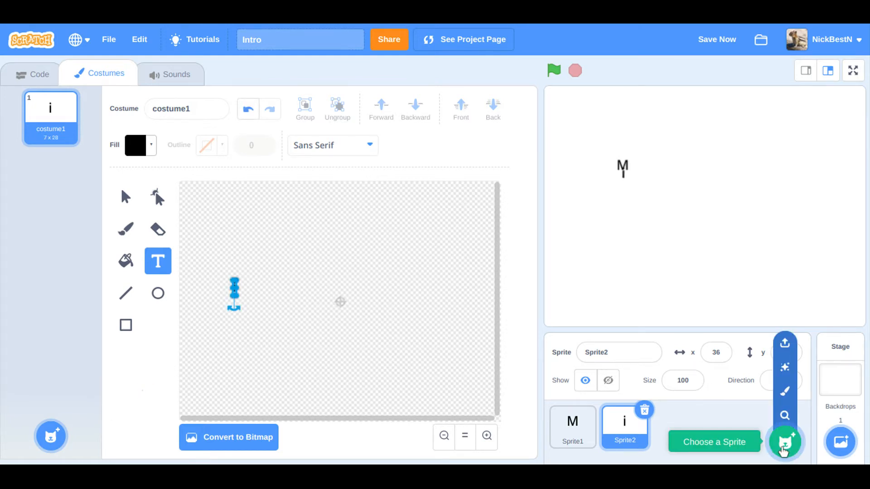
# - Paint new single-letter sprites for c, h, a, e, l, B, e, s and t, one text letter each
pyautogui.click(785, 442)
pyautogui.write('c')
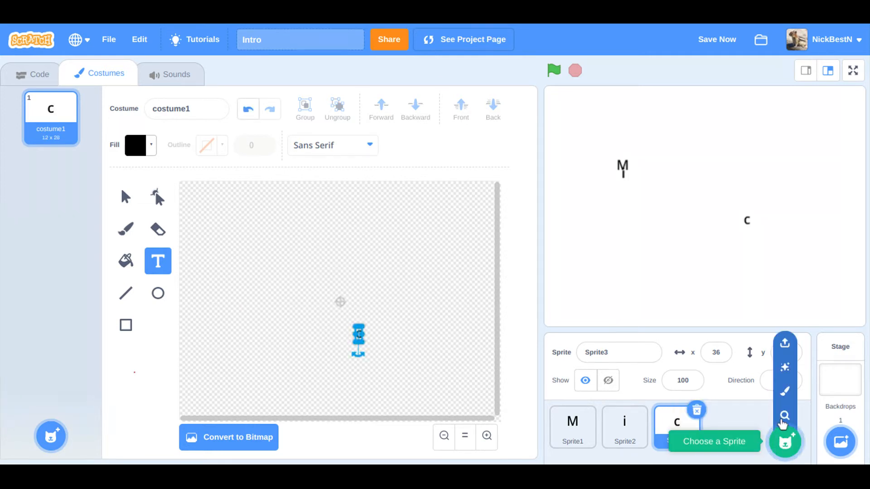
pyautogui.click(786, 443)
pyautogui.write('h')
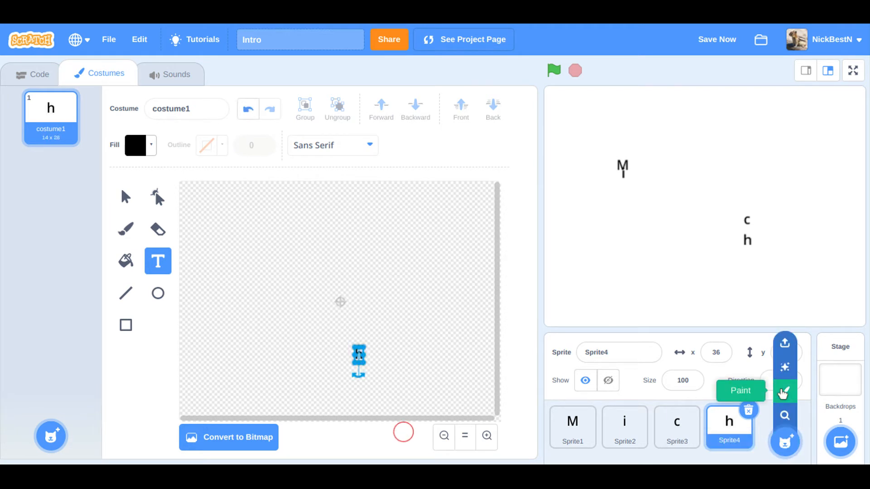
pyautogui.click(783, 391)
pyautogui.write('a')
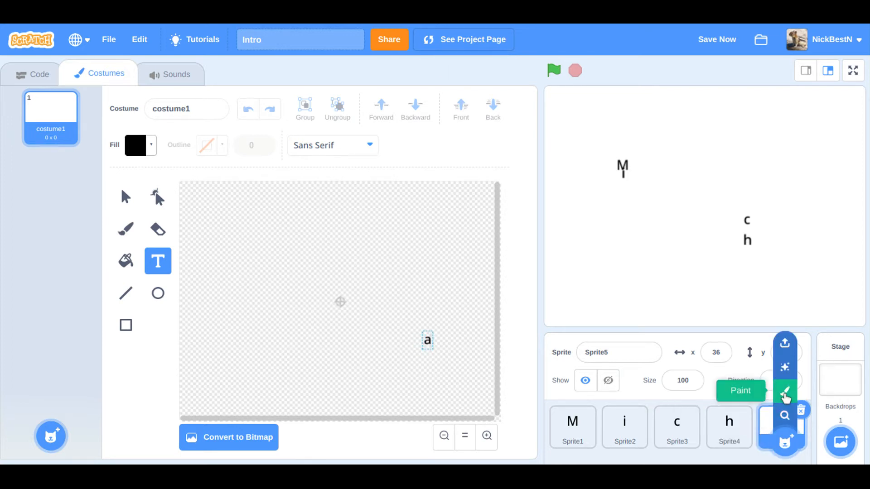
pyautogui.click(784, 392)
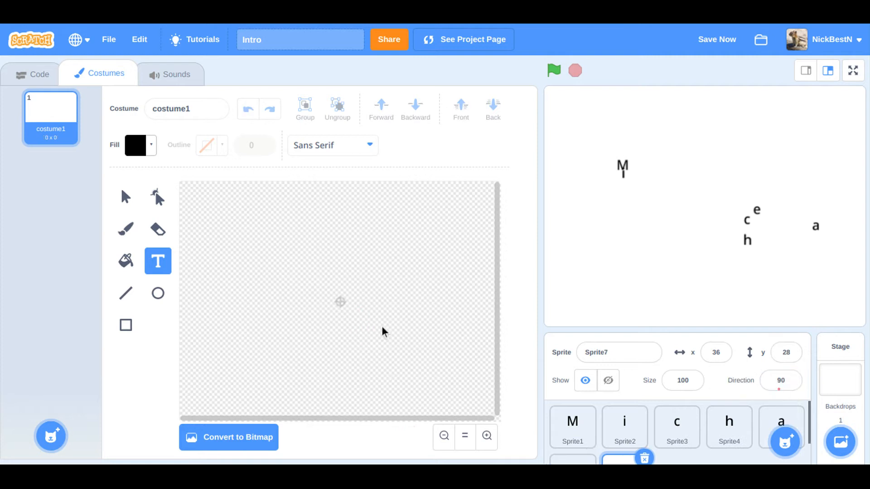
pyautogui.click(381, 323)
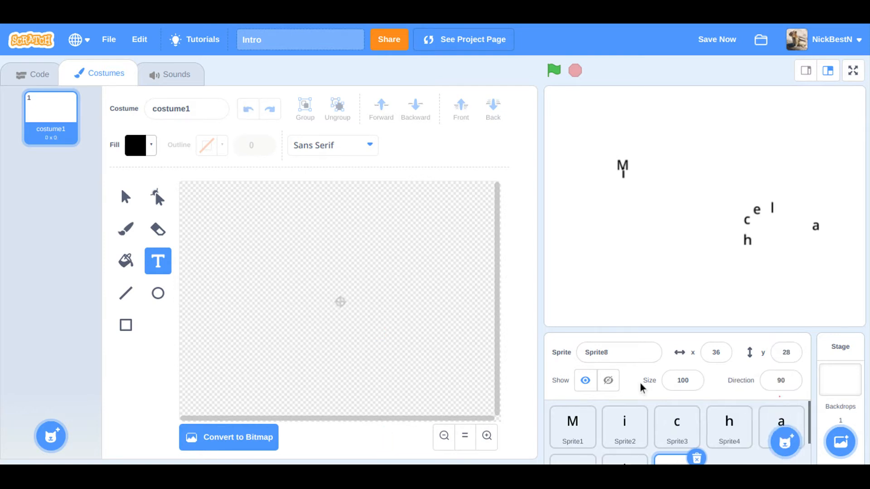
pyautogui.click(299, 346)
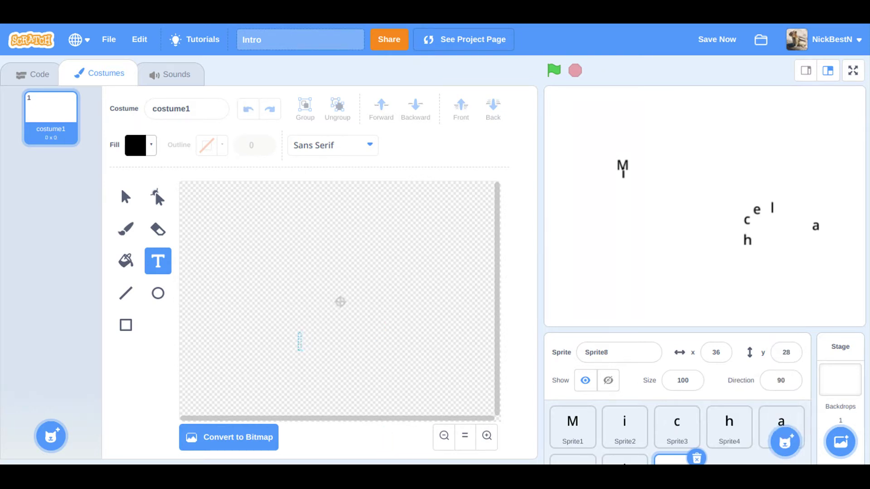
pyautogui.write('B')
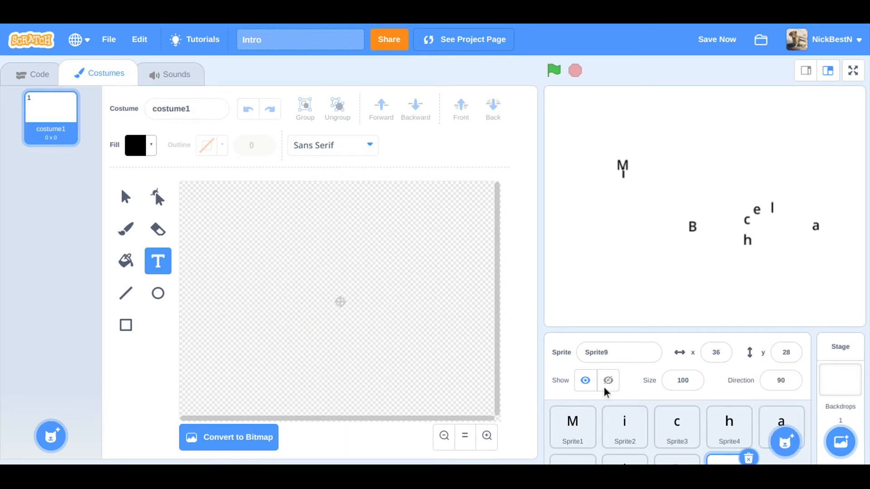
pyautogui.click(385, 340)
pyautogui.write('t')
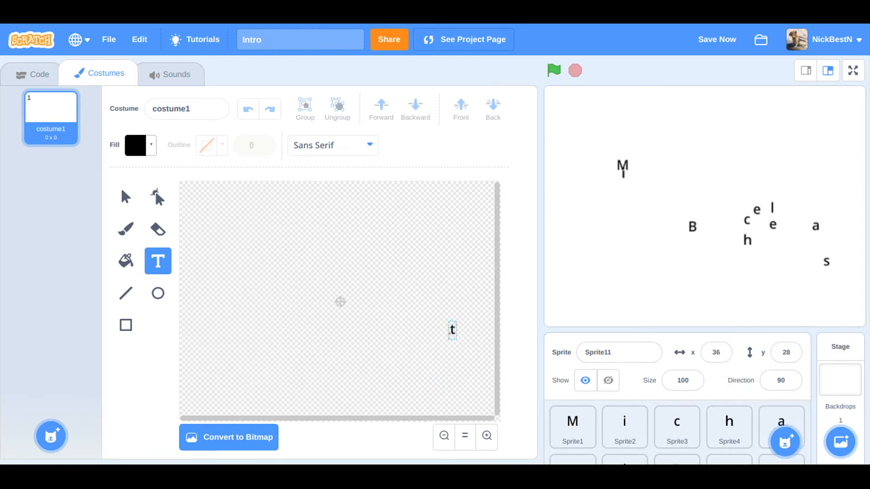
pyautogui.moveTo(786, 395)
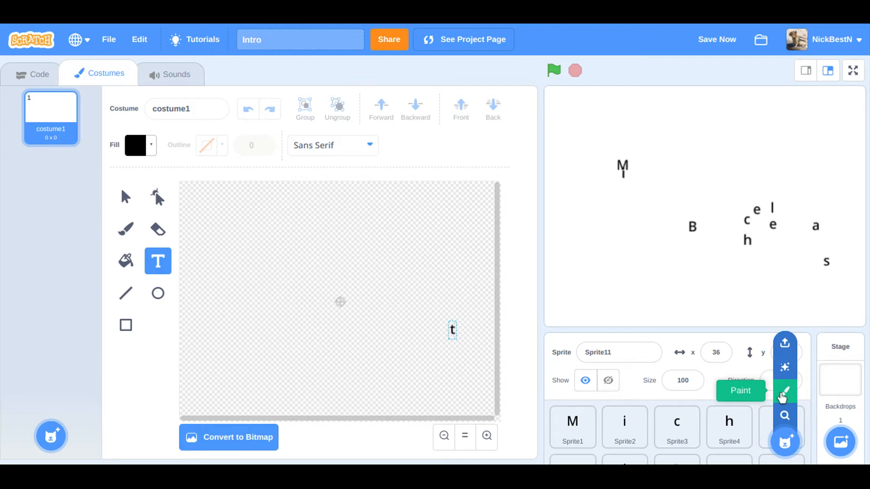
pyautogui.click(785, 392)
pyautogui.write('M')
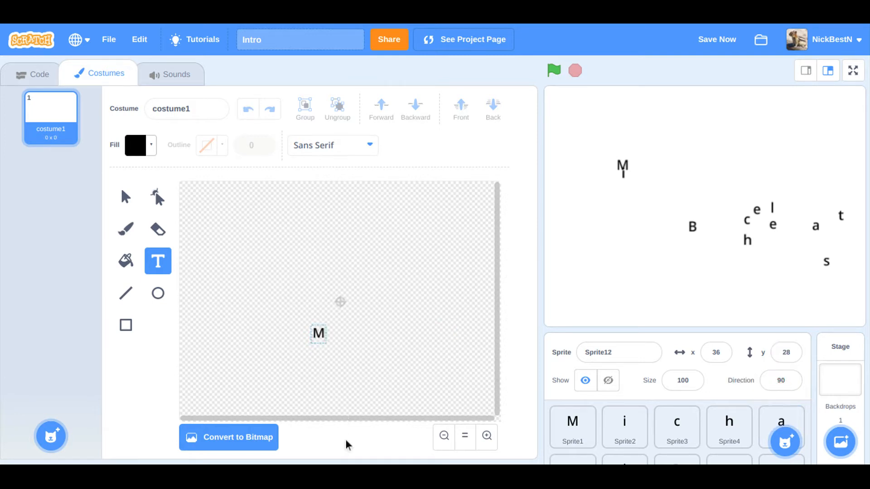
# - Give the M sprite a green-flag script that jumps to a random position
pyautogui.click(573, 424)
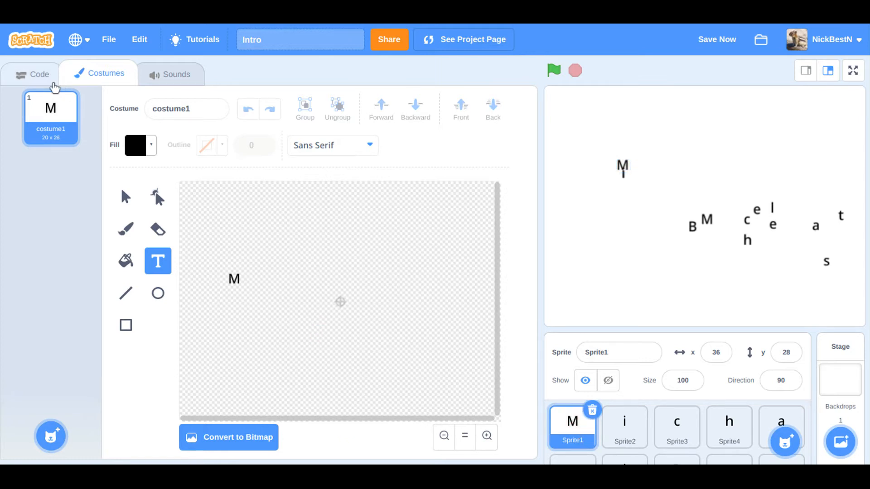
pyautogui.click(34, 74)
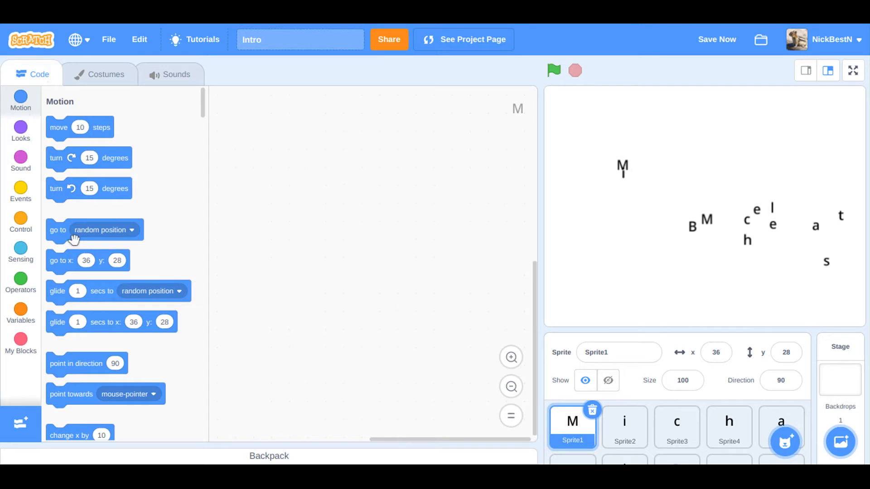
pyautogui.click(20, 191)
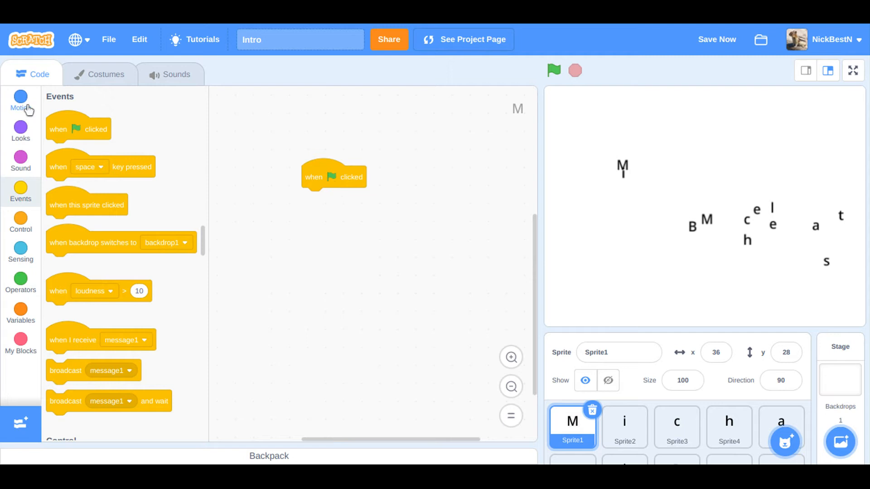
pyautogui.click(20, 104)
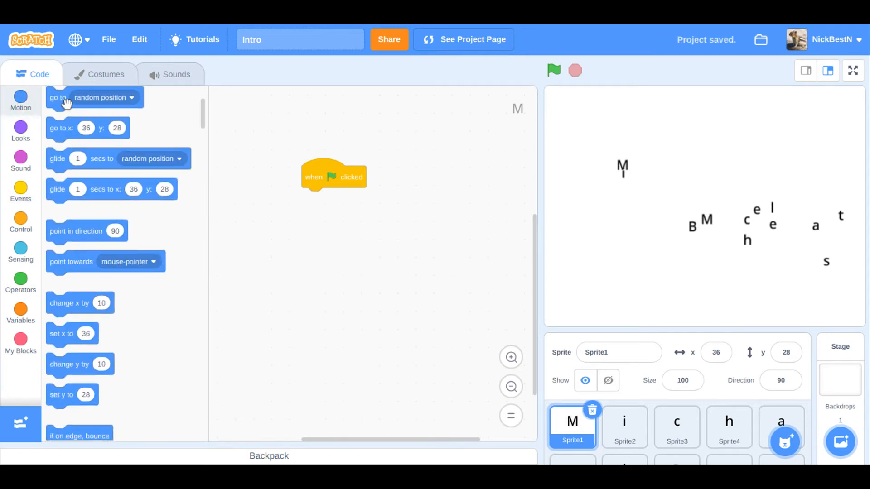
pyautogui.moveTo(58, 98); pyautogui.dragTo(314, 198)
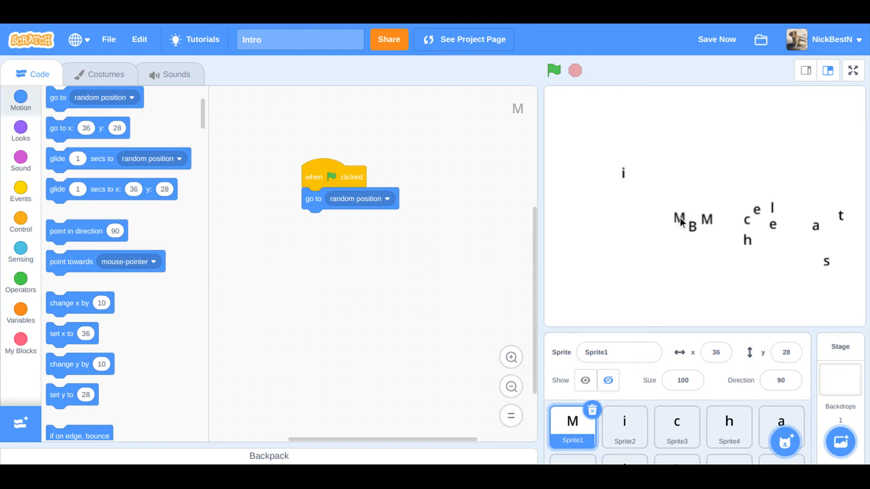
# - Place M at its final spot and add a 2-second glide to x 101, y -58
pyautogui.moveTo(678, 219); pyautogui.dragTo(587, 174)
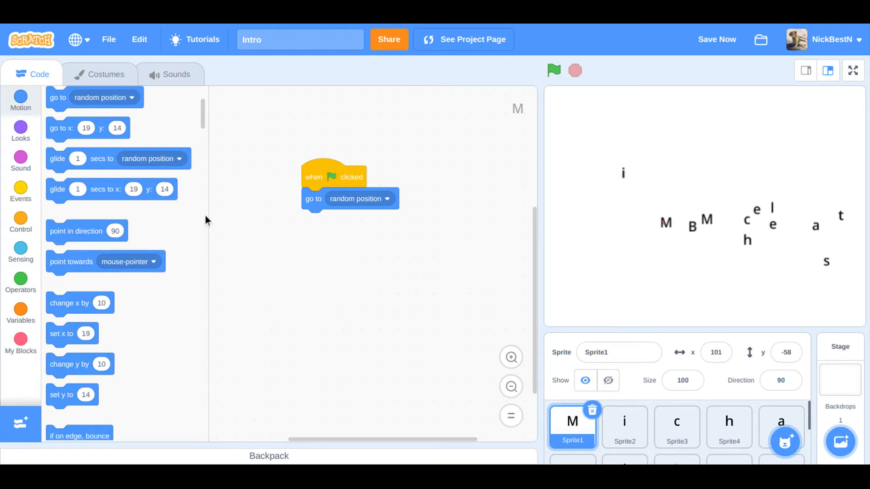
pyautogui.moveTo(111, 188); pyautogui.dragTo(444, 278)
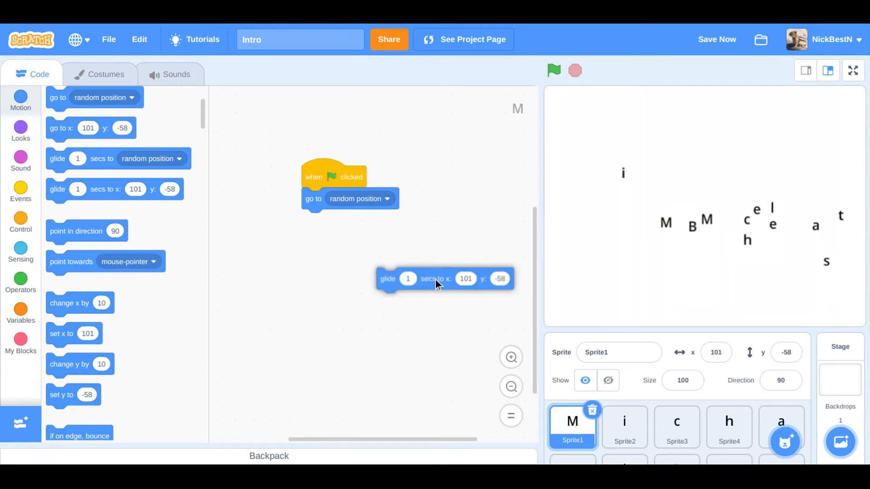
pyautogui.moveTo(387, 278); pyautogui.dragTo(313, 220)
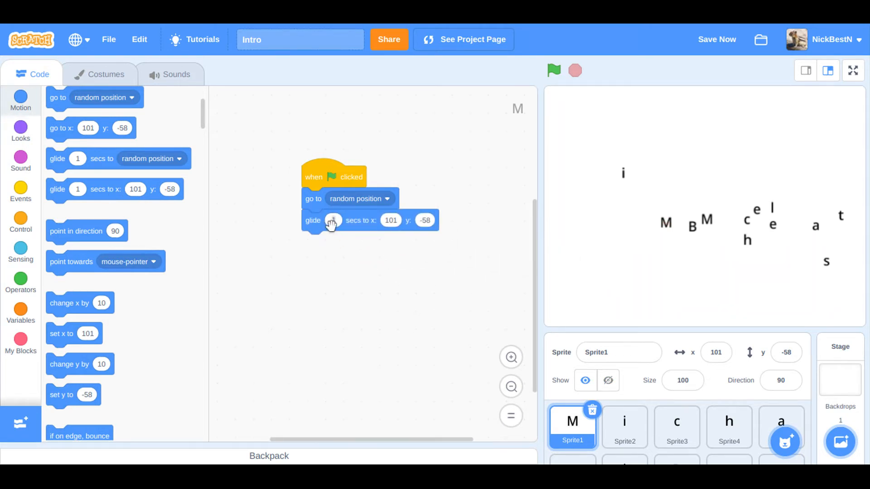
pyautogui.click(333, 220)
pyautogui.write('2')
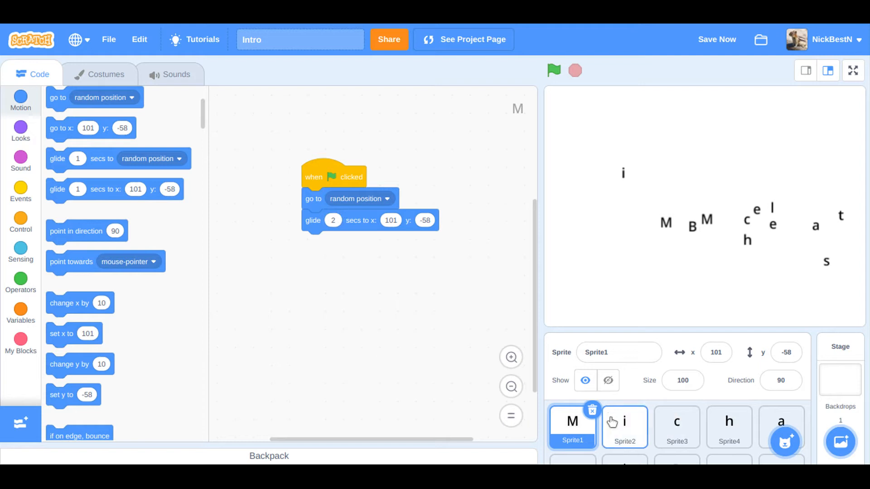
# - Start the i sprite's script with a green-flag trigger
pyautogui.click(625, 428)
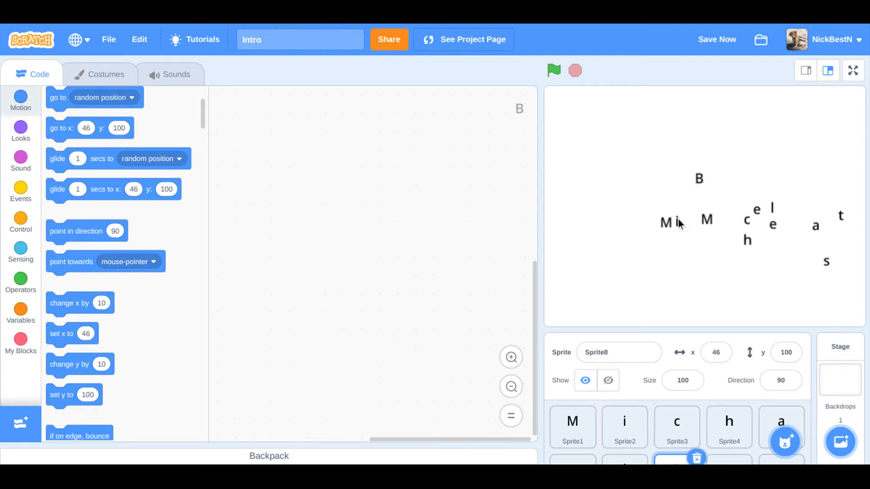
pyautogui.click(626, 427)
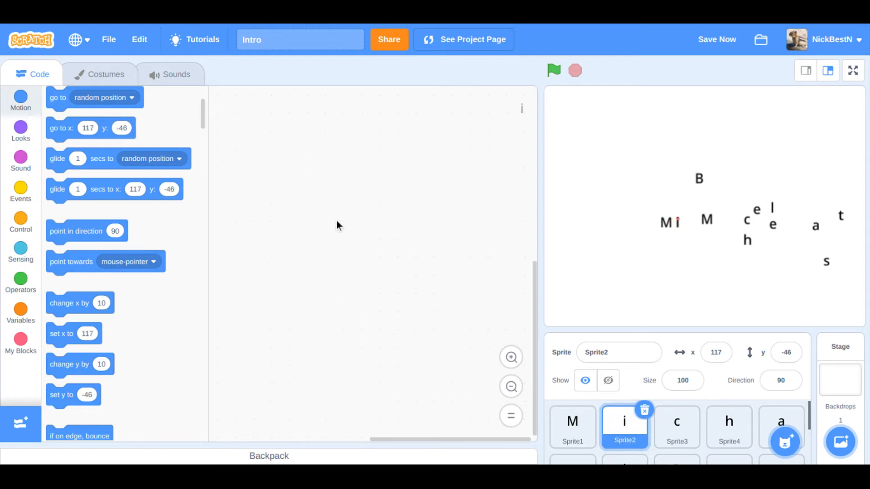
pyautogui.click(20, 195)
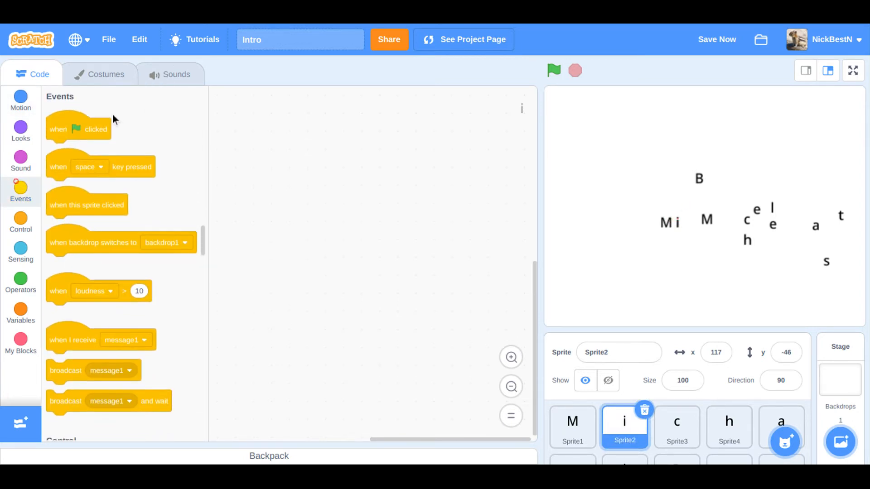
pyautogui.moveTo(78, 129); pyautogui.dragTo(359, 177)
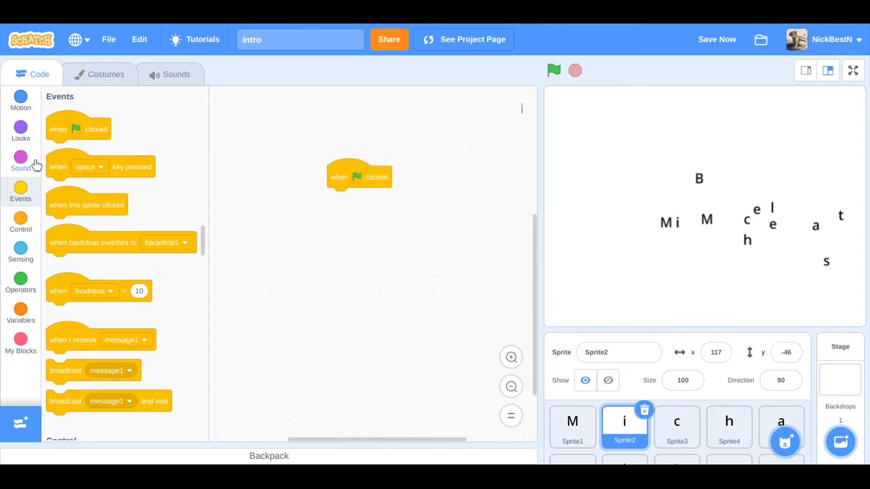
# - Add a random-position jump and a glide back to x 117, y -46 under it
pyautogui.click(20, 99)
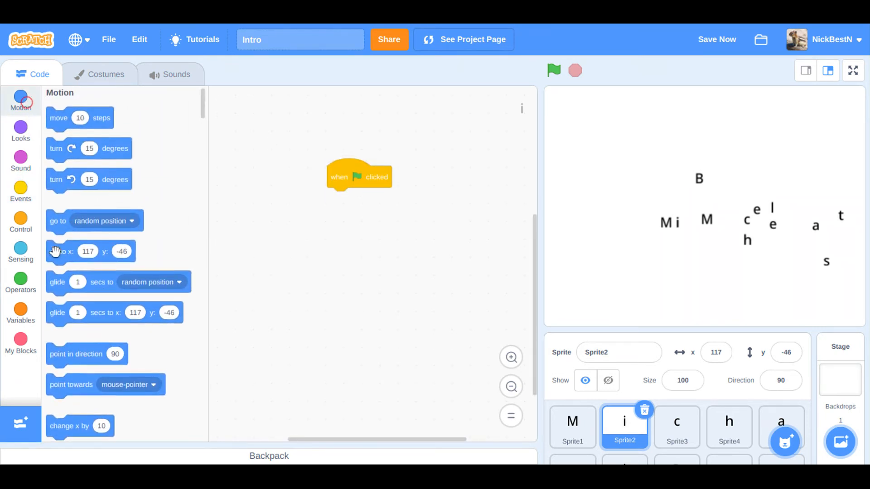
pyautogui.moveTo(58, 221); pyautogui.dragTo(338, 199)
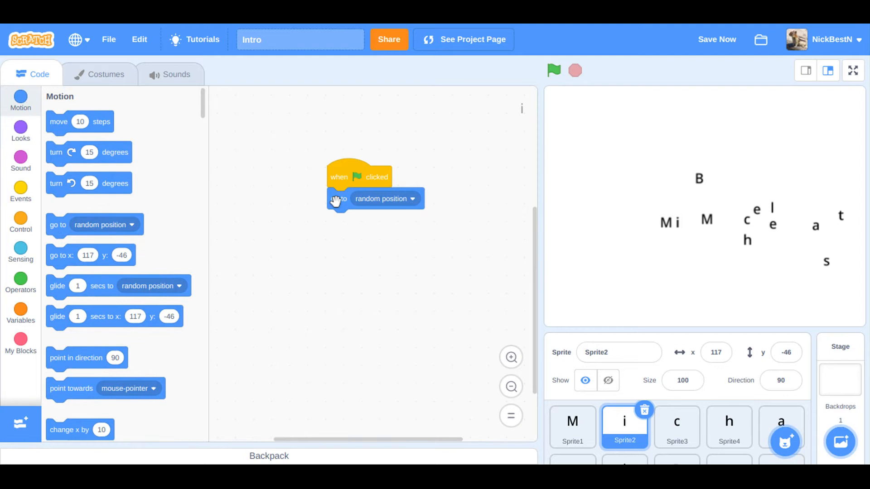
pyautogui.moveTo(63, 263)
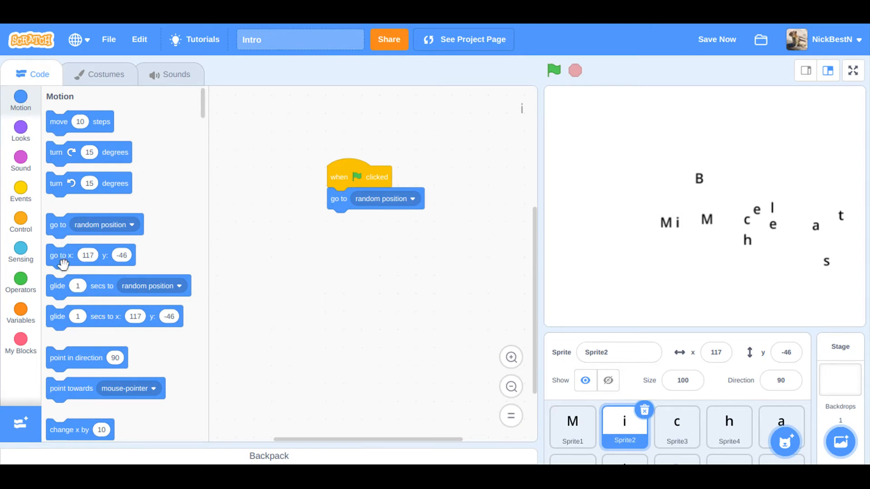
pyautogui.moveTo(58, 317); pyautogui.dragTo(375, 286)
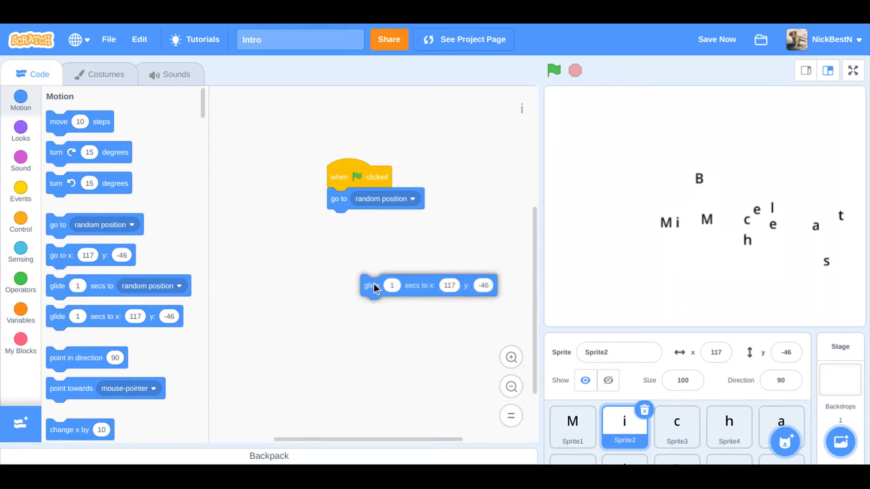
pyautogui.moveTo(369, 286); pyautogui.dragTo(338, 220)
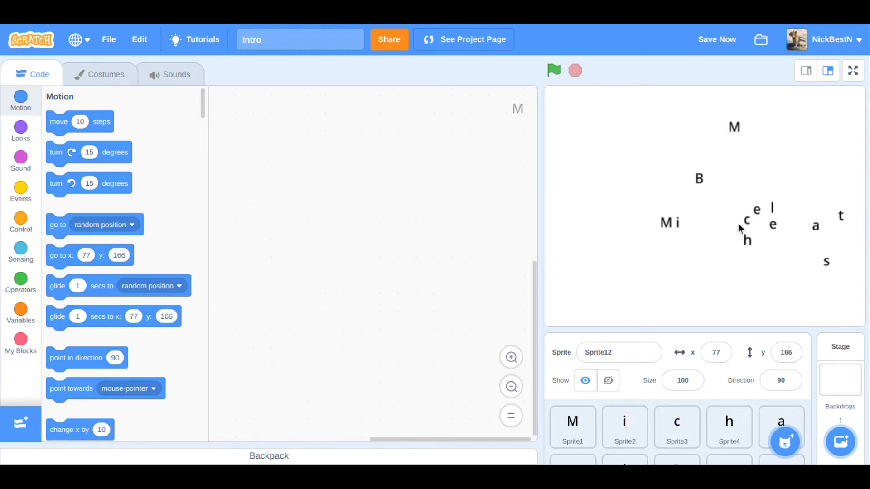
pyautogui.moveTo(685, 228)
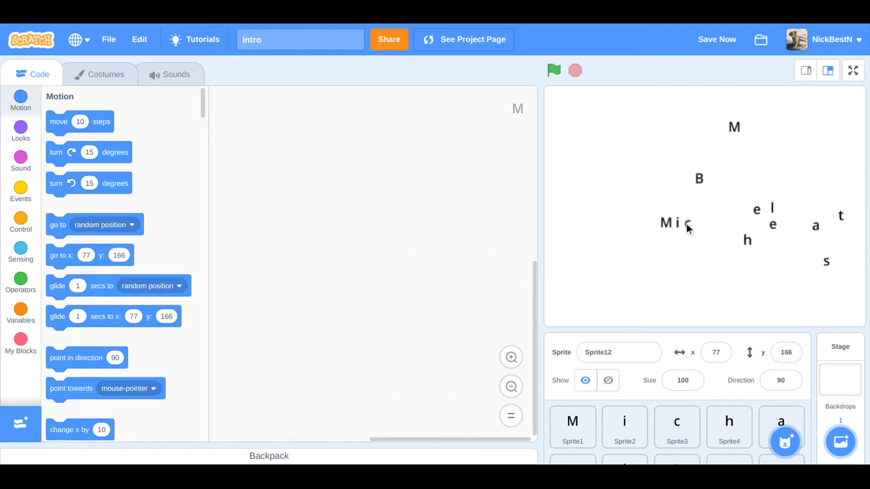
# - Start the c sprite's script with a green-flag trigger and random-position jump
pyautogui.click(678, 427)
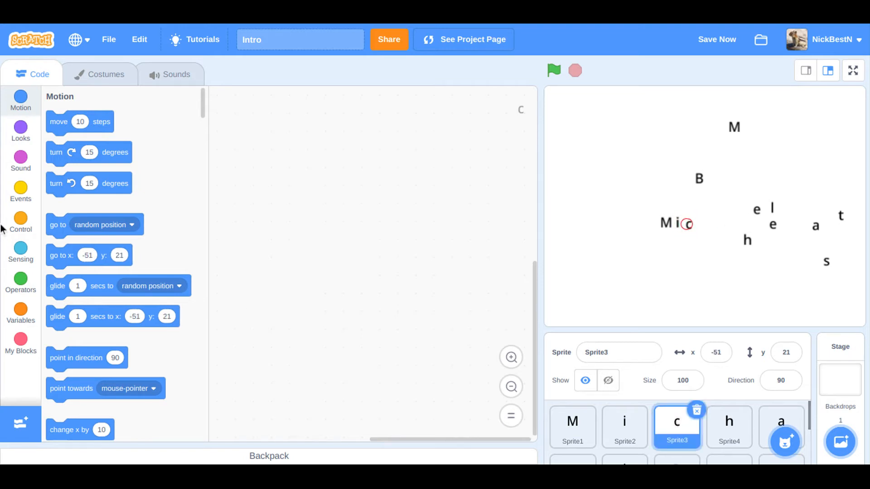
pyautogui.click(20, 189)
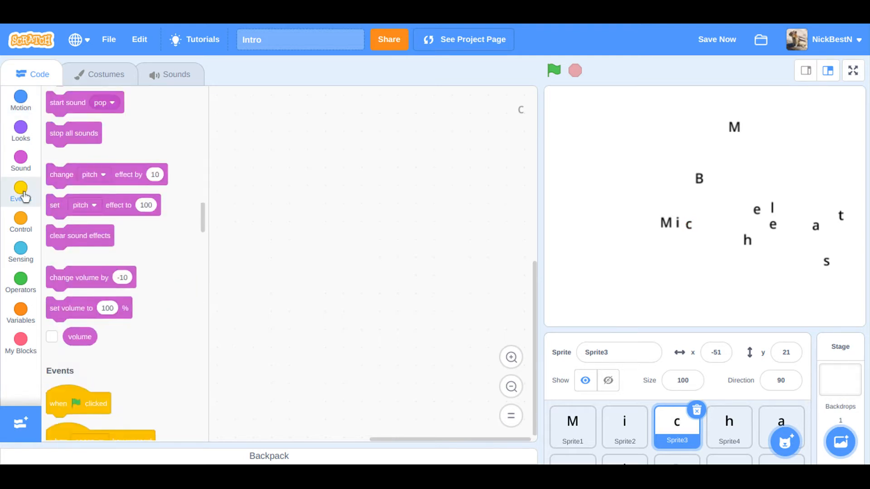
pyautogui.click(19, 189)
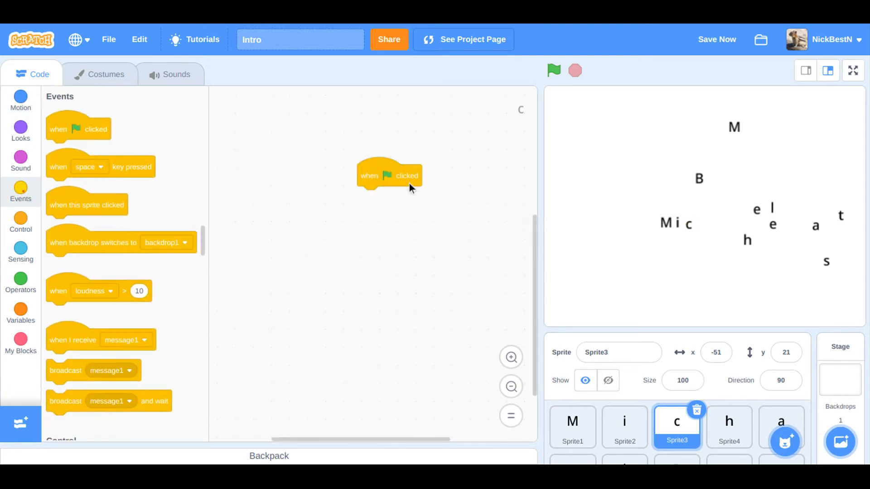
pyautogui.click(20, 101)
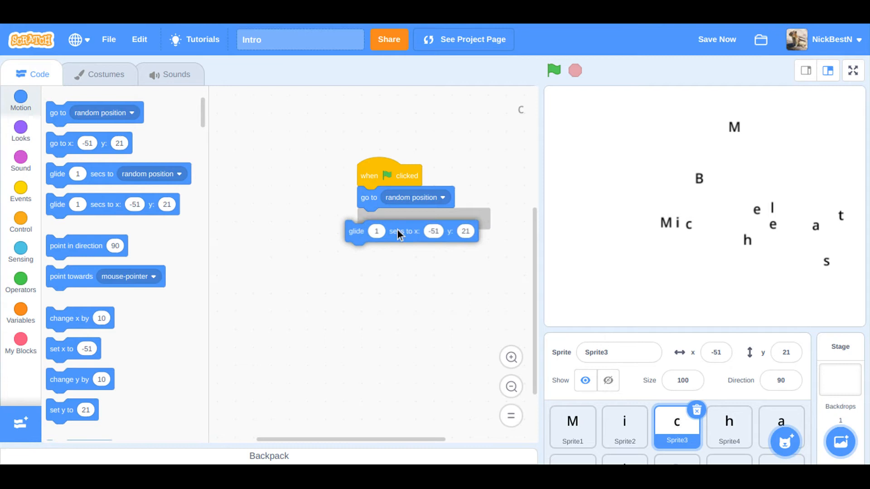
# - Set the c sprite's glide to 2 seconds toward x -51, y 21
pyautogui.click(554, 70)
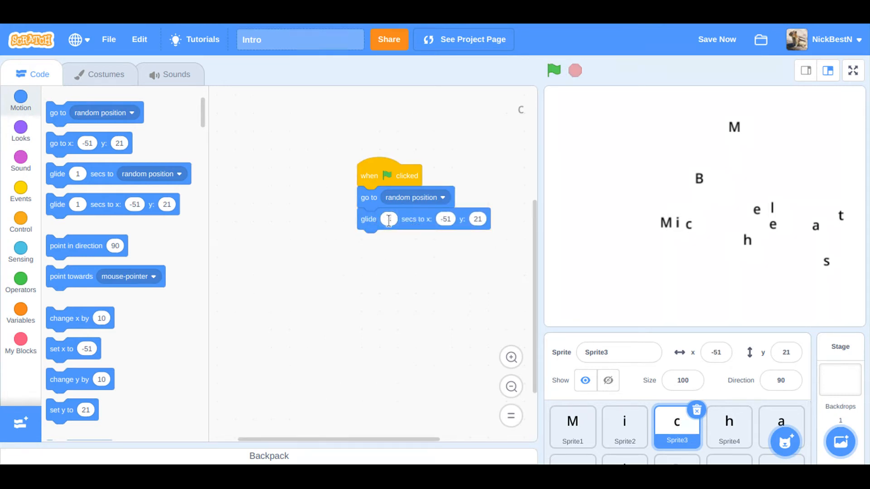
pyautogui.write('2')
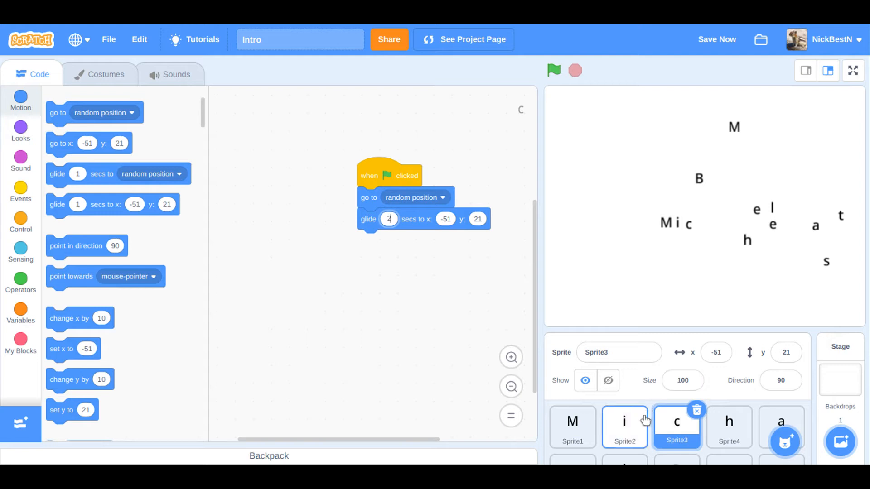
pyautogui.click(626, 428)
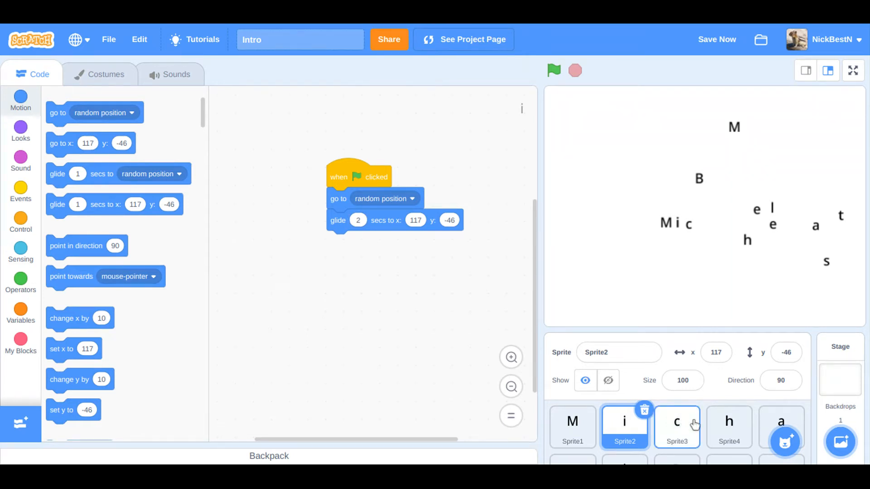
pyautogui.click(729, 427)
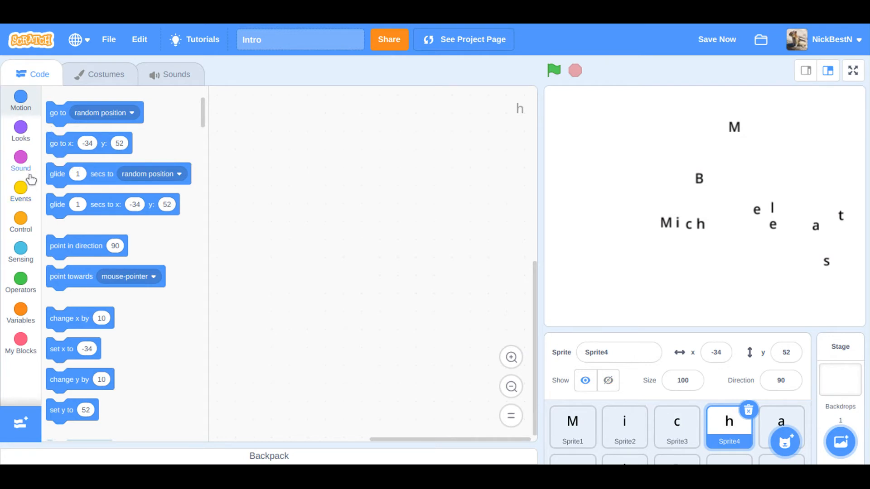
# - Build the h sprite's green-flag script: random jump, then glide 2 seconds to x -34, y 52
pyautogui.click(20, 190)
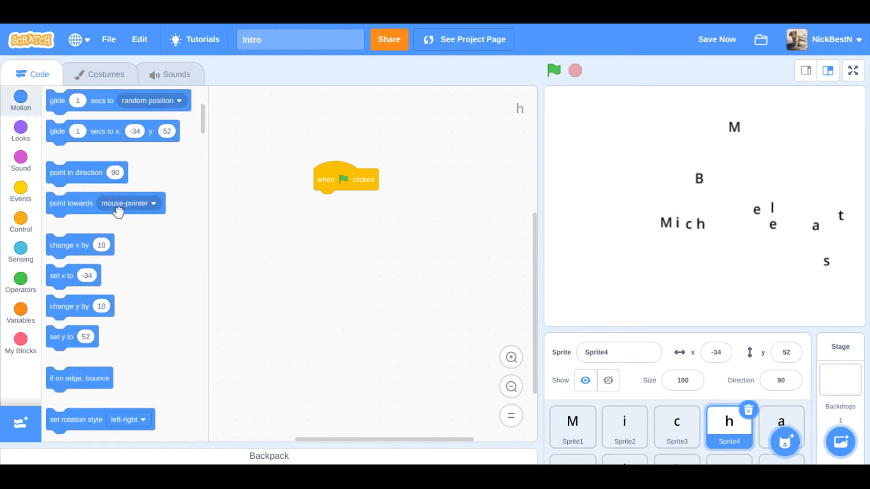
pyautogui.click(20, 158)
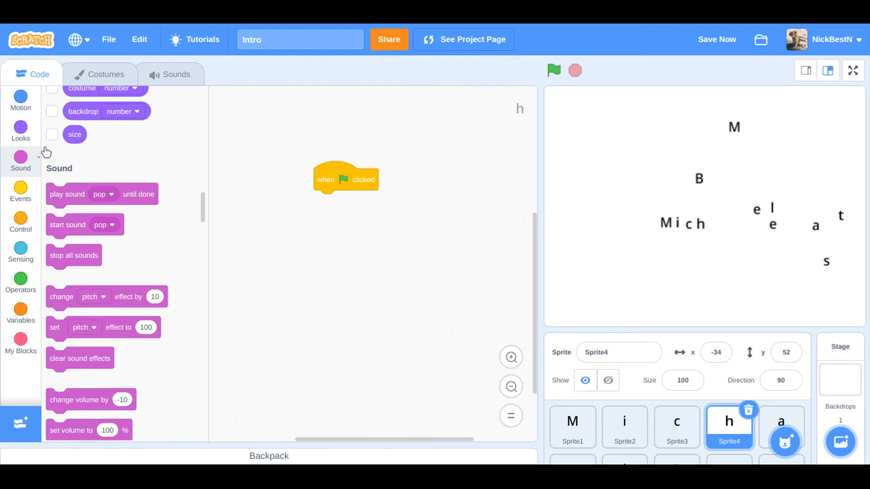
pyautogui.click(20, 102)
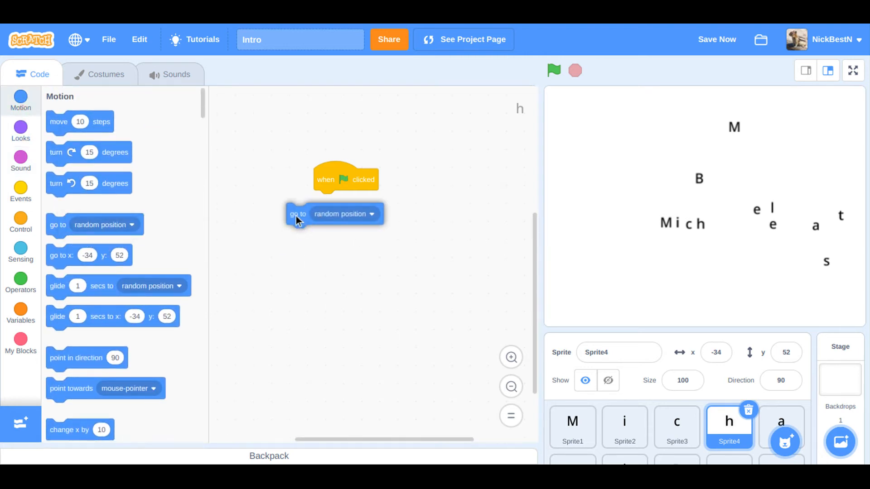
pyautogui.moveTo(298, 214); pyautogui.dragTo(325, 201)
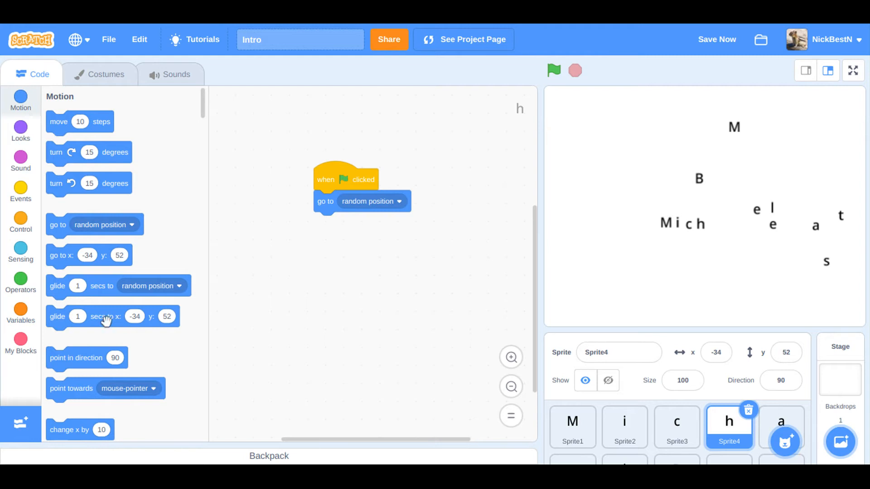
pyautogui.moveTo(113, 316); pyautogui.dragTo(379, 223)
pyautogui.write('2')
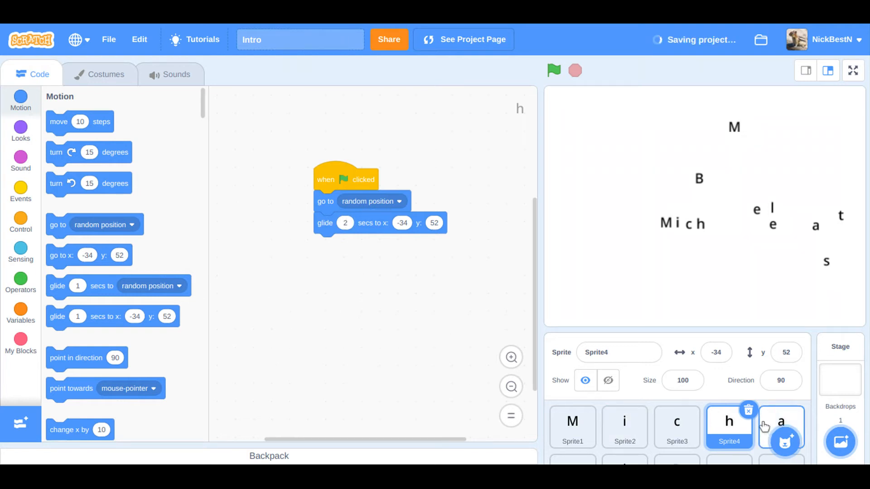
# - Place the a sprite after 'Mich' on stage and start its green-flag script
pyautogui.click(781, 420)
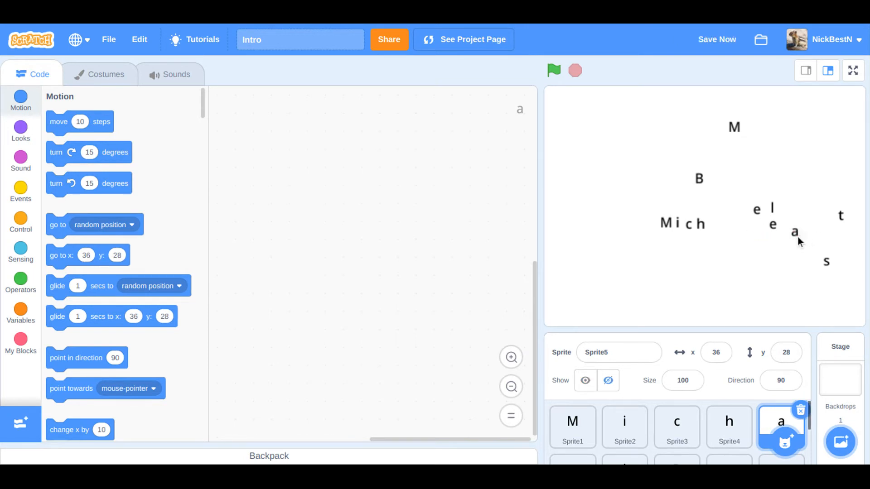
pyautogui.moveTo(794, 232); pyautogui.dragTo(719, 225)
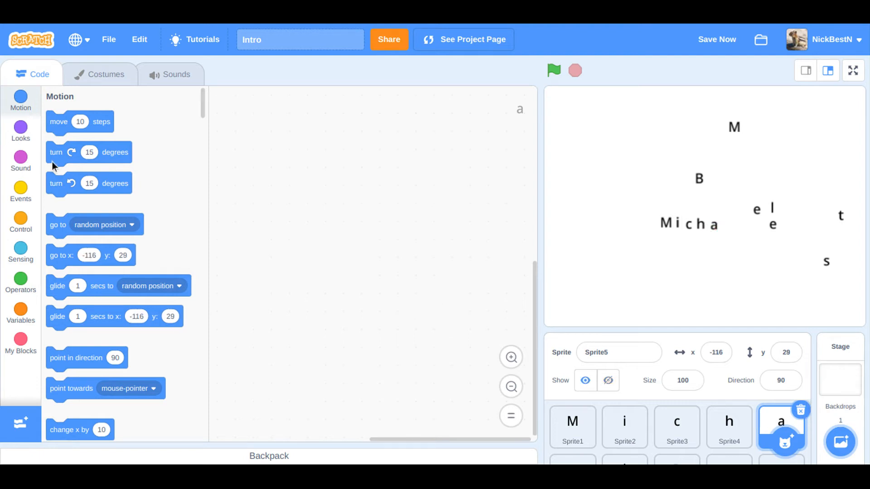
pyautogui.click(20, 189)
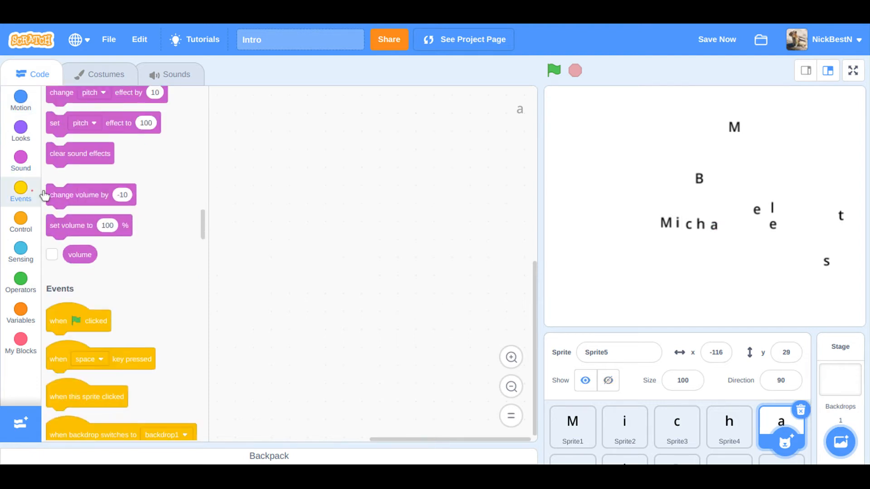
pyautogui.moveTo(78, 320); pyautogui.dragTo(264, 173)
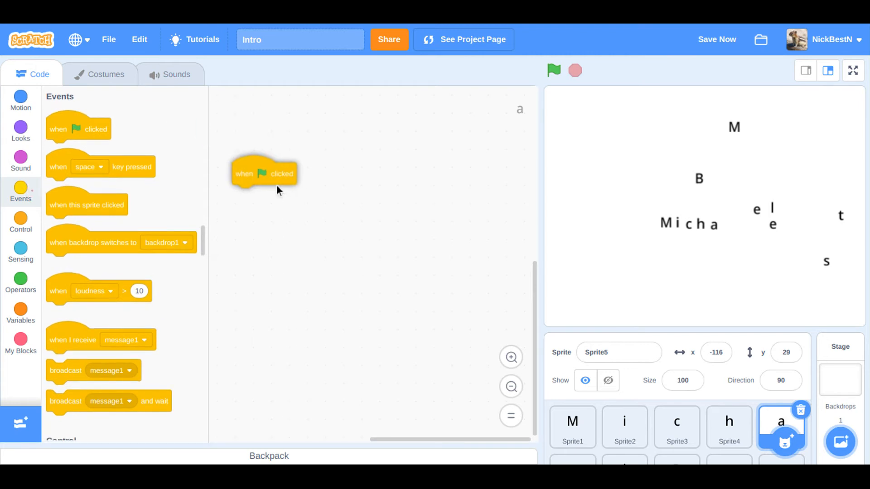
# - Add a random-position jump and 2-second glide to x -116, y 29 for the a
pyautogui.click(20, 129)
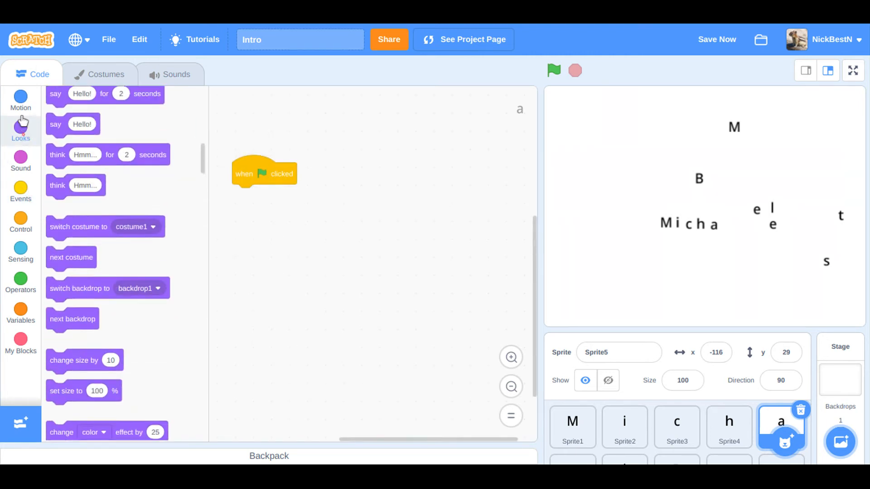
pyautogui.click(20, 97)
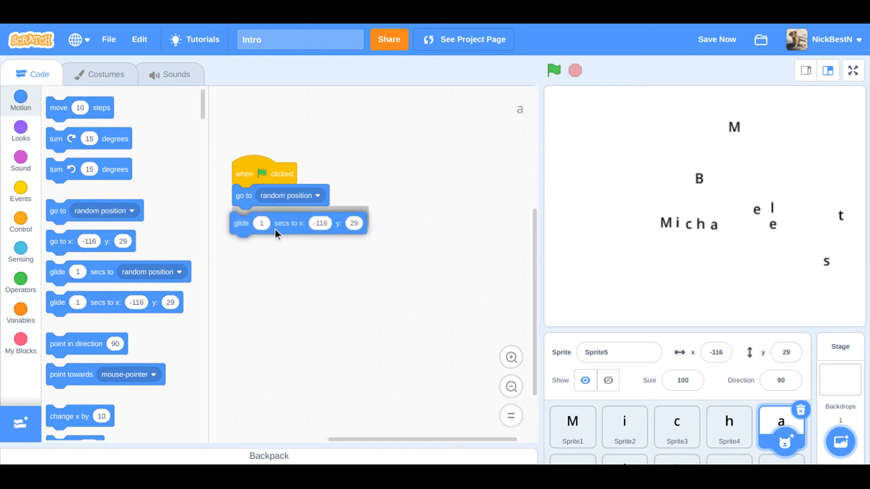
pyautogui.moveTo(278, 233); pyautogui.dragTo(277, 228)
pyautogui.write('2')
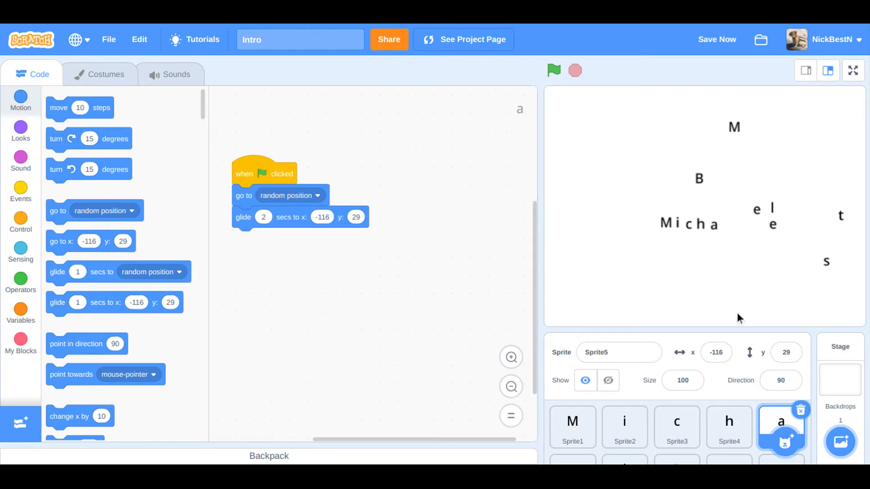
pyautogui.moveTo(739, 253)
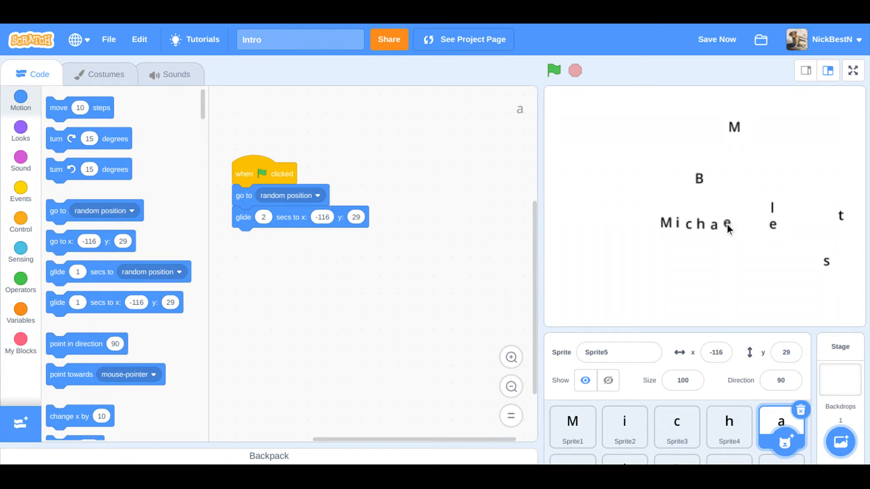
pyautogui.click(677, 426)
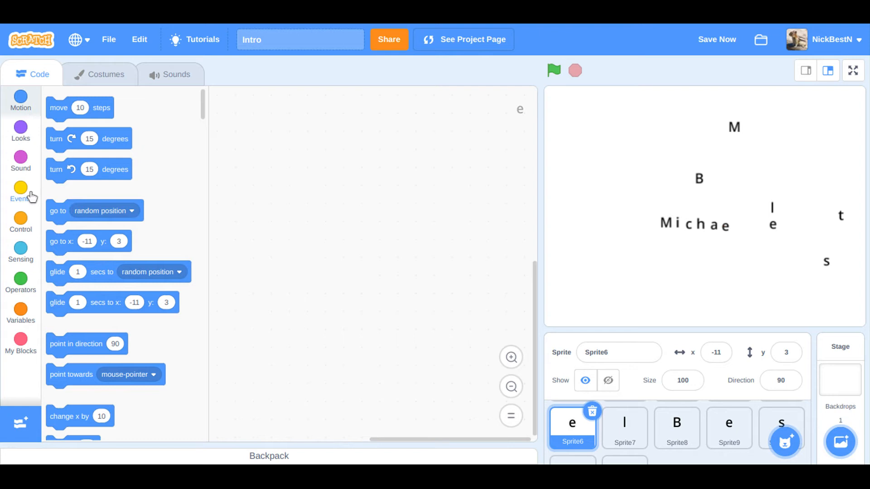
# - Build the first e's green-flag script: random jump, then glide 2 seconds to x -11, y 3
pyautogui.click(21, 188)
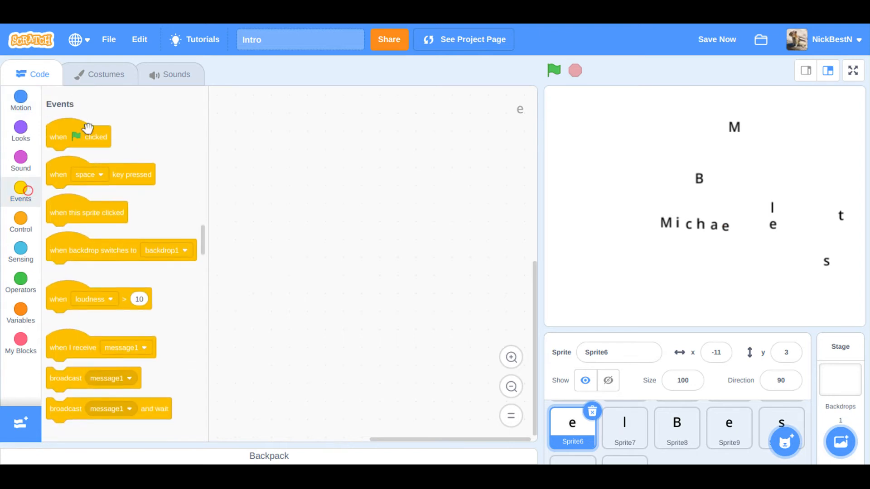
pyautogui.moveTo(78, 136); pyautogui.dragTo(335, 145)
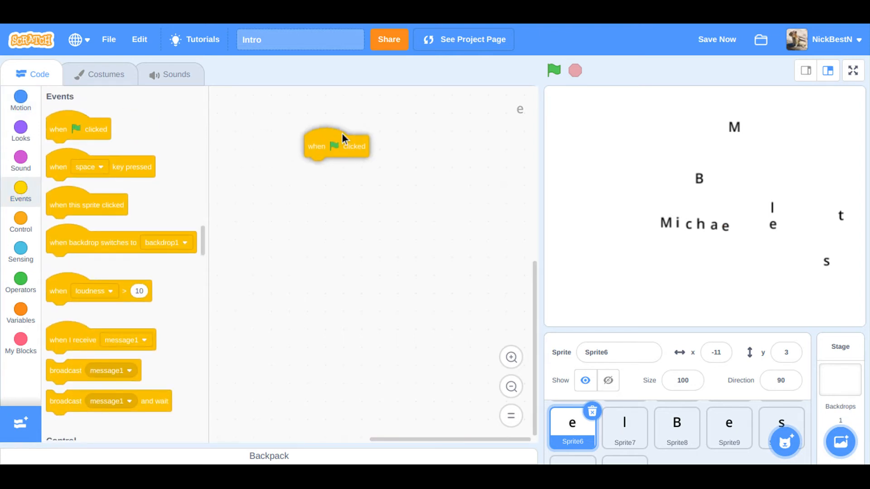
pyautogui.click(20, 98)
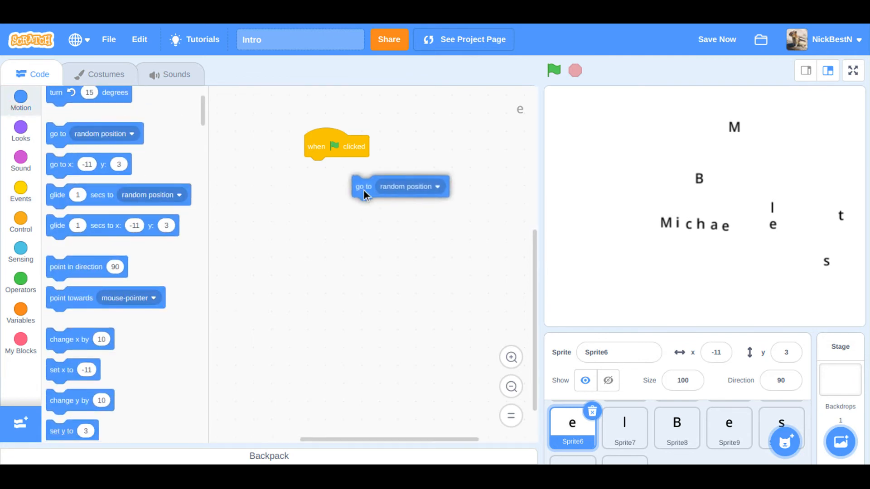
pyautogui.moveTo(364, 187); pyautogui.dragTo(315, 168)
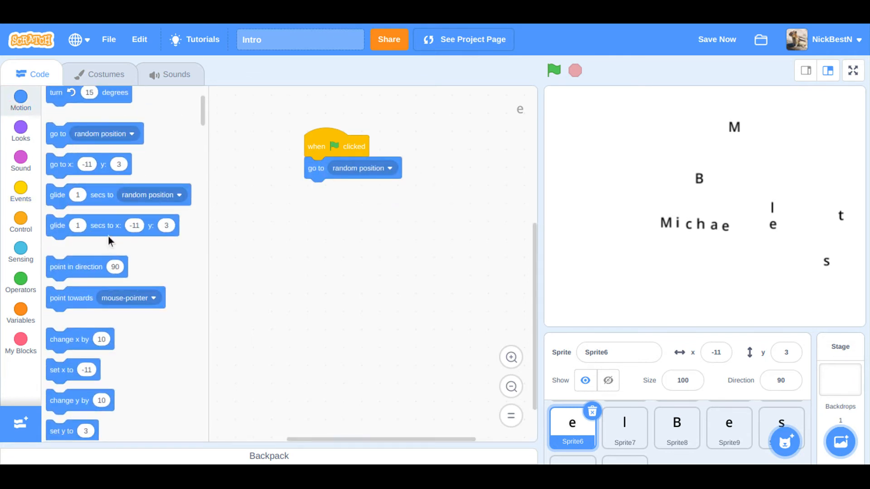
pyautogui.moveTo(103, 230)
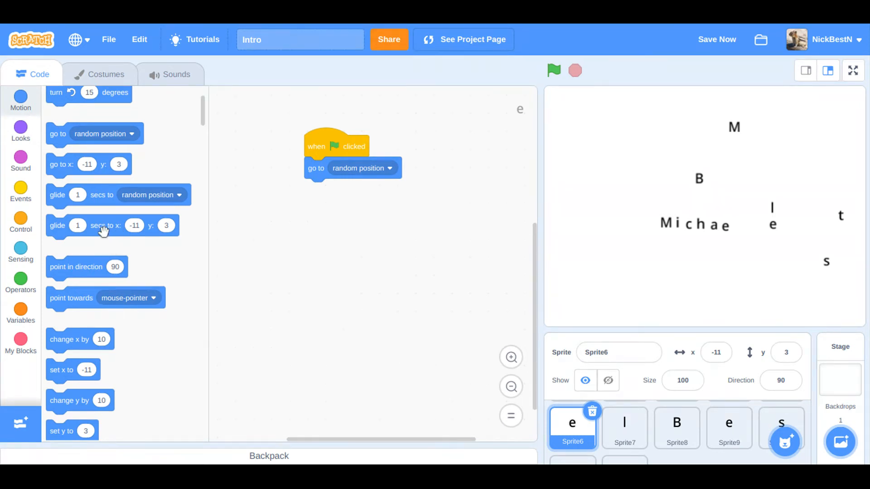
pyautogui.moveTo(105, 225); pyautogui.dragTo(333, 190)
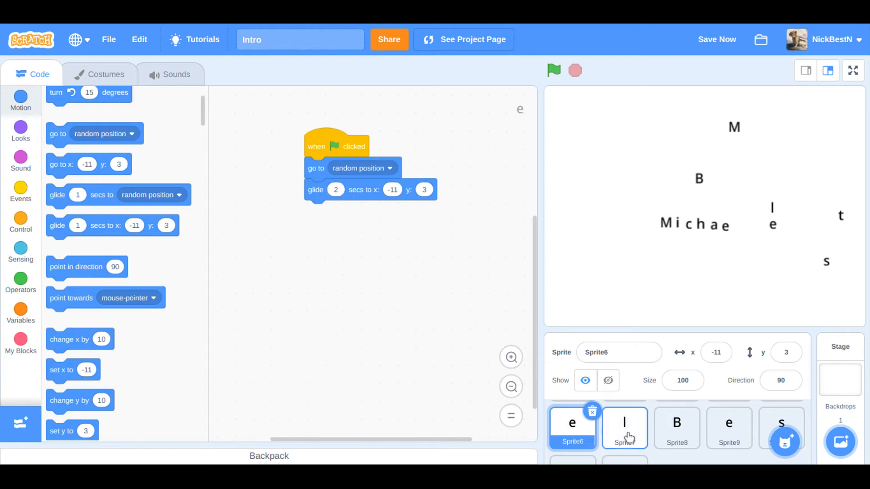
# - Give the l sprite a green-flag random jump and a 2-second glide to x -19, y -3
pyautogui.click(625, 425)
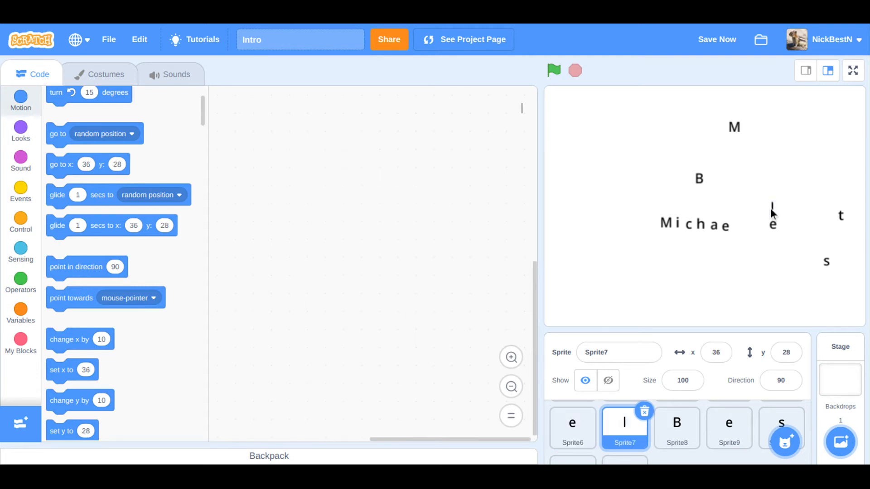
pyautogui.moveTo(775, 218)
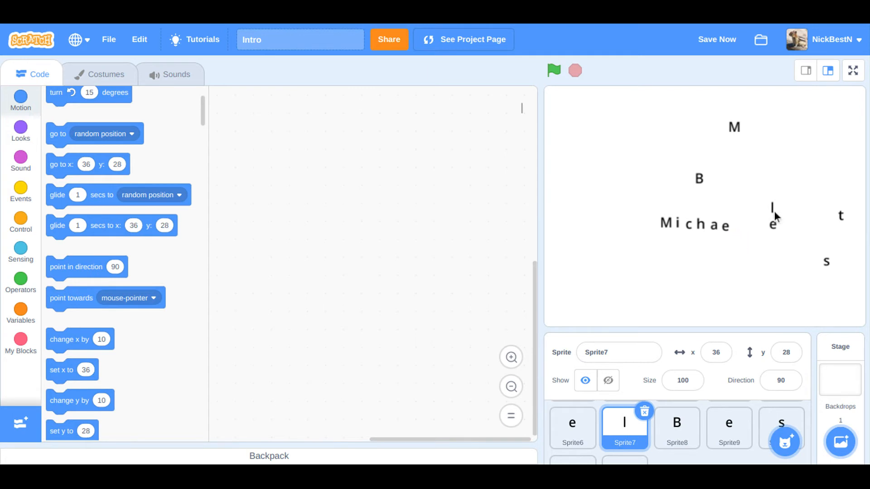
pyautogui.moveTo(759, 241)
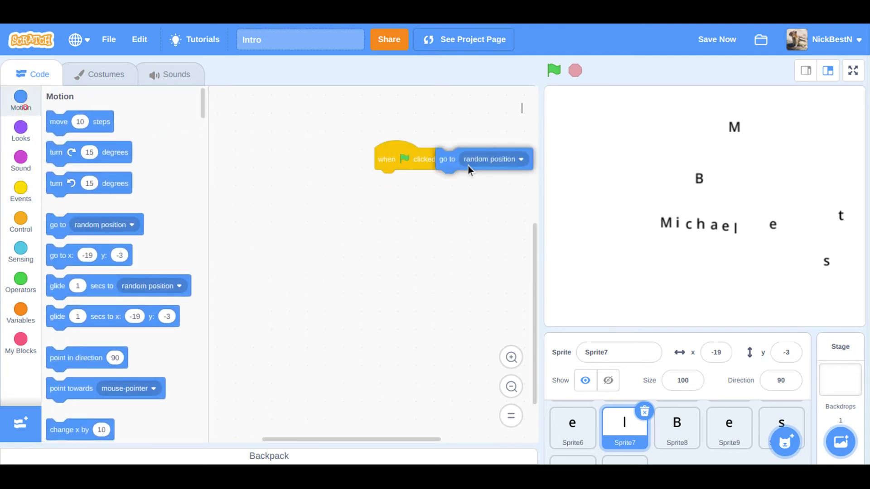
pyautogui.moveTo(447, 159); pyautogui.dragTo(386, 182)
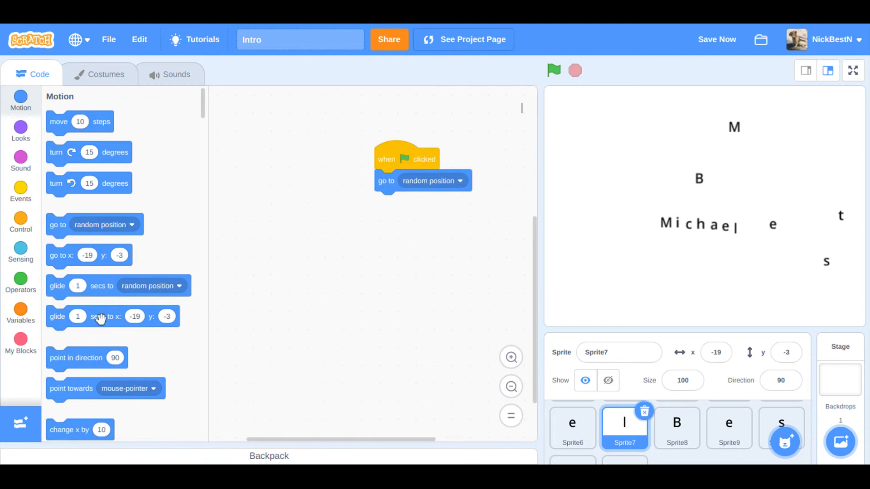
pyautogui.moveTo(100, 317); pyautogui.dragTo(397, 202)
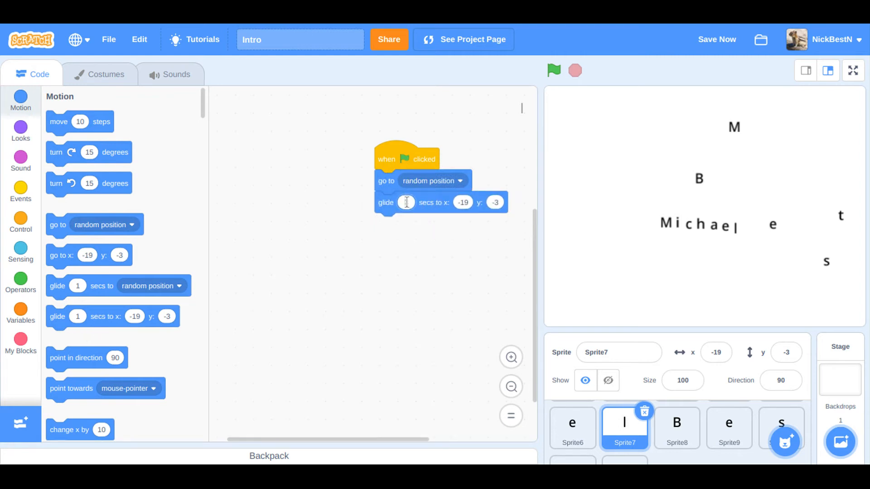
pyautogui.write('2')
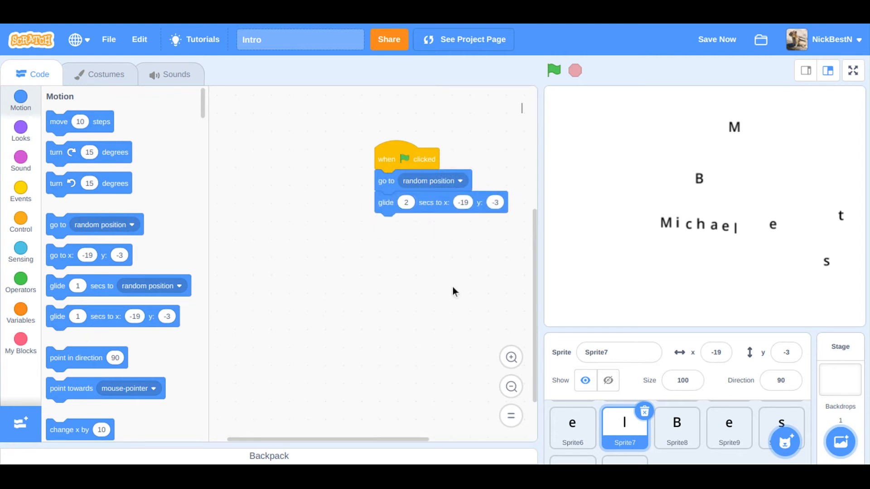
# - Give the B letter a green-flag script: go to random position, then glide 2 secs to x 118, y 24
pyautogui.click(676, 428)
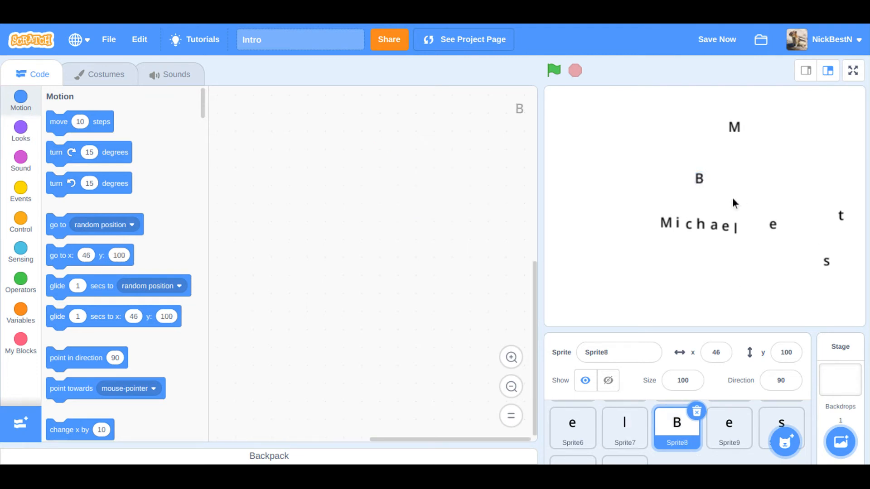
pyautogui.moveTo(744, 230)
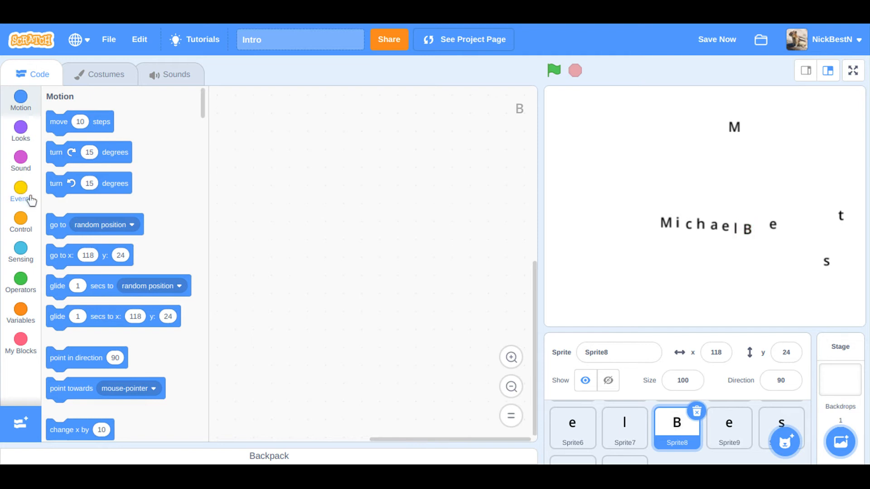
pyautogui.click(19, 186)
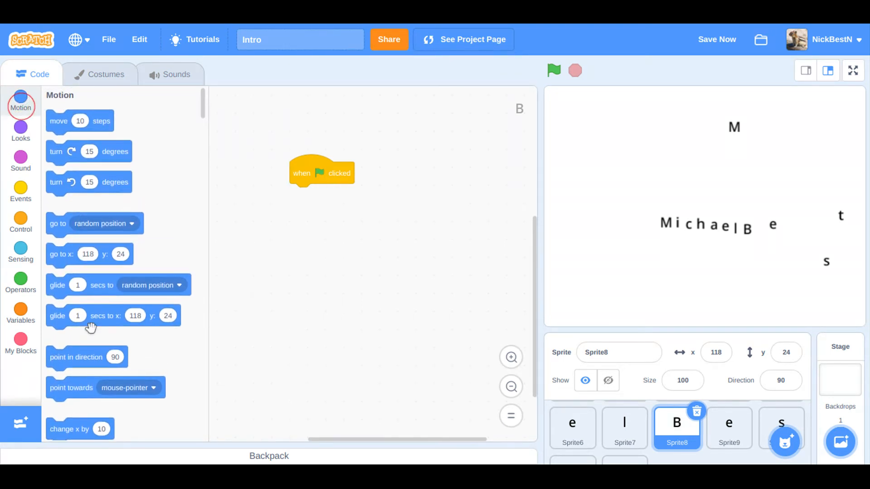
pyautogui.moveTo(59, 223); pyautogui.dragTo(360, 202)
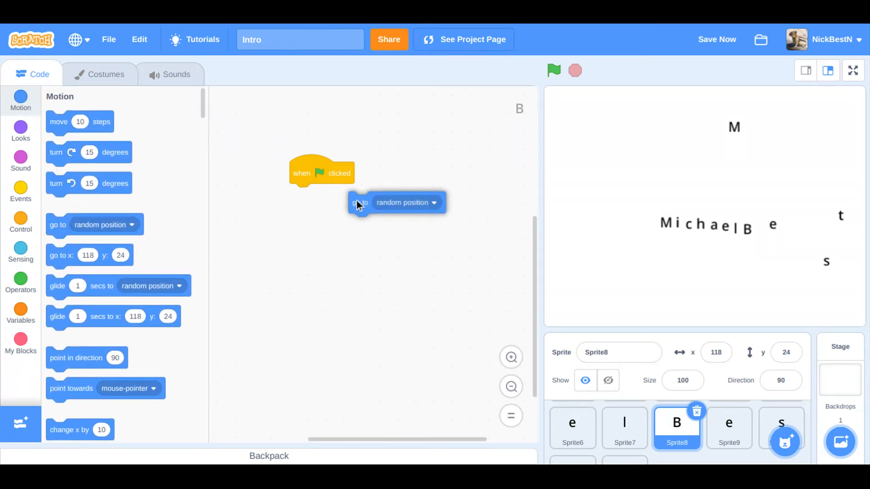
pyautogui.moveTo(360, 202); pyautogui.dragTo(301, 194)
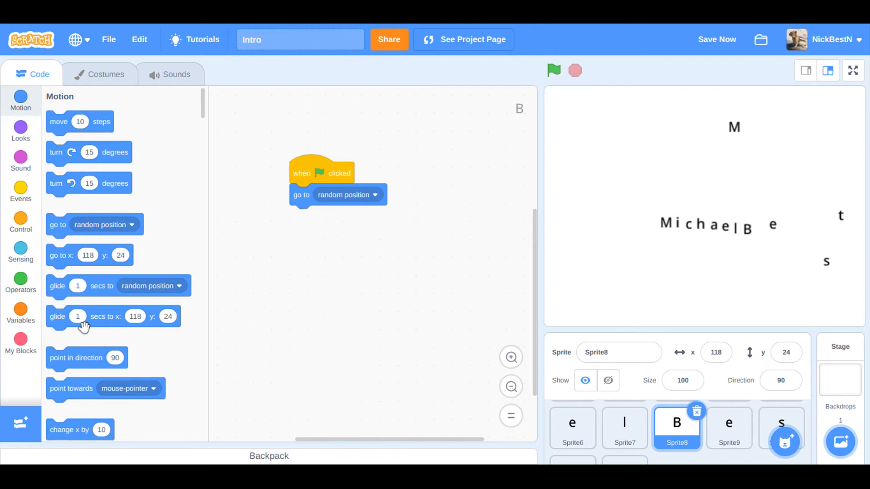
pyautogui.moveTo(57, 316); pyautogui.dragTo(301, 216)
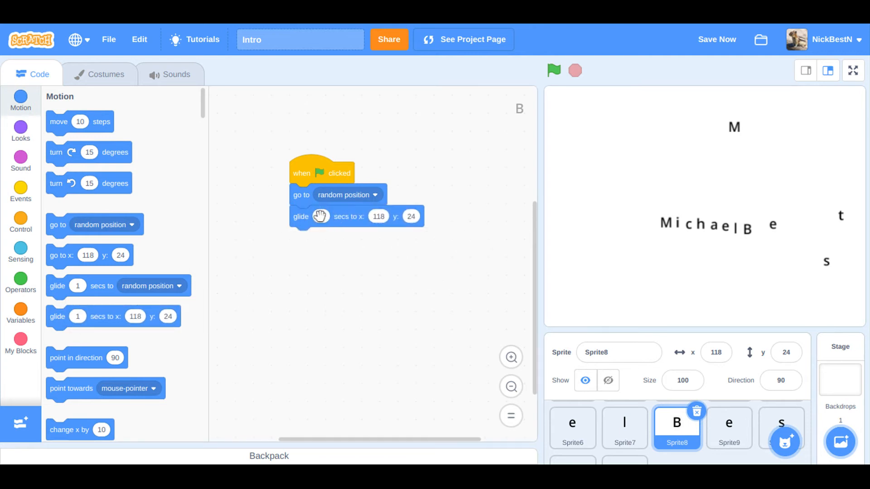
pyautogui.click(321, 216)
pyautogui.write('2')
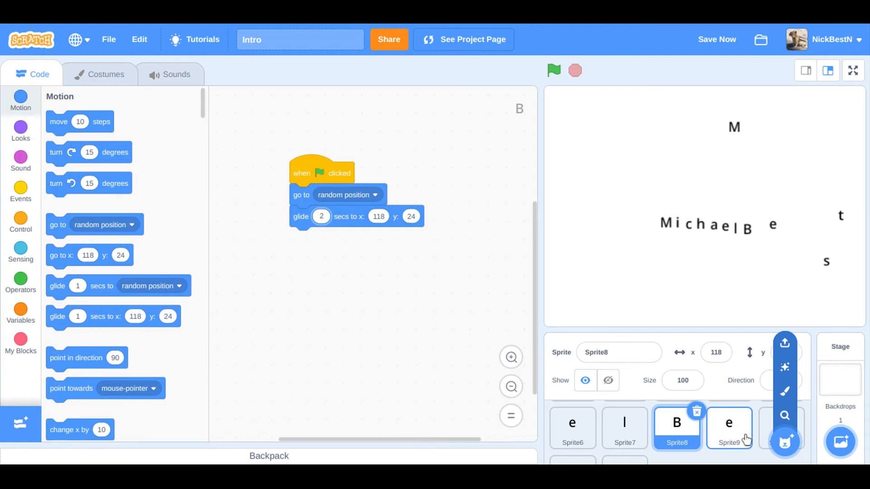
# - Give the second e a green-flag script jumping to a random position then gliding 2 seconds to x 20, y 20
pyautogui.click(728, 424)
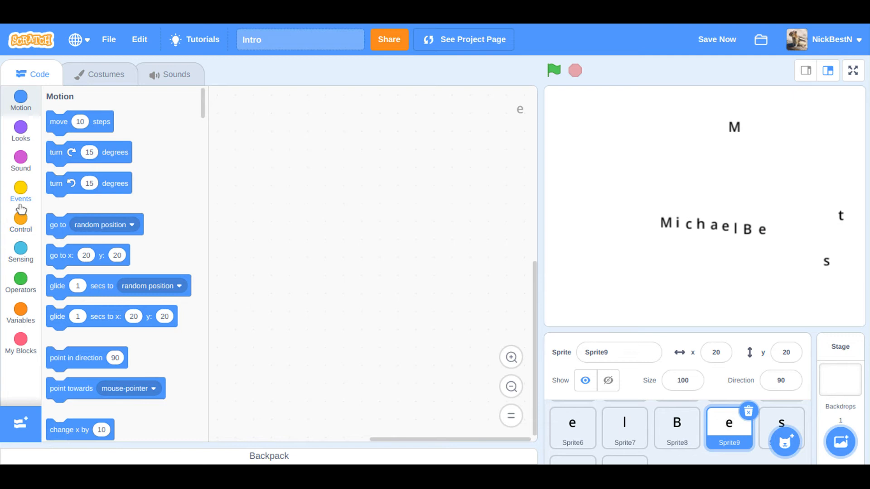
pyautogui.click(20, 189)
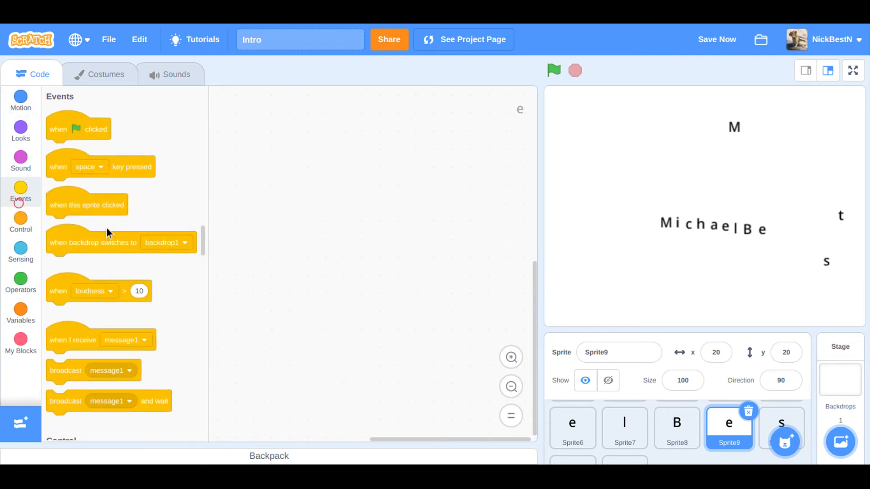
pyautogui.moveTo(62, 167)
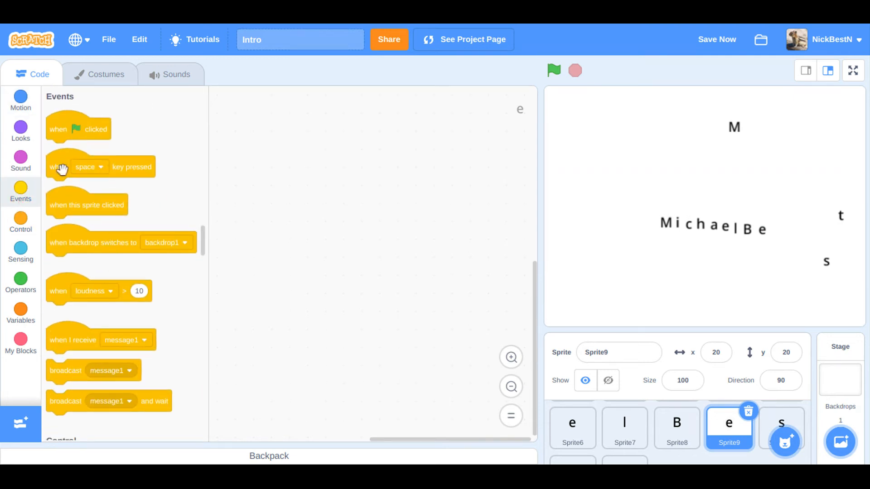
pyautogui.moveTo(78, 128); pyautogui.dragTo(336, 174)
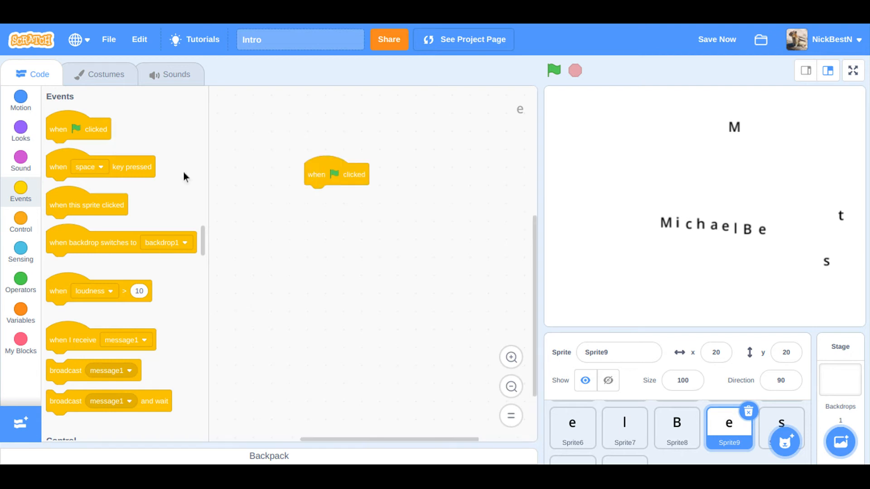
pyautogui.click(20, 96)
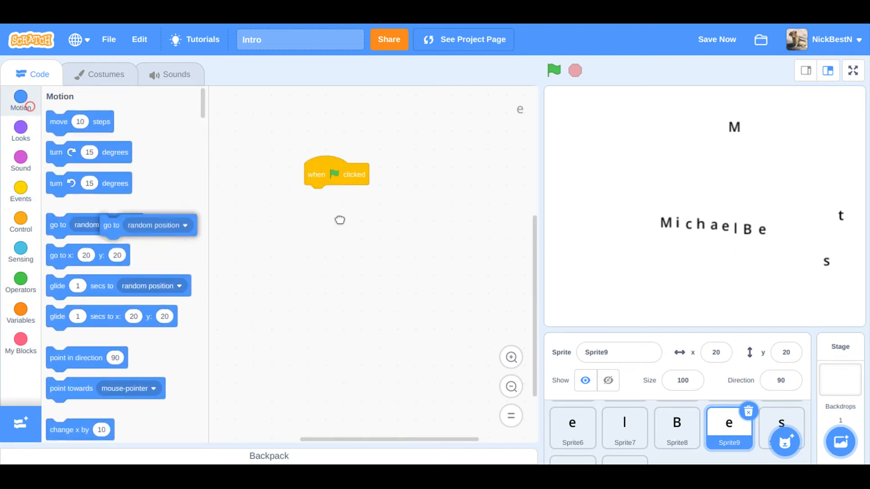
pyautogui.moveTo(110, 225); pyautogui.dragTo(316, 195)
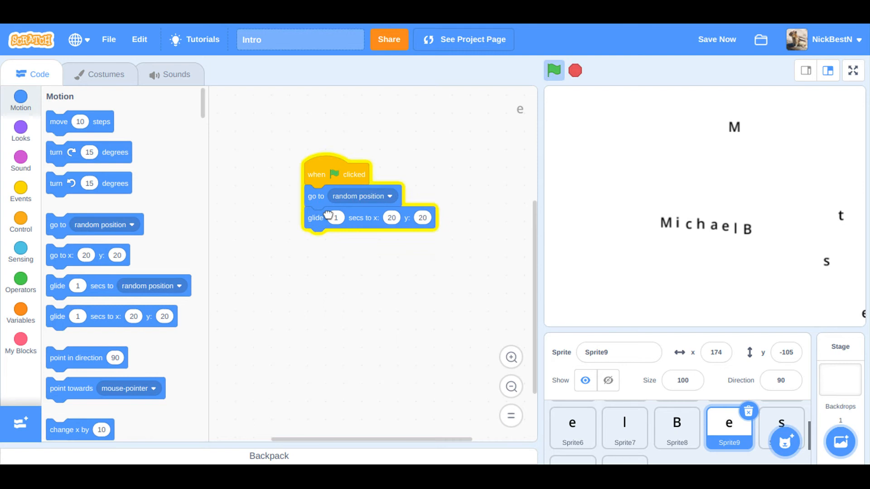
pyautogui.click(554, 71)
pyautogui.write('2')
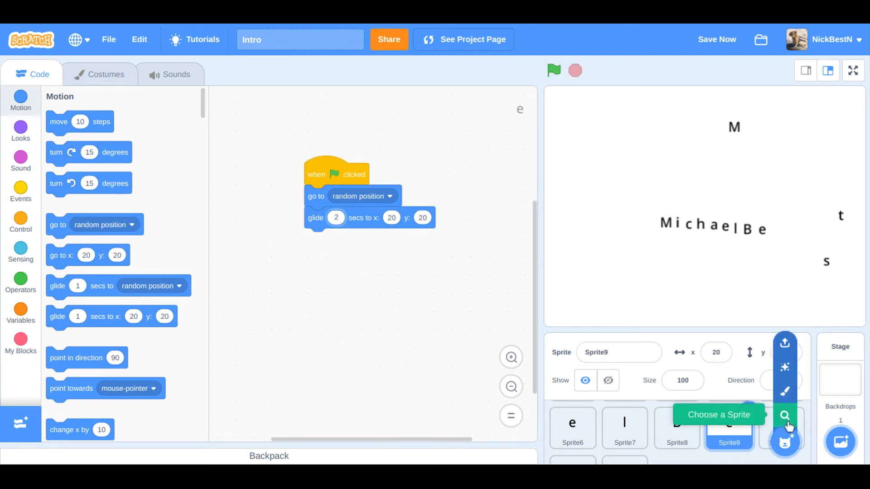
# - Add the lowercase s letter sprite (Sprite10) from the sprite library
pyautogui.click(786, 415)
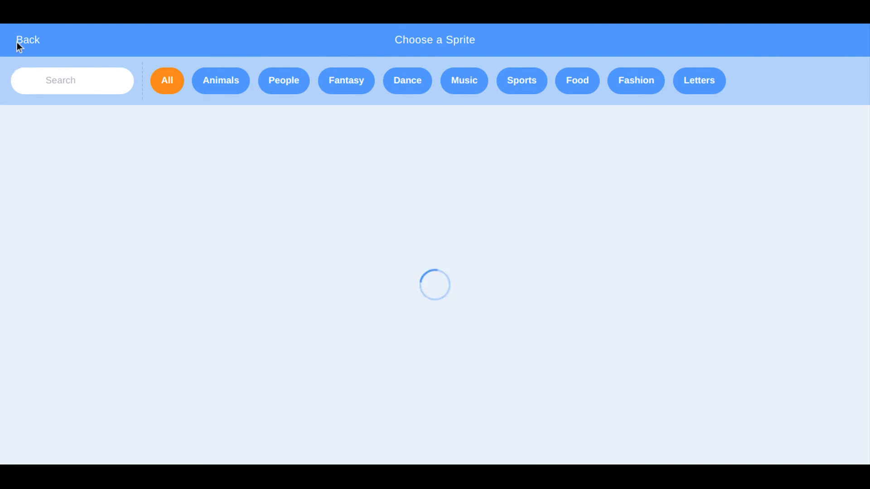
pyautogui.click(29, 38)
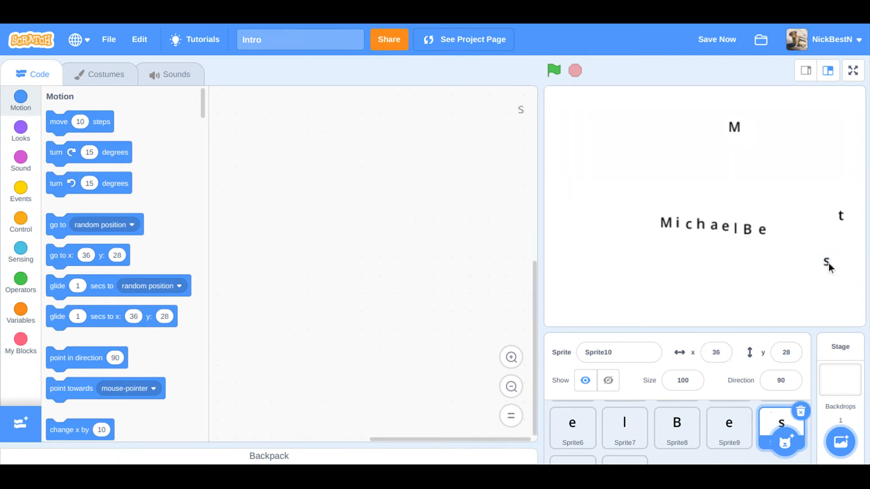
# - Place the s after 'Be' on stage and start its green-flag script with a random-position jump
pyautogui.moveTo(826, 262); pyautogui.dragTo(774, 229)
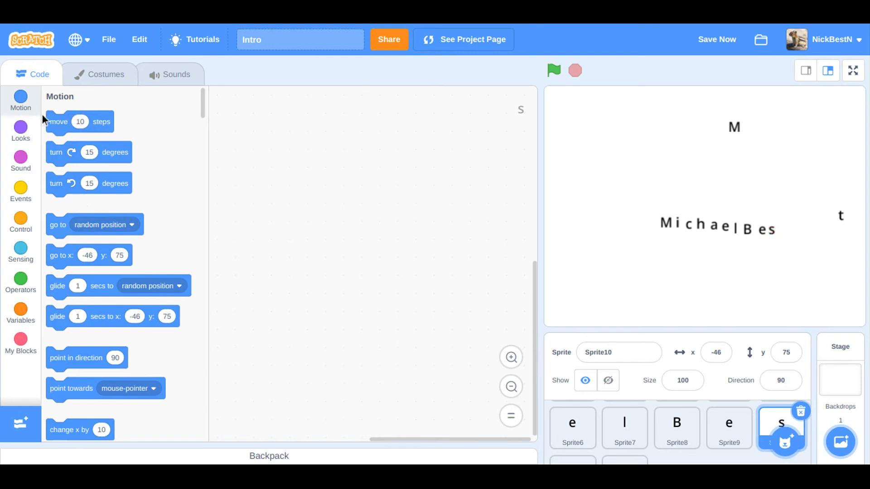
pyautogui.click(20, 191)
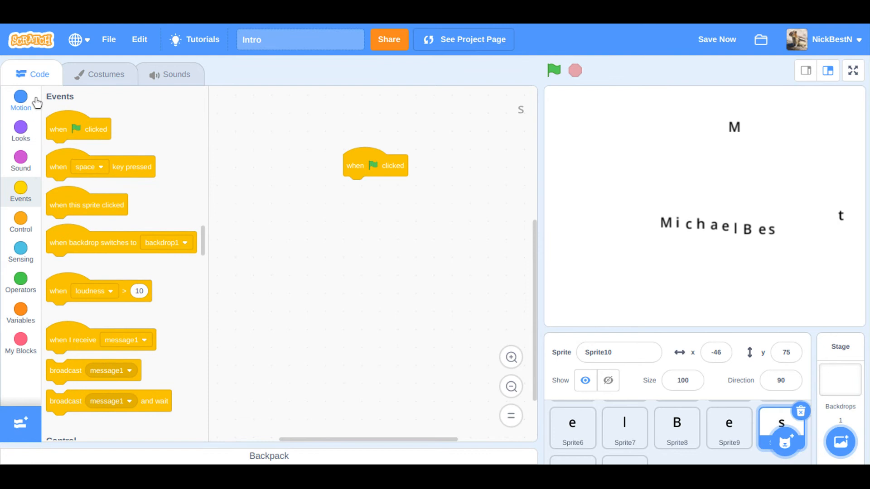
pyautogui.click(20, 102)
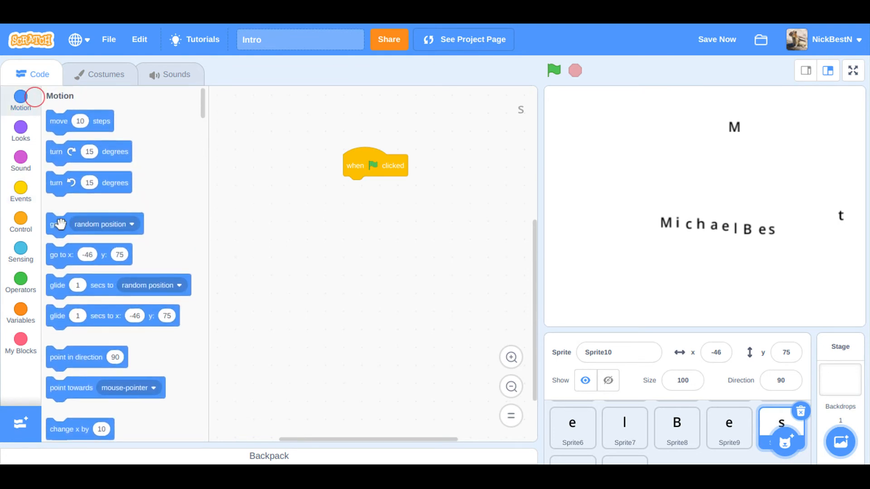
pyautogui.moveTo(58, 224); pyautogui.dragTo(355, 186)
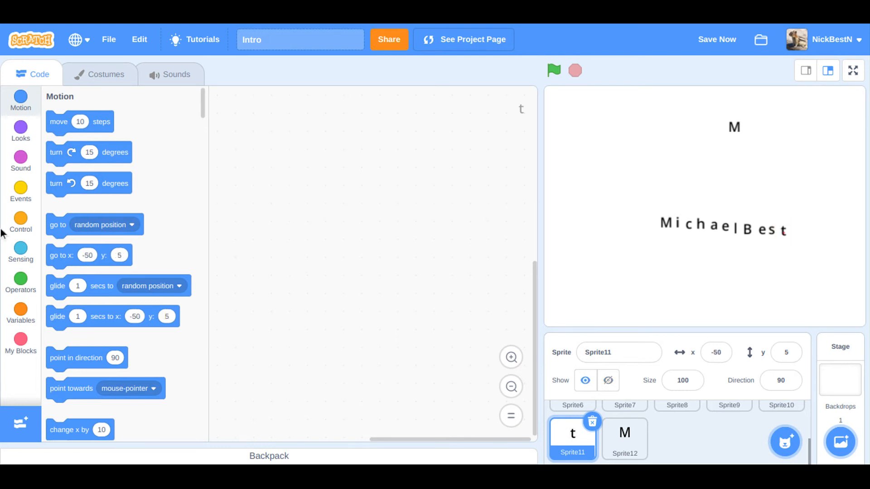
# - Give the t letter a green-flag script gliding 2 seconds to x -50, y 5, then select the trailing M
pyautogui.click(20, 185)
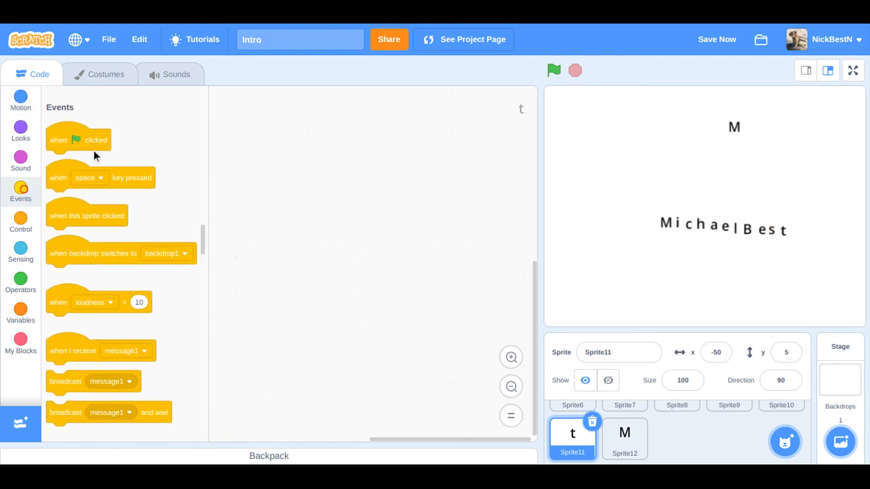
pyautogui.moveTo(78, 140); pyautogui.dragTo(397, 193)
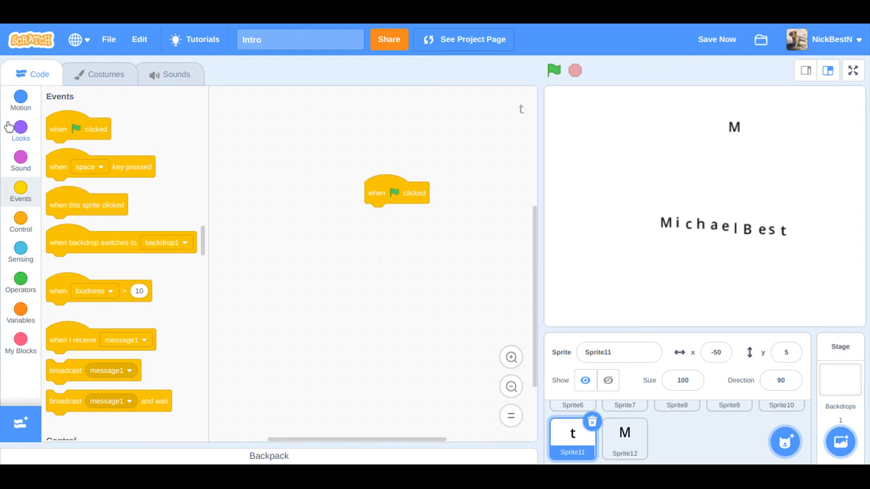
pyautogui.click(20, 96)
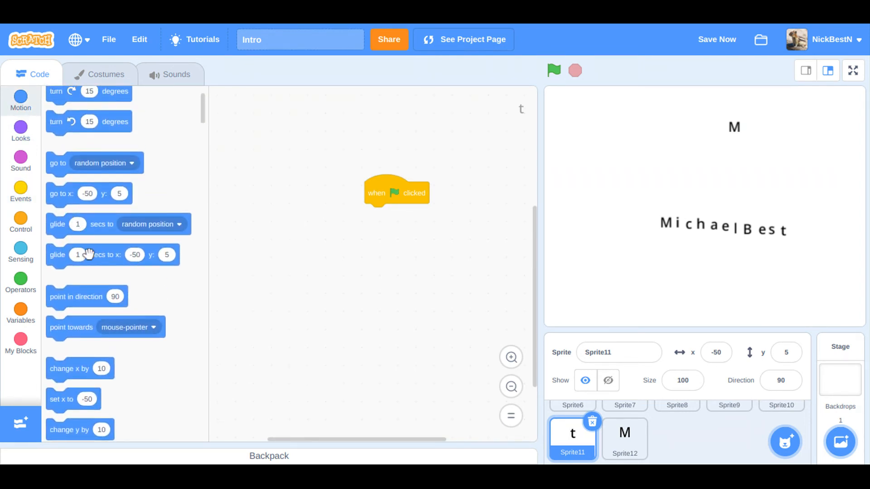
pyautogui.moveTo(112, 255); pyautogui.dragTo(421, 215)
pyautogui.write('2')
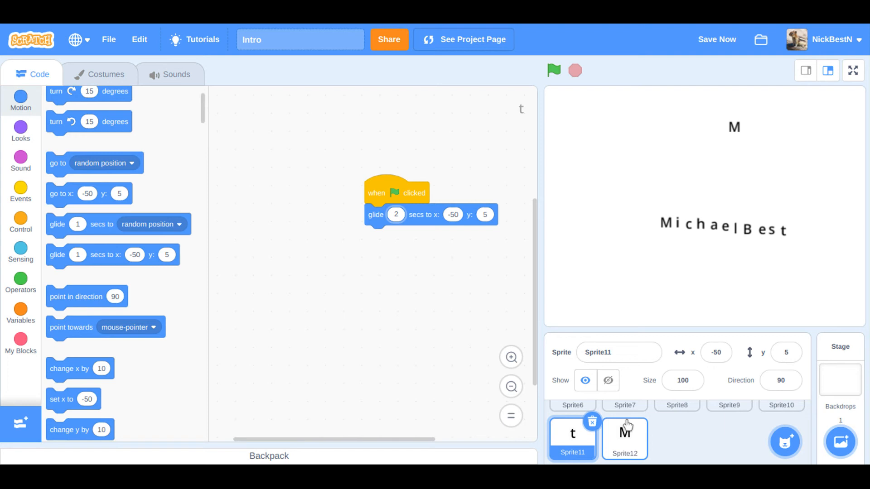
pyautogui.click(625, 439)
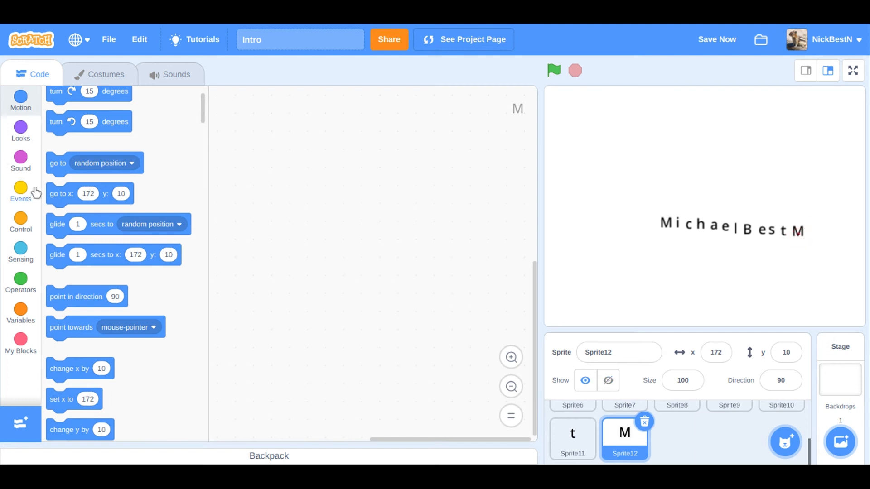
# - Script the trailing M with a green-flag trigger, random-position jump and 2-second glide to x 172, y 10
pyautogui.click(20, 189)
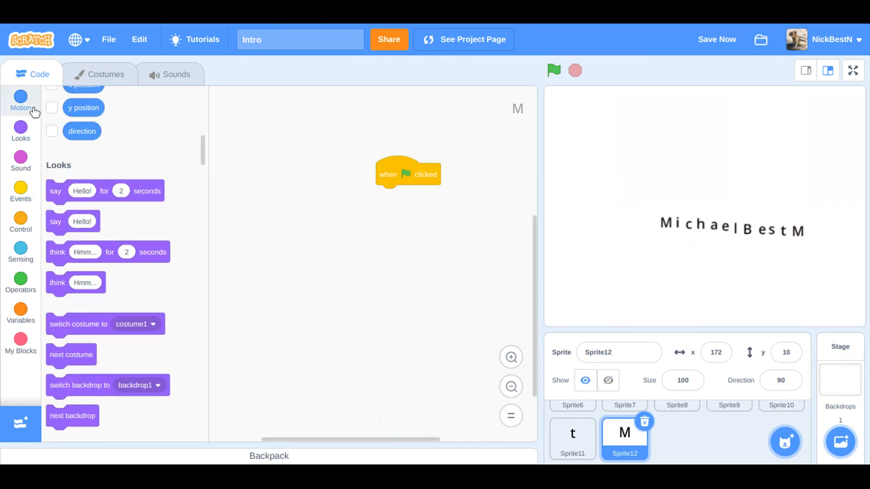
pyautogui.click(20, 107)
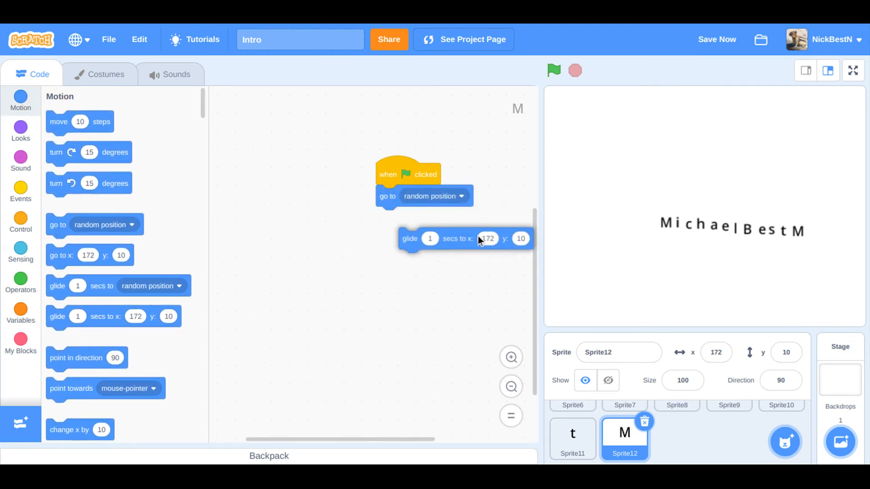
pyautogui.moveTo(409, 238); pyautogui.dragTo(387, 217)
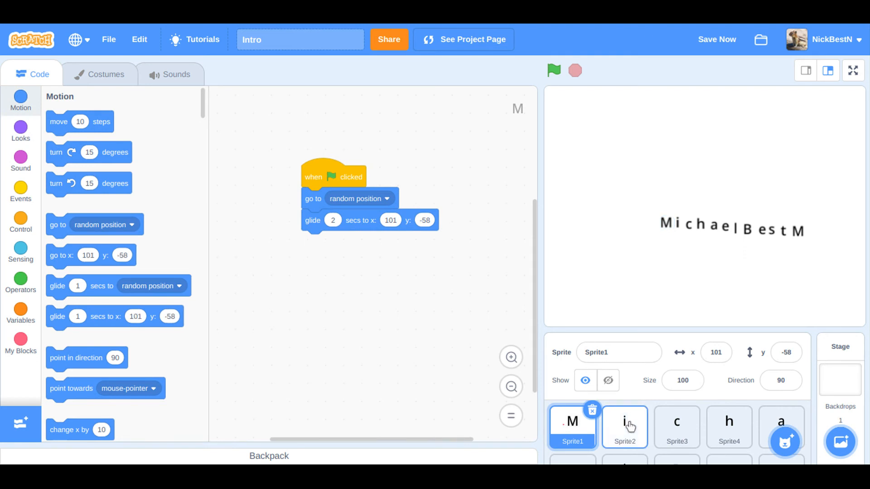
# - Review the c, h, a, e, B and second e letters' scripts in turn, ending on the t letter's script
pyautogui.click(677, 427)
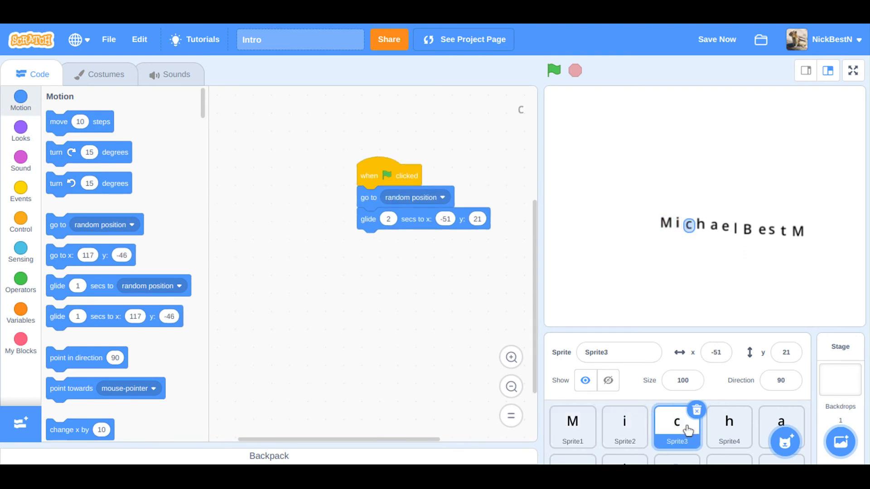
pyautogui.click(729, 424)
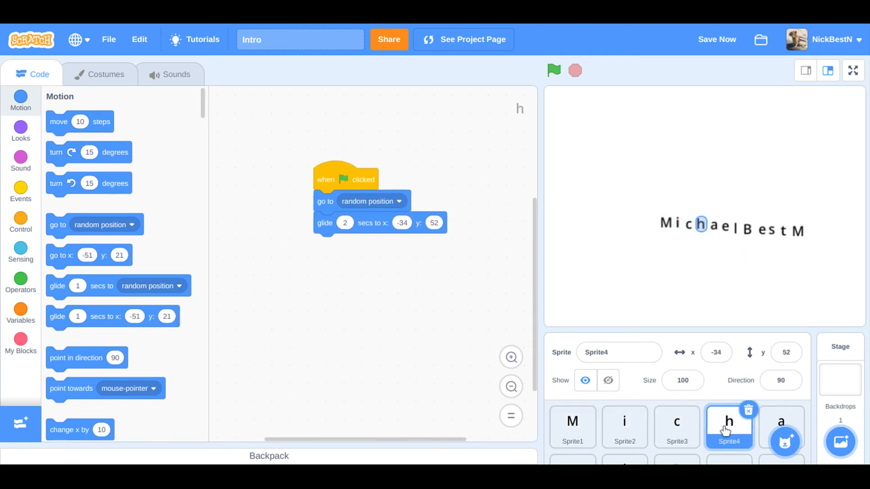
pyautogui.click(782, 422)
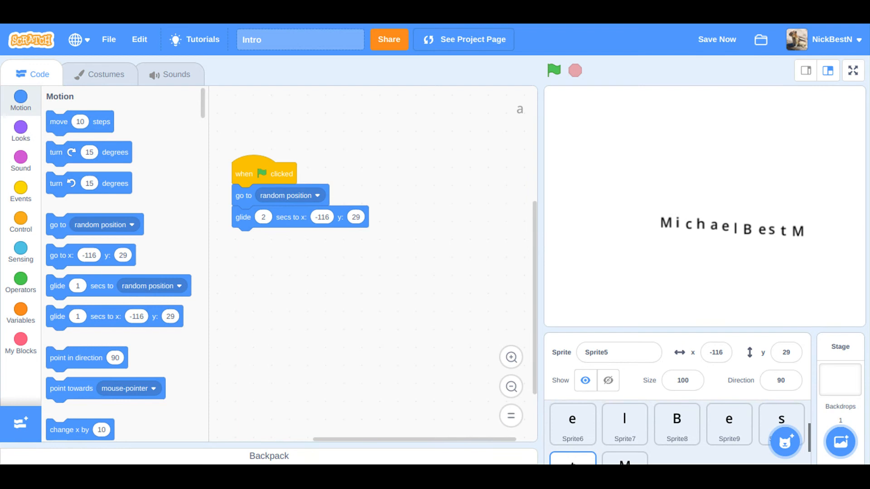
pyautogui.click(573, 422)
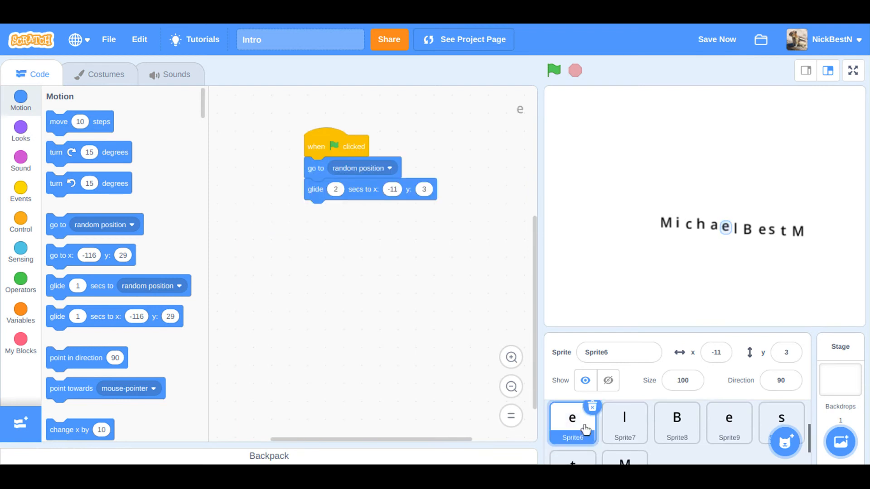
pyautogui.click(625, 422)
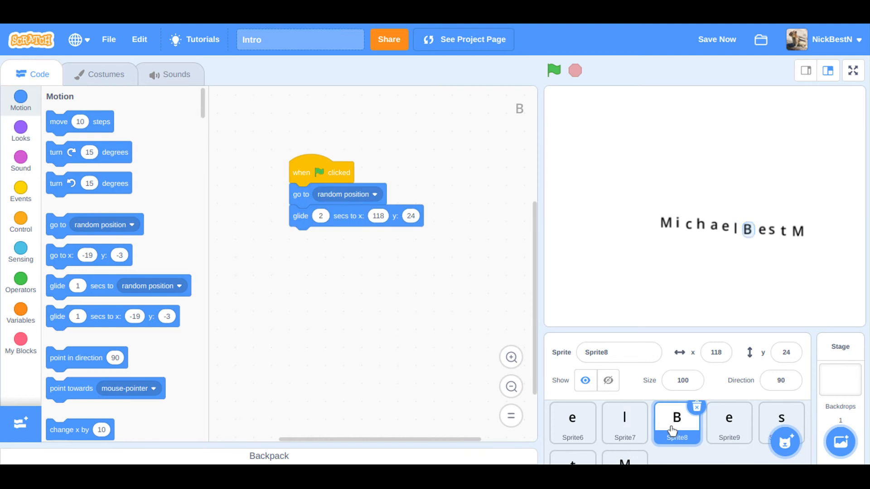
pyautogui.click(729, 424)
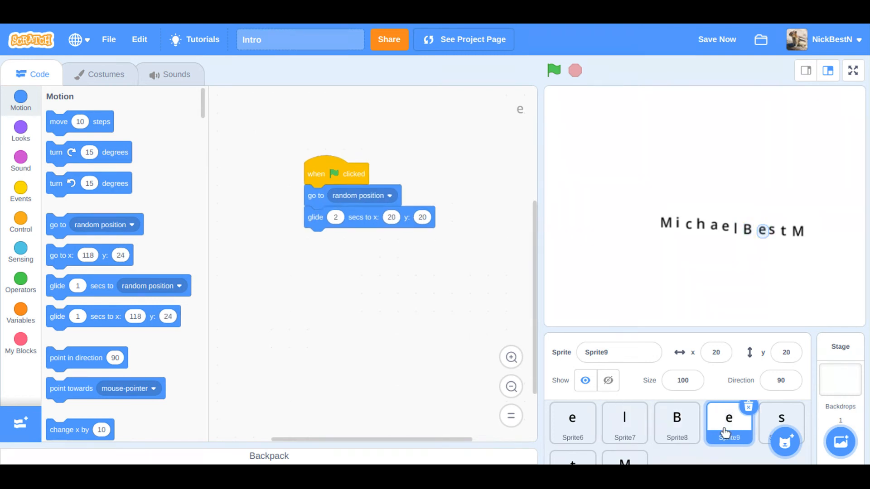
pyautogui.click(781, 418)
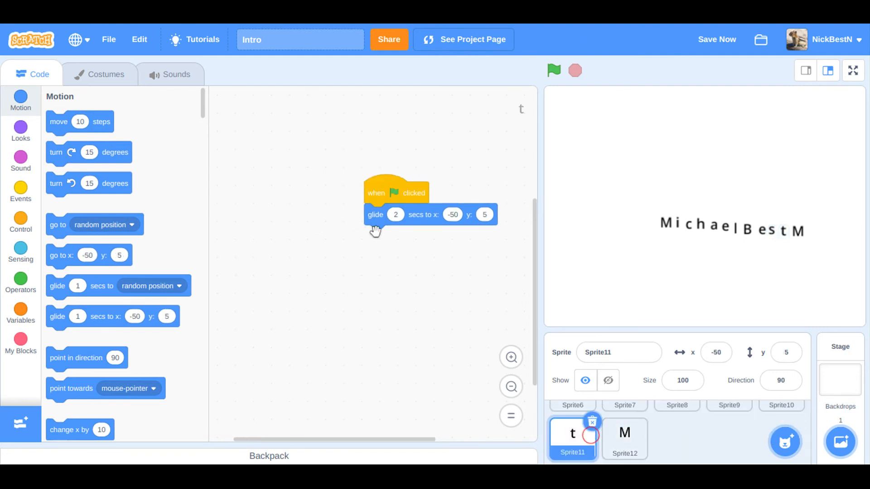
# - Insert a go-to-random-position jump before the t letter's 2-second glide and save the project
pyautogui.moveTo(375, 214); pyautogui.dragTo(379, 252)
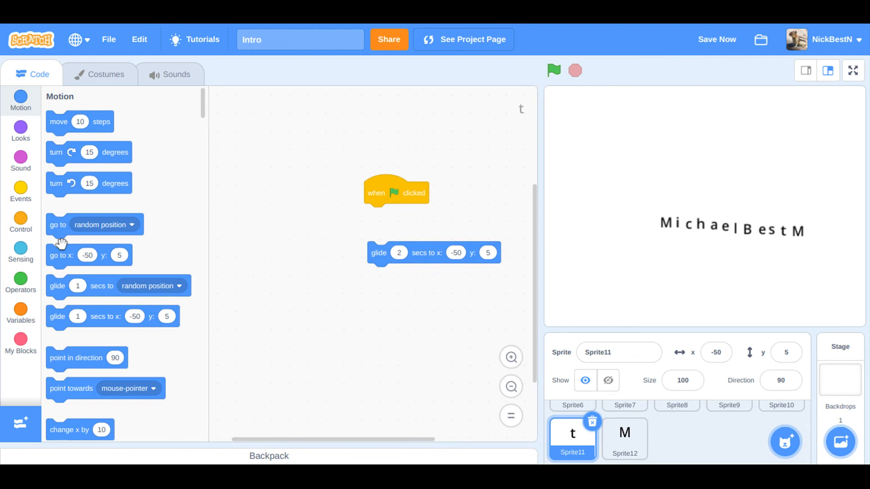
pyautogui.moveTo(58, 225); pyautogui.dragTo(375, 215)
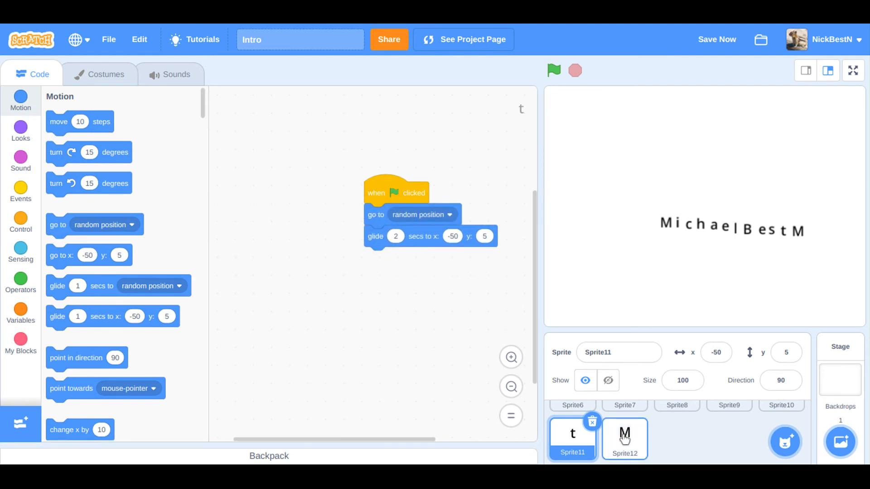
pyautogui.click(626, 437)
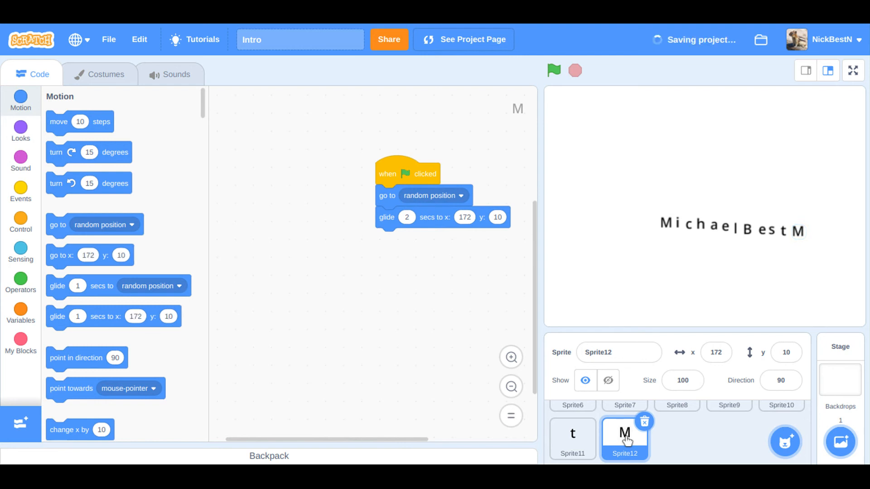
pyautogui.click(553, 70)
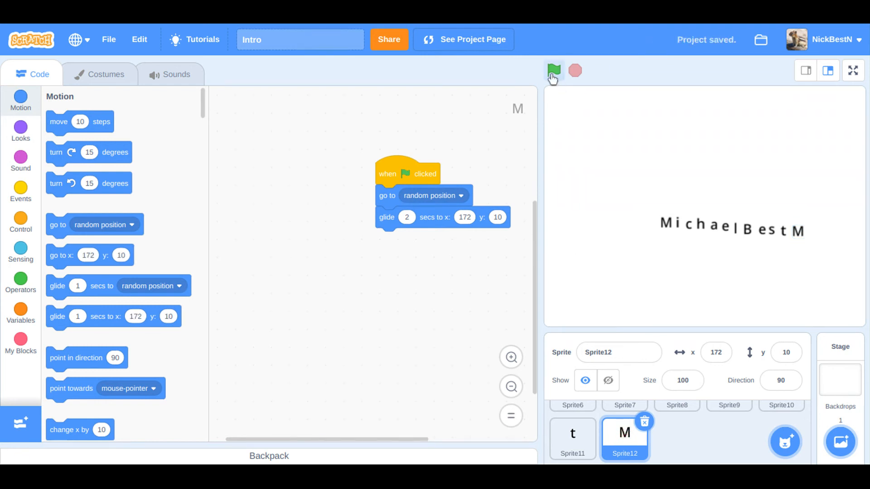
# - Run the intro with the green flag so the letters scatter and glide back, then select the Stage
pyautogui.click(554, 69)
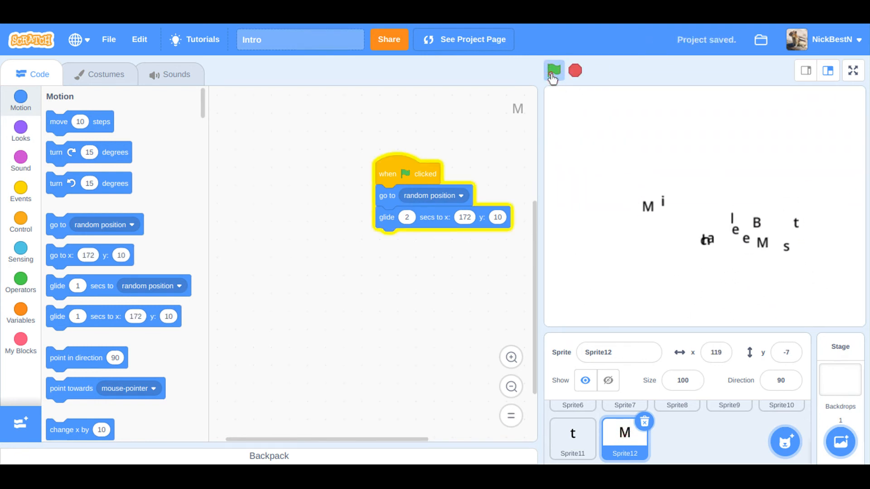
pyautogui.click(555, 71)
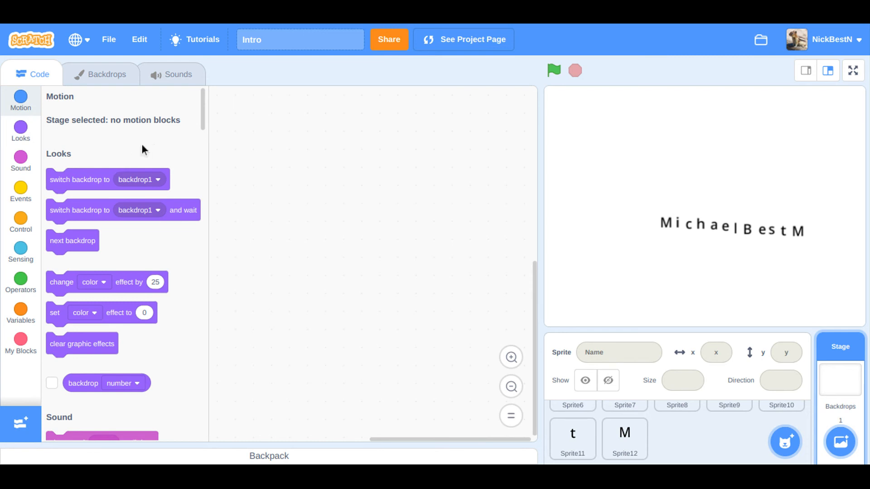
pyautogui.moveTo(707, 399)
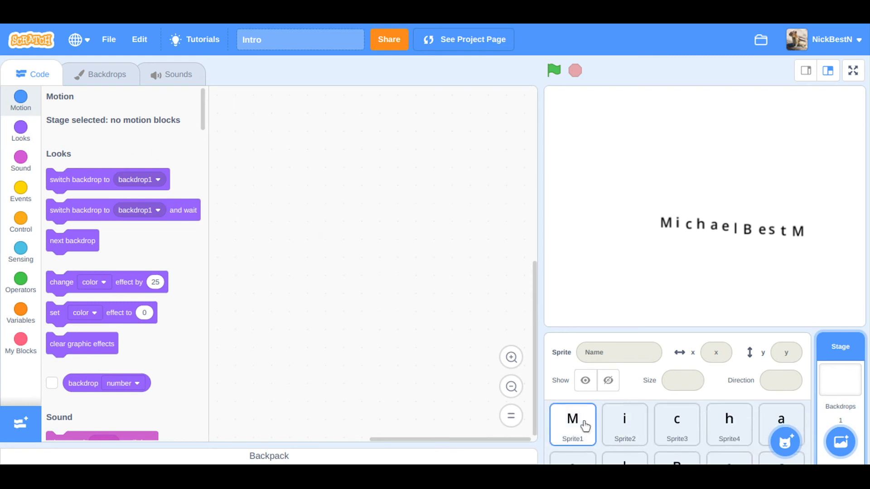
# - Inspect the M, i and c letters' glide scripts, returning to the first M's script
pyautogui.click(573, 423)
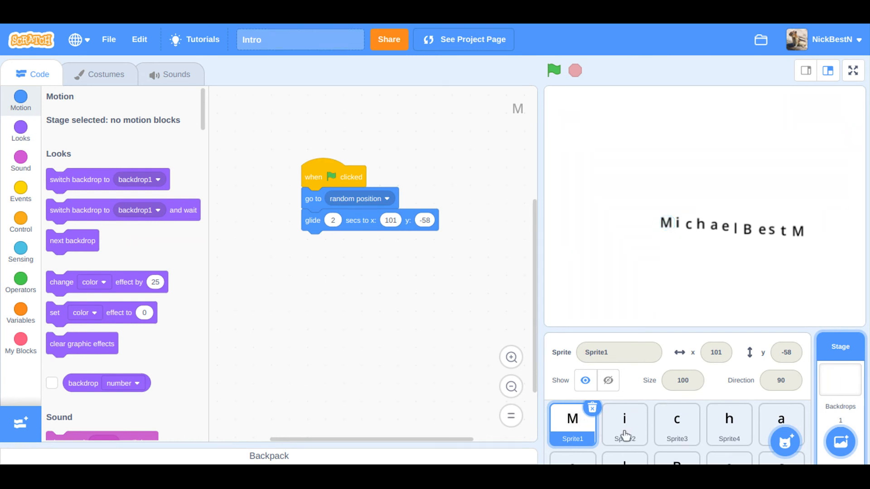
pyautogui.click(624, 424)
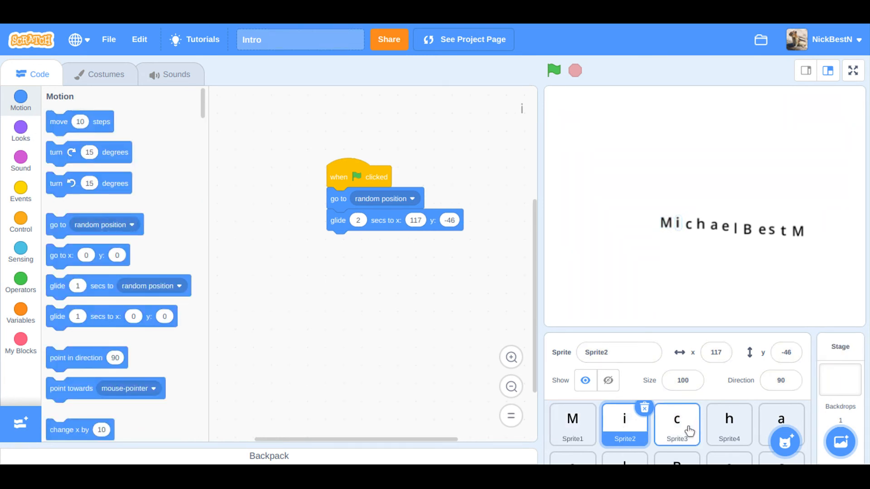
pyautogui.click(677, 425)
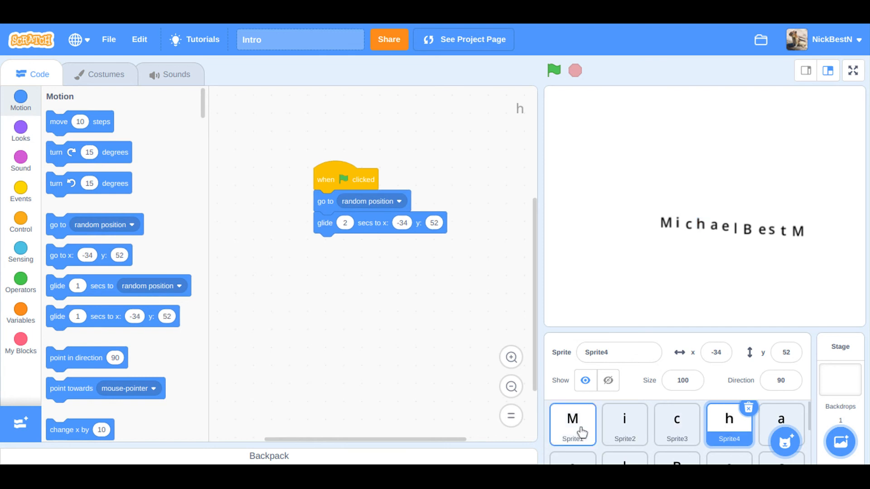
pyautogui.click(573, 419)
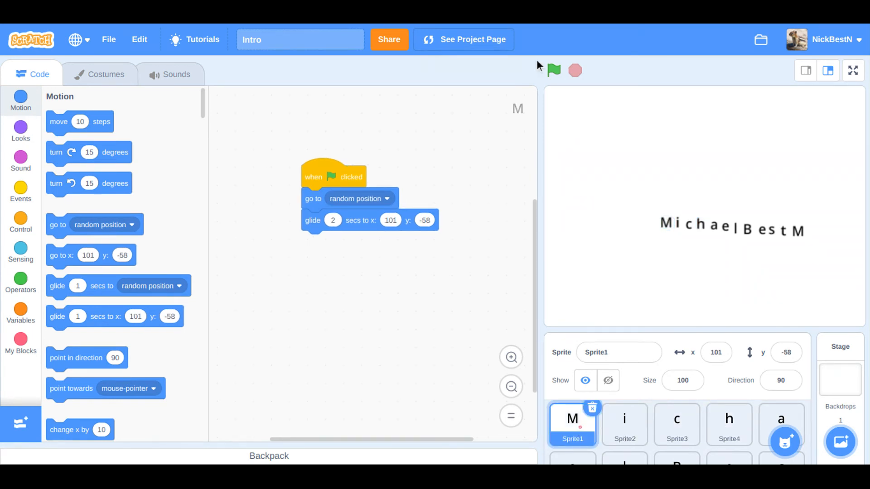
pyautogui.click(553, 69)
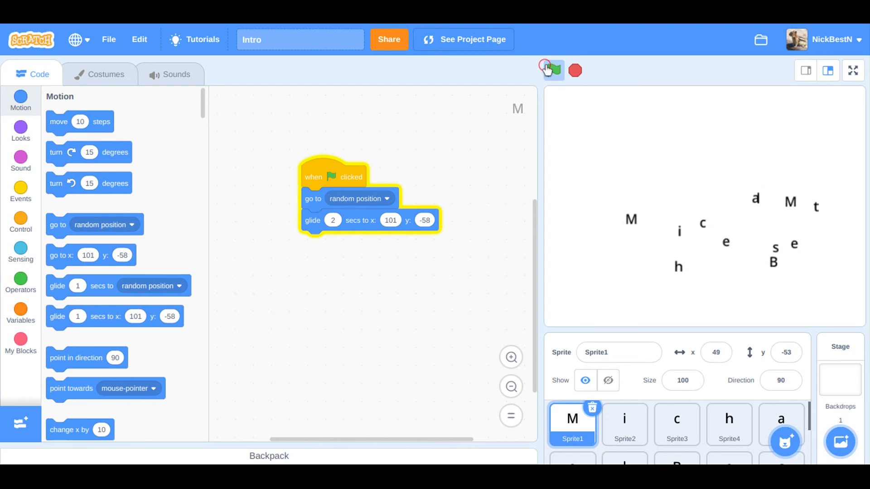
pyautogui.click(553, 70)
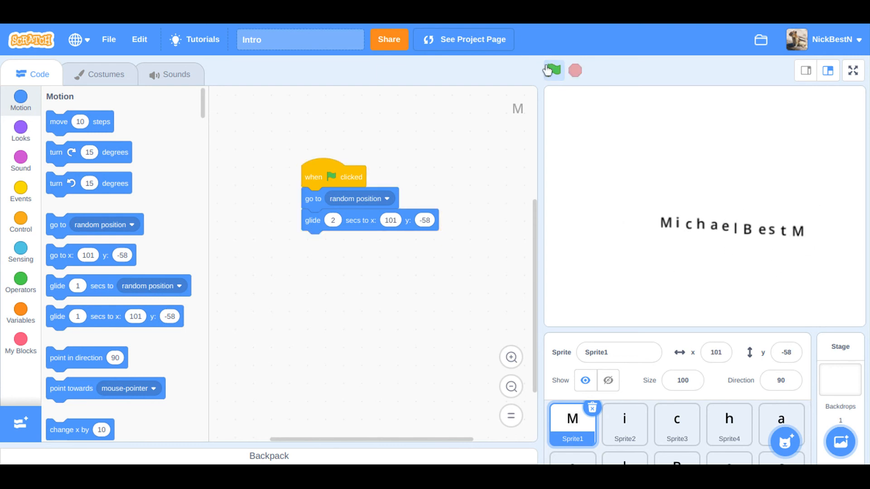
pyautogui.click(554, 71)
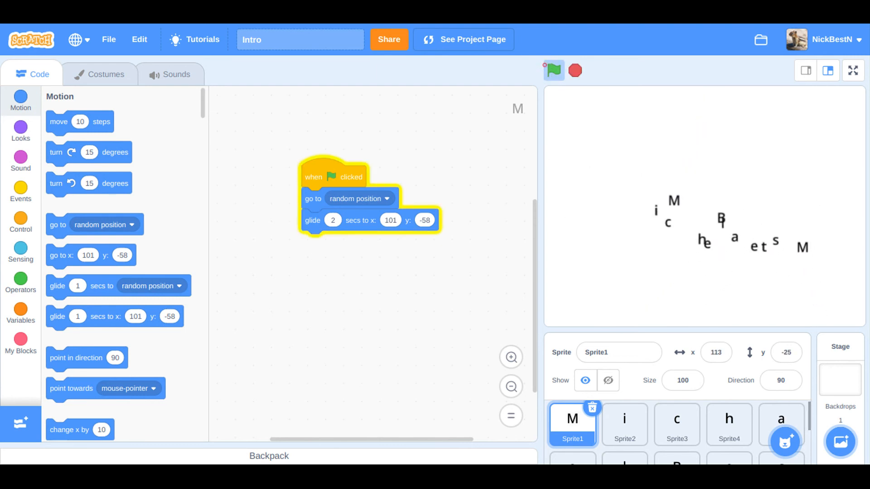
pyautogui.click(554, 70)
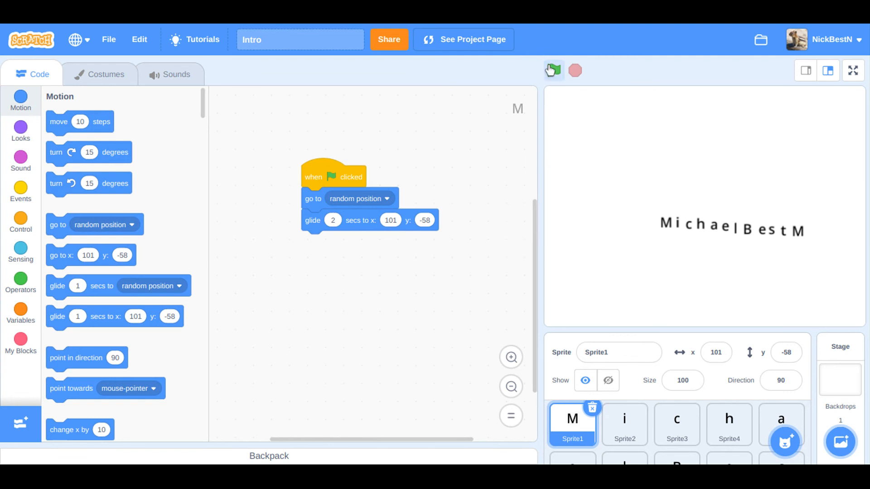
pyautogui.click(554, 69)
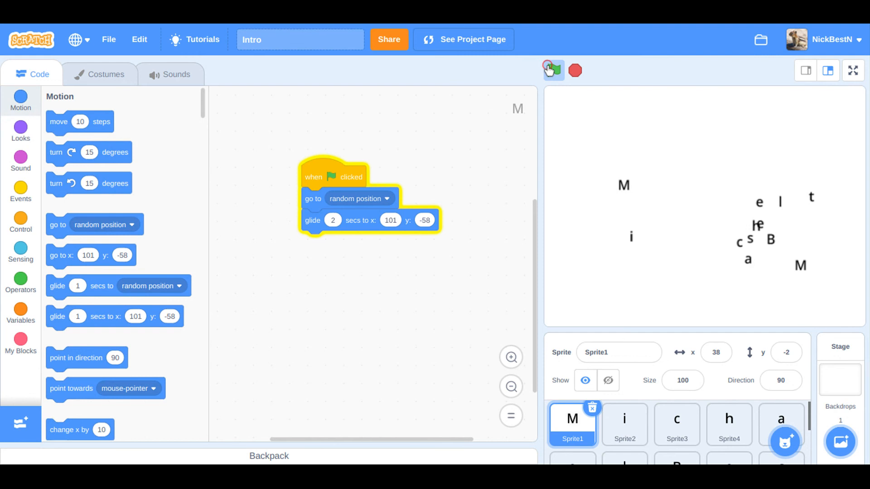
pyautogui.click(553, 70)
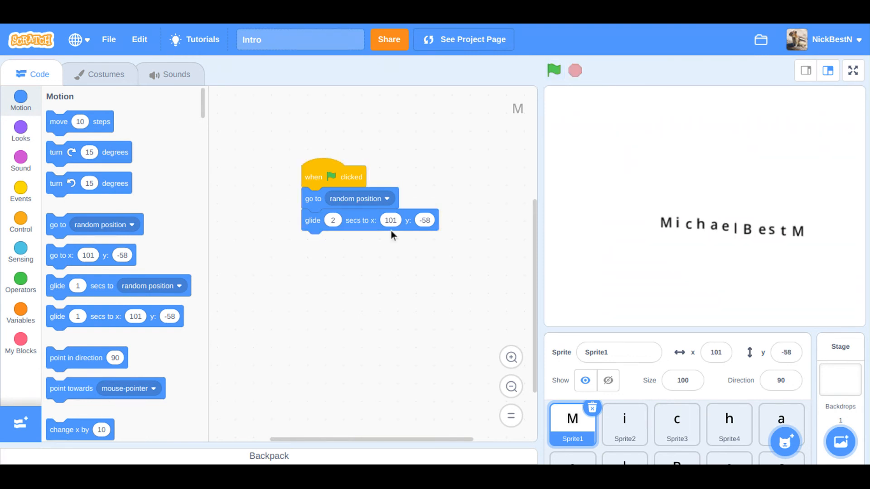
pyautogui.moveTo(614, 26)
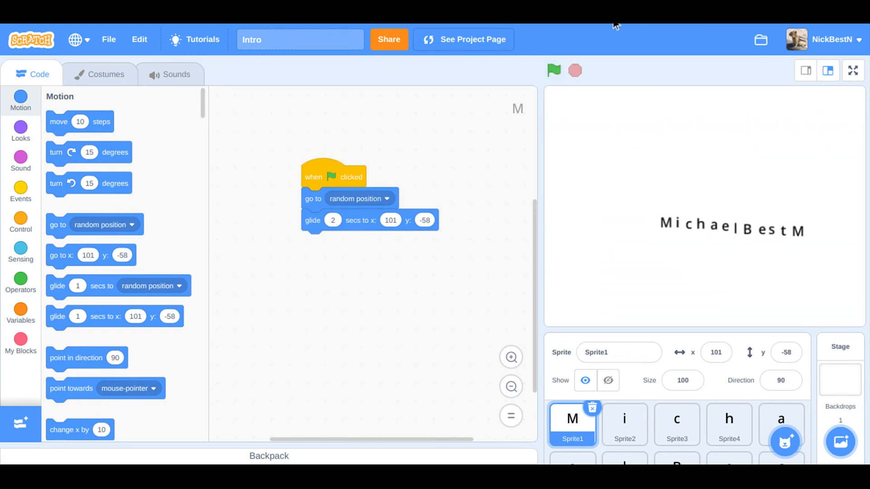
pyautogui.click(555, 69)
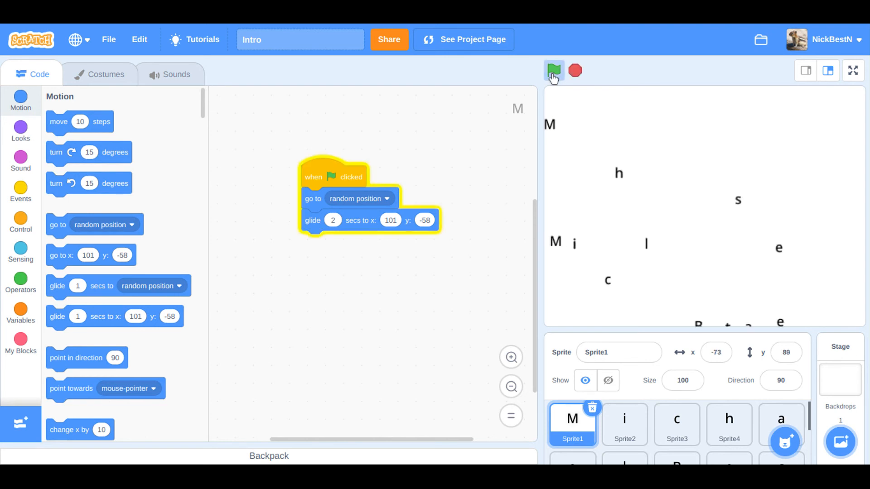
pyautogui.click(555, 71)
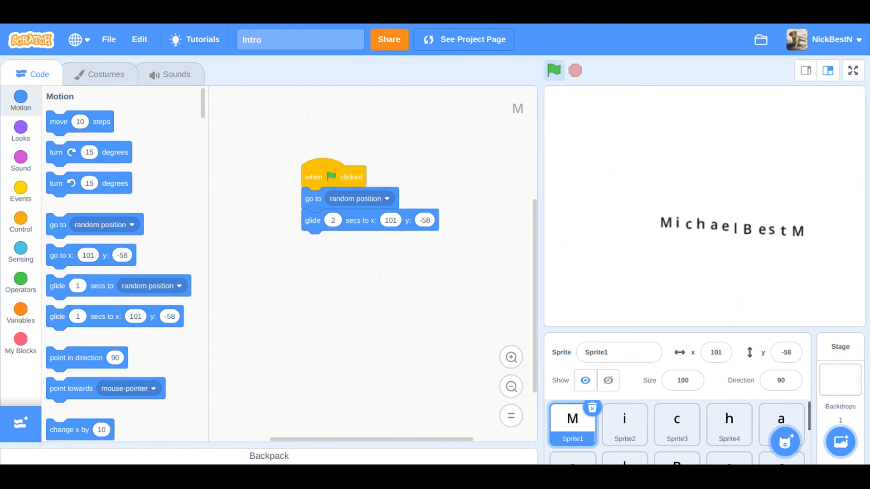
pyautogui.click(299, 39)
pyautogui.write(' for michea')
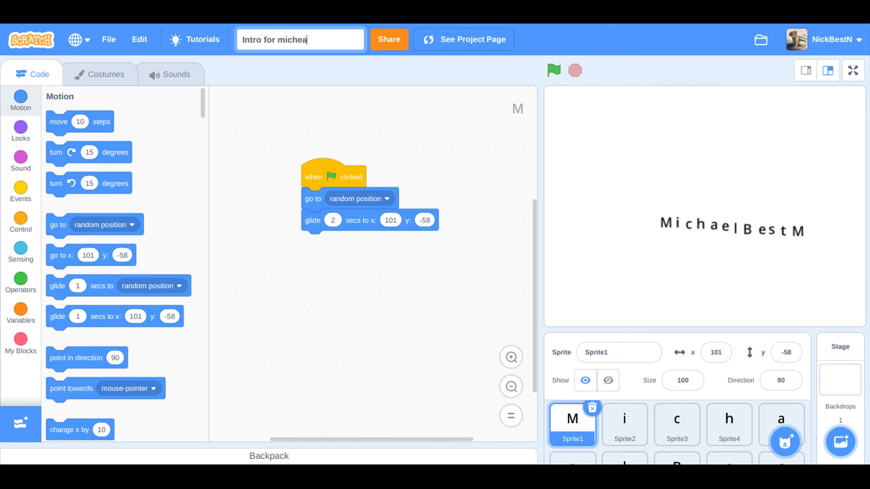
# - Rename the project title to 'Intro for michael'
pyautogui.press('Backspace')
pyautogui.write('ael')
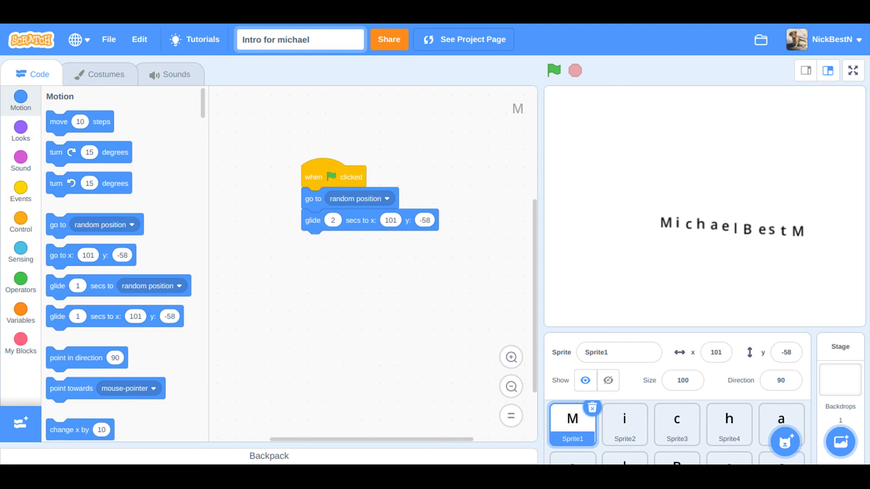
pyautogui.moveTo(410, 115)
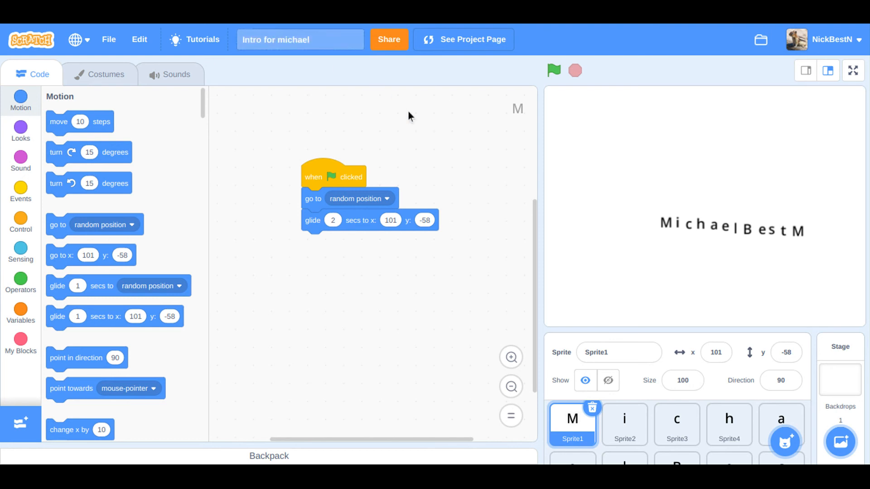
pyautogui.moveTo(516, 228)
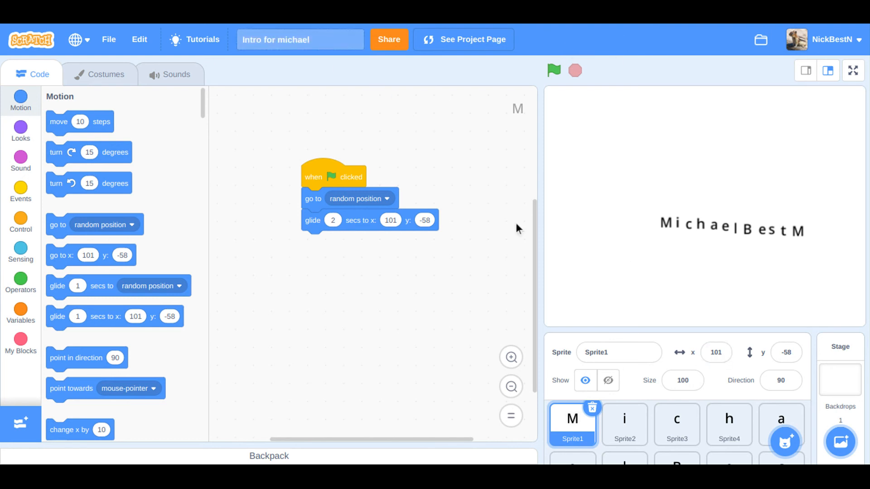
pyautogui.click(555, 70)
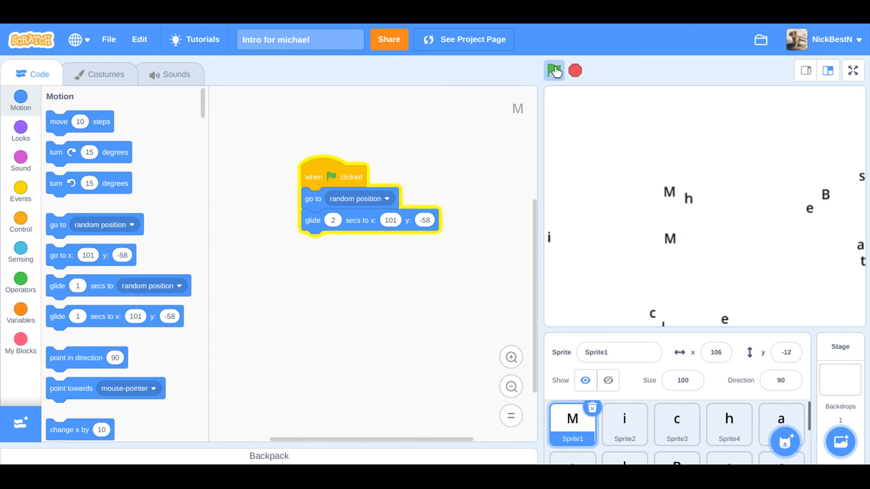
pyautogui.click(554, 70)
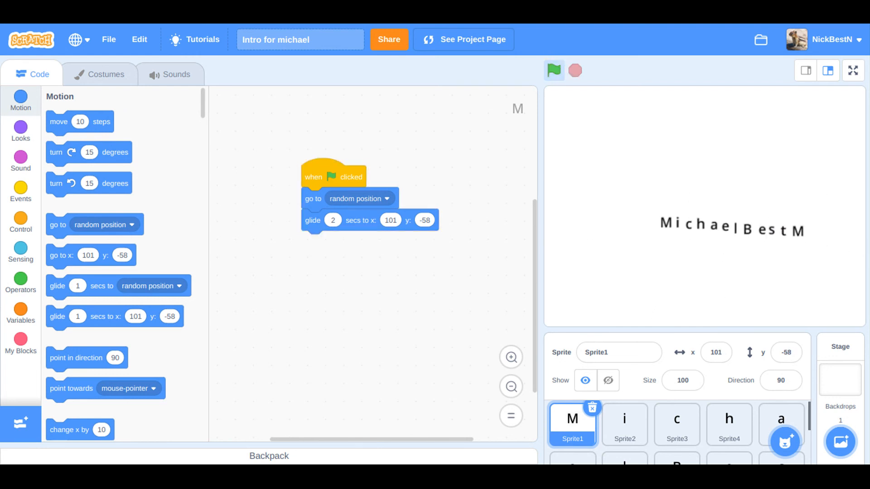
pyautogui.click(554, 71)
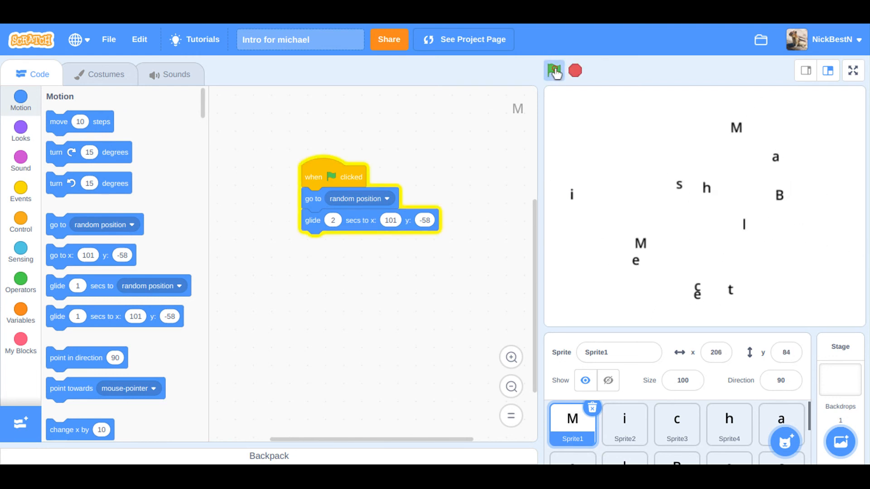
pyautogui.click(553, 70)
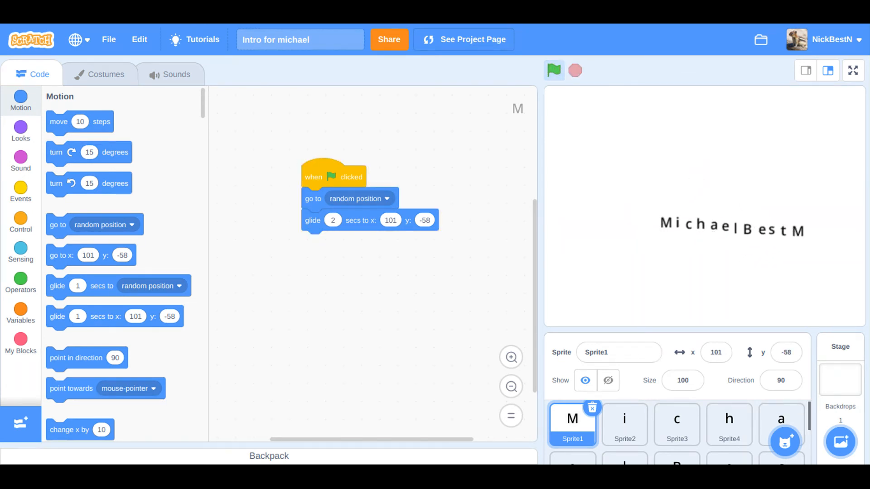
pyautogui.click(555, 70)
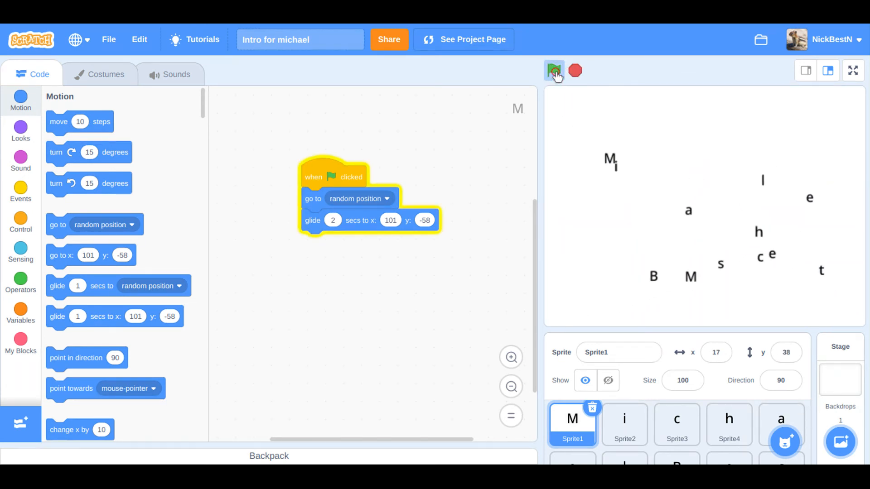
pyautogui.click(554, 70)
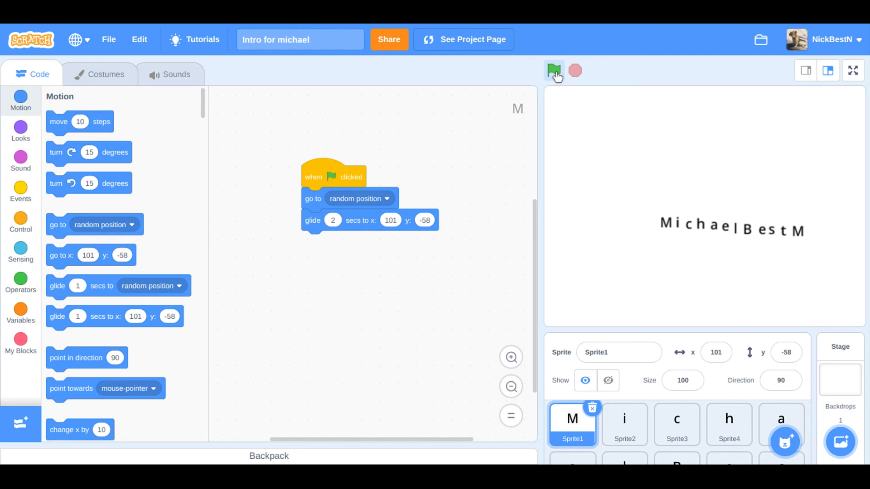
pyautogui.click(554, 69)
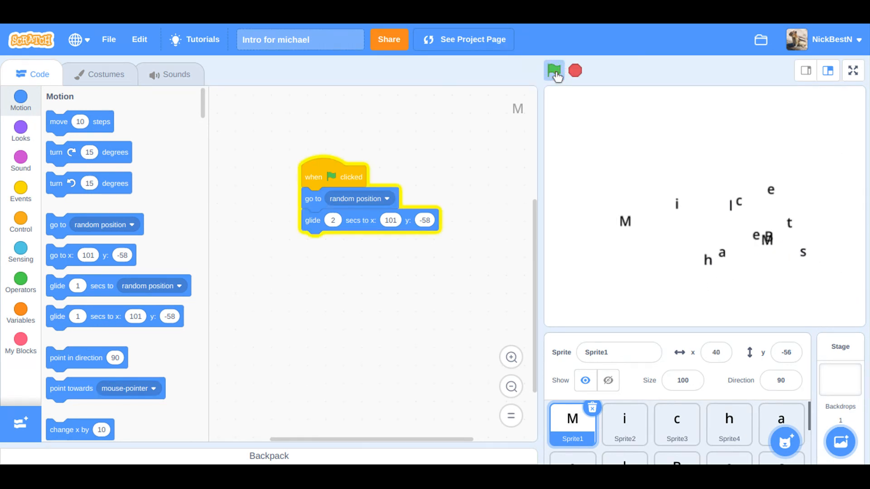
pyautogui.click(553, 71)
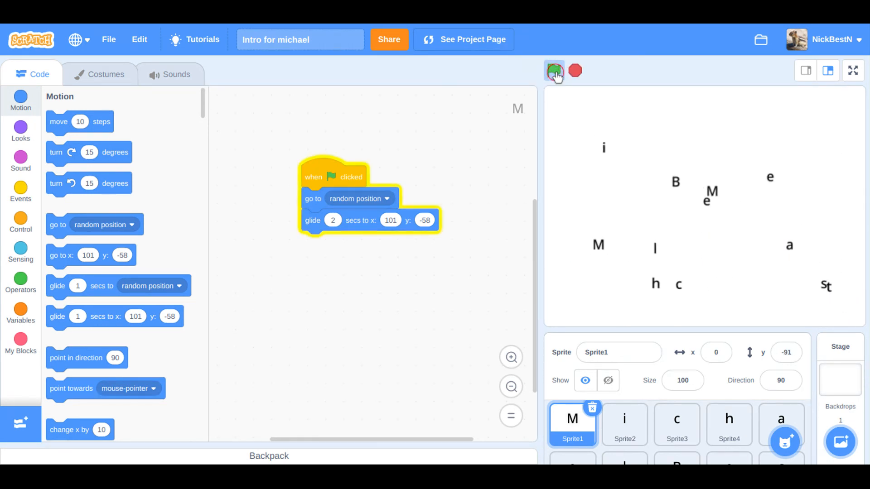
pyautogui.click(553, 70)
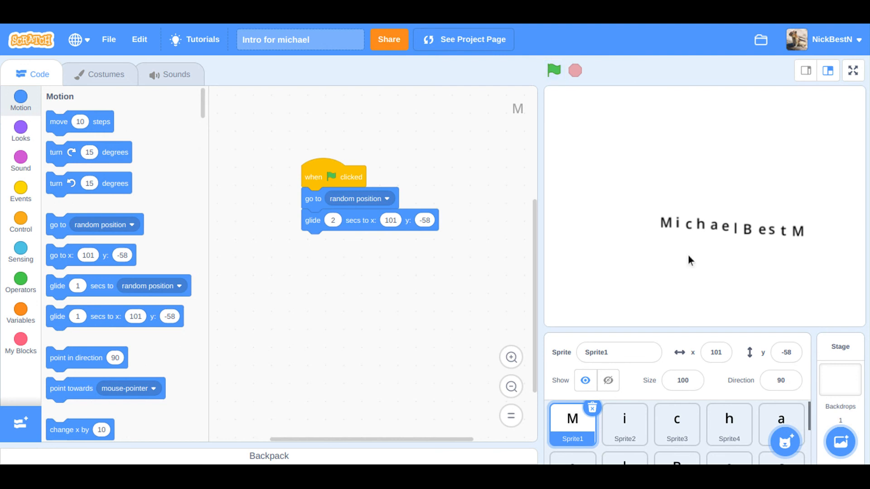
pyautogui.scroll(-3)
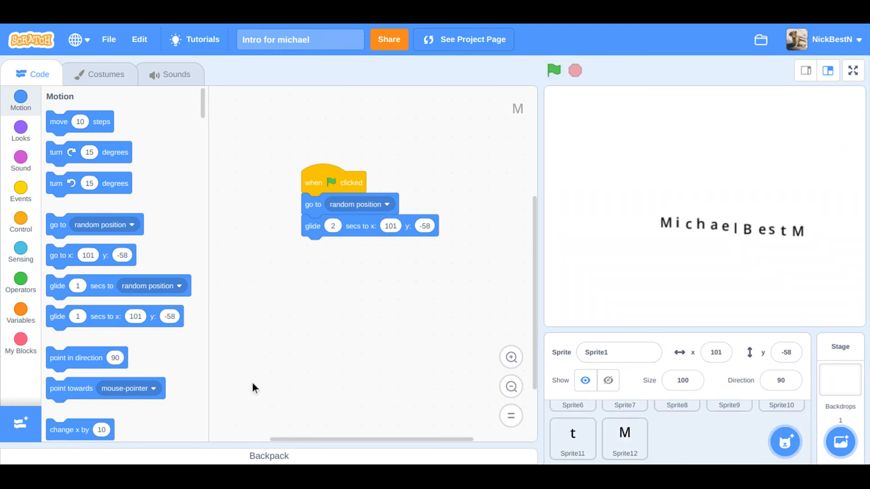
# - Move the green-flag glide script toward the centre of Sprite1's code workspace
pyautogui.moveTo(333, 183); pyautogui.dragTo(313, 285)
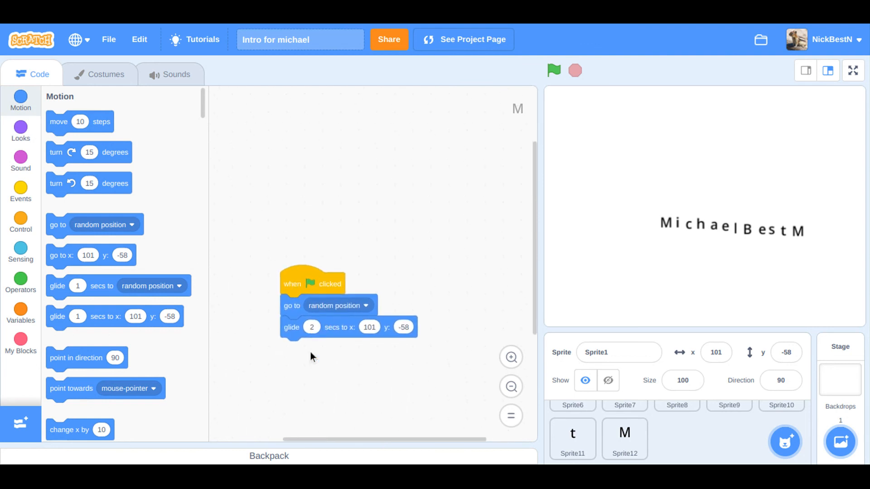
pyautogui.moveTo(313, 283); pyautogui.dragTo(367, 264)
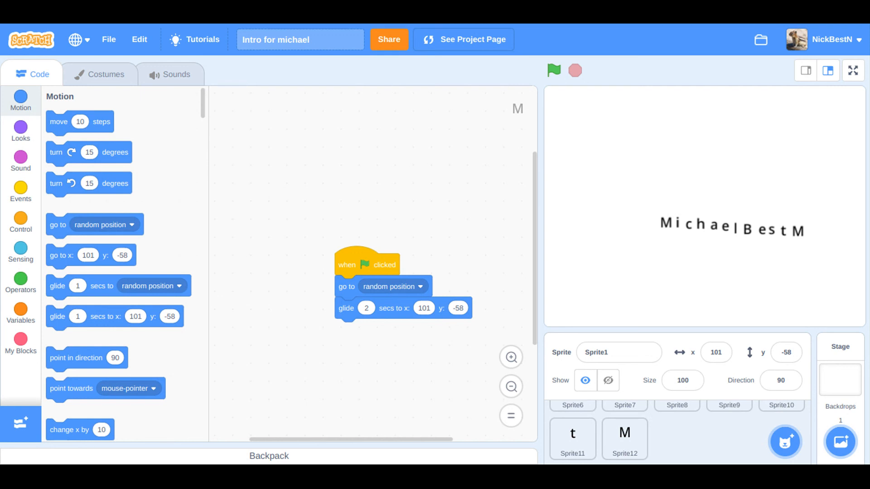
pyautogui.moveTo(681, 64)
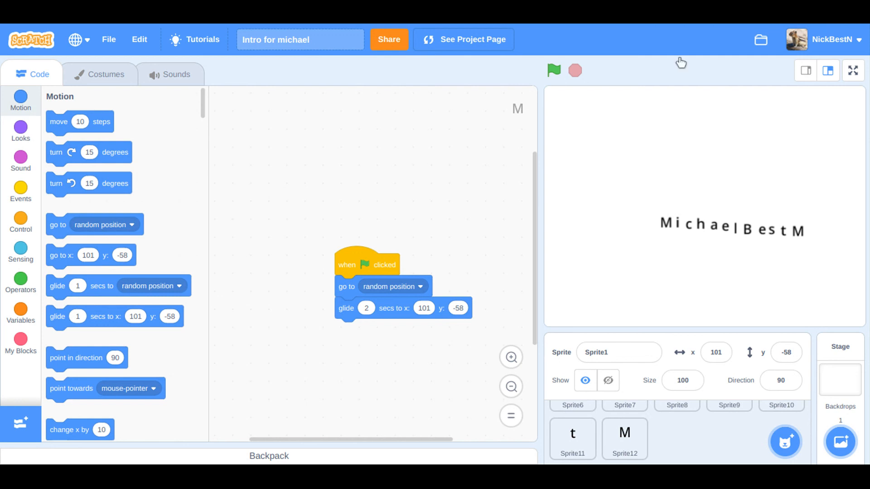
pyautogui.click(554, 71)
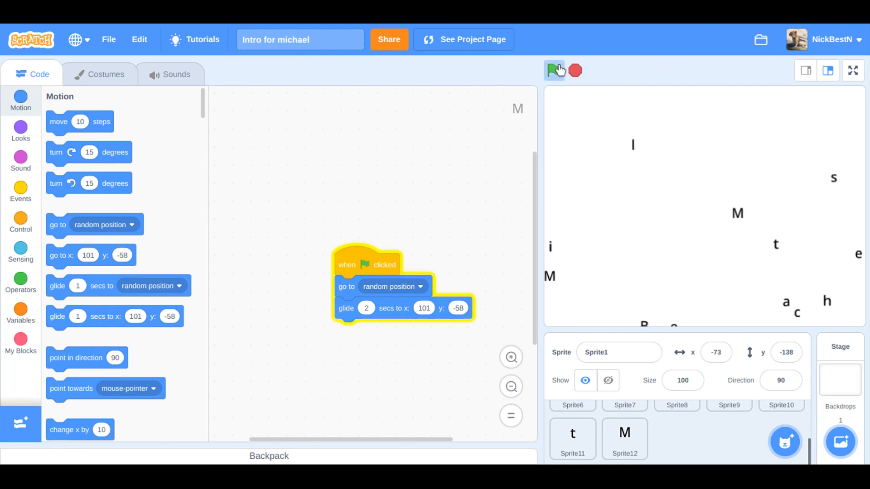
pyautogui.click(554, 70)
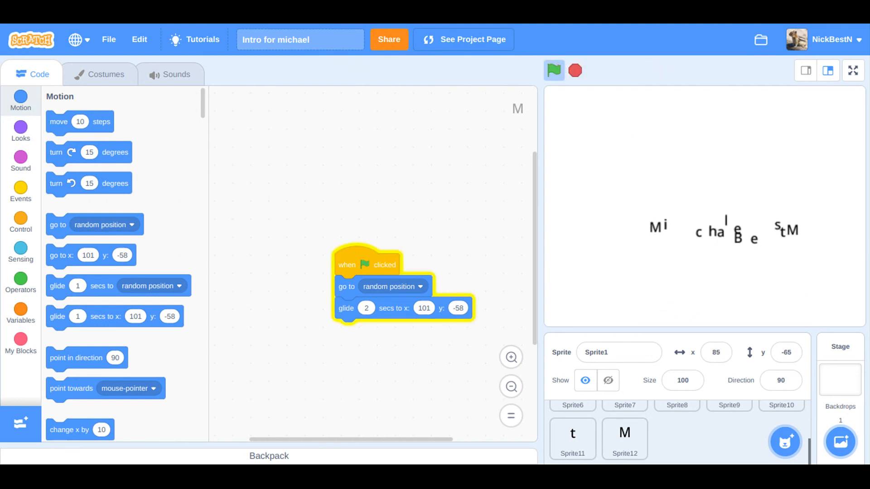
pyautogui.click(555, 70)
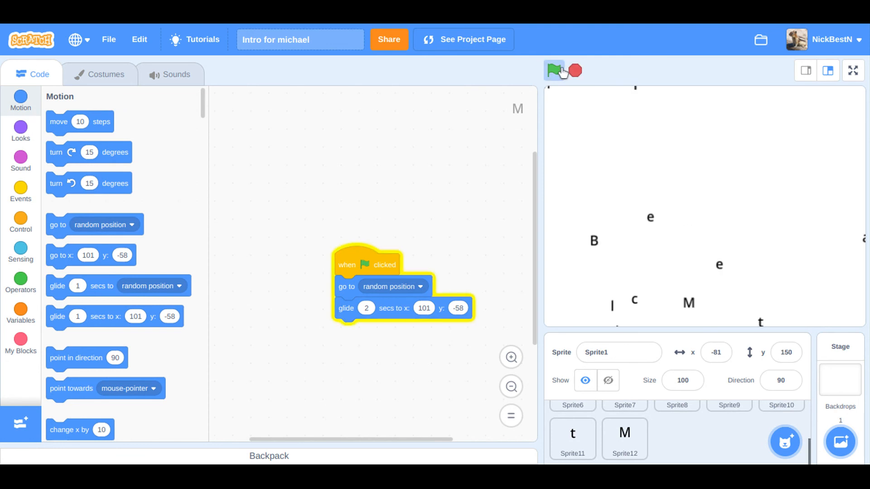
pyautogui.click(554, 71)
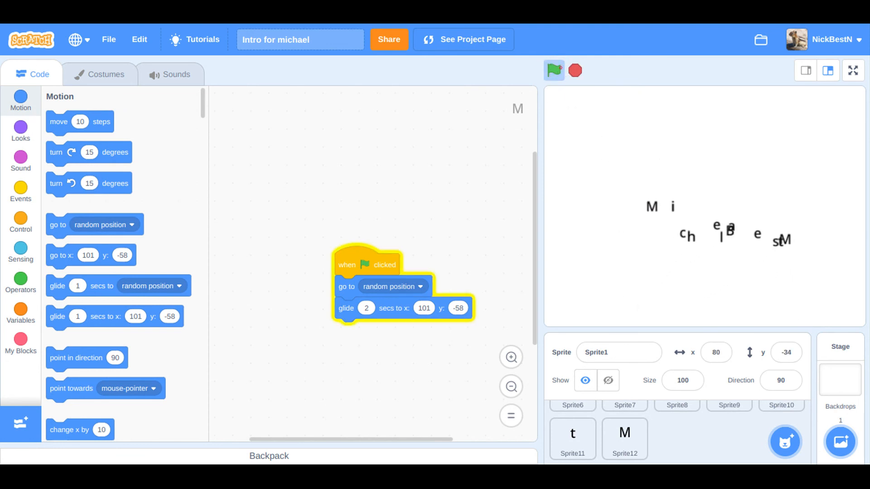
pyautogui.click(554, 70)
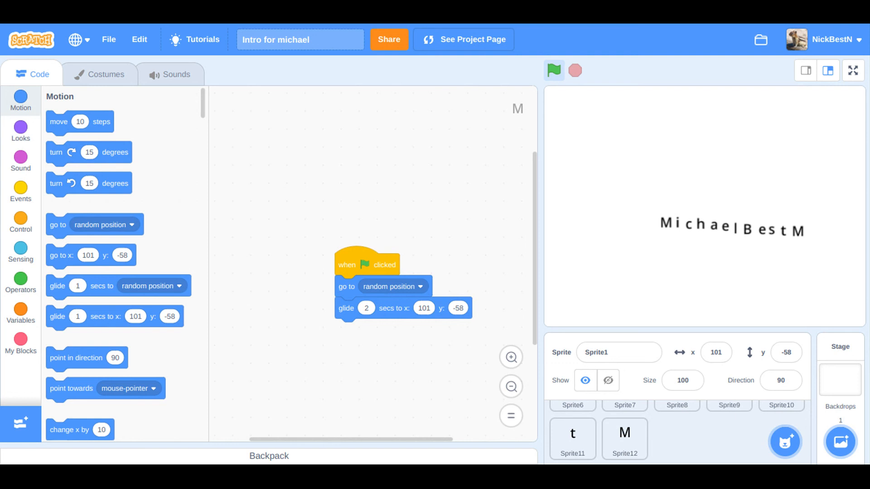
pyautogui.click(555, 71)
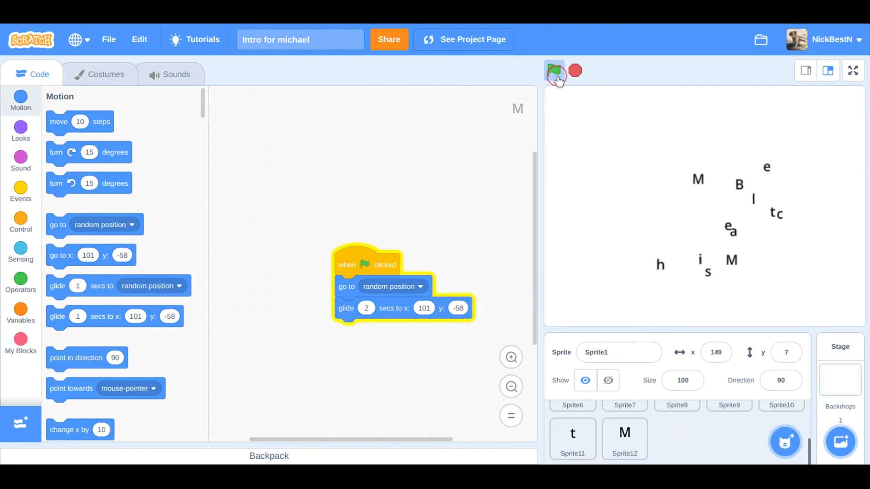
pyautogui.click(554, 71)
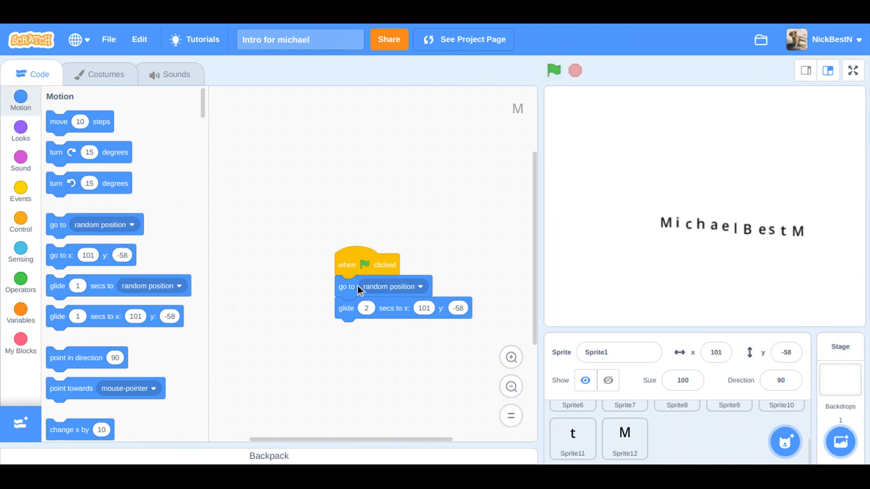
pyautogui.click(554, 68)
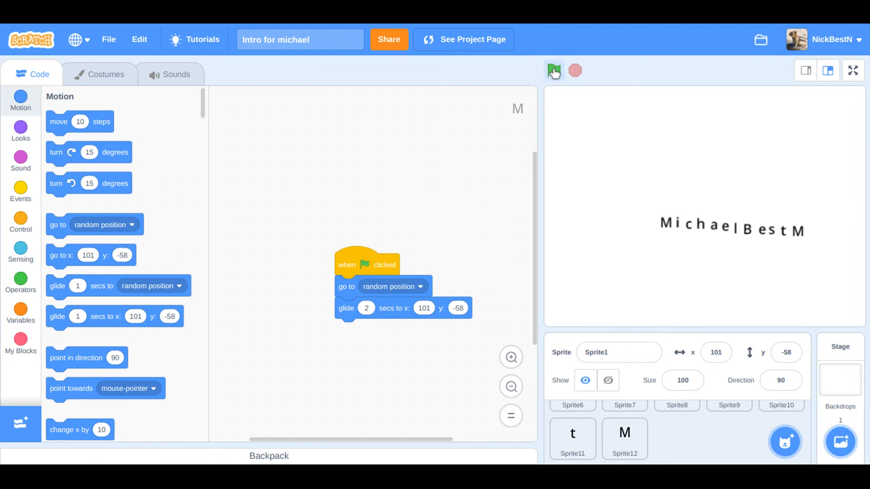
pyautogui.click(555, 71)
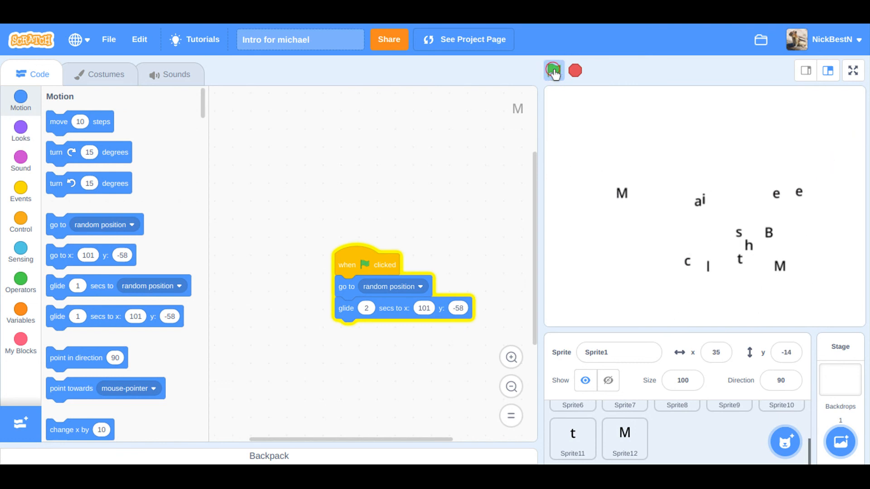
pyautogui.click(554, 70)
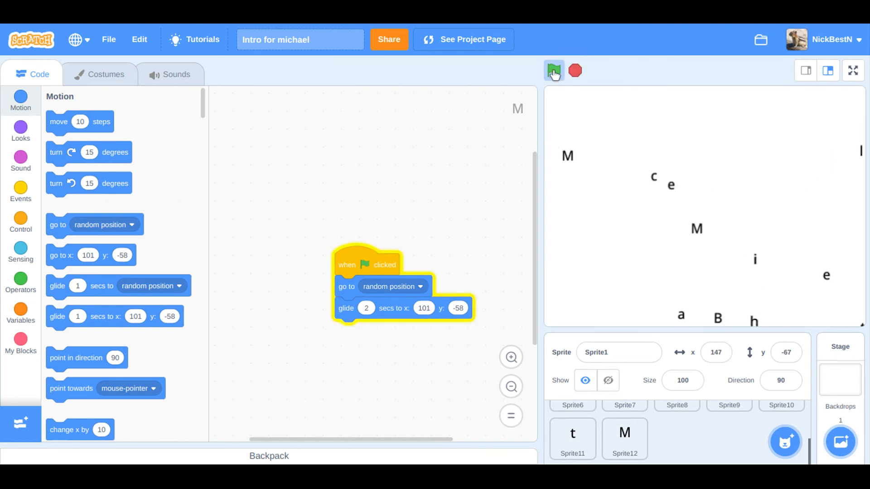
pyautogui.click(554, 69)
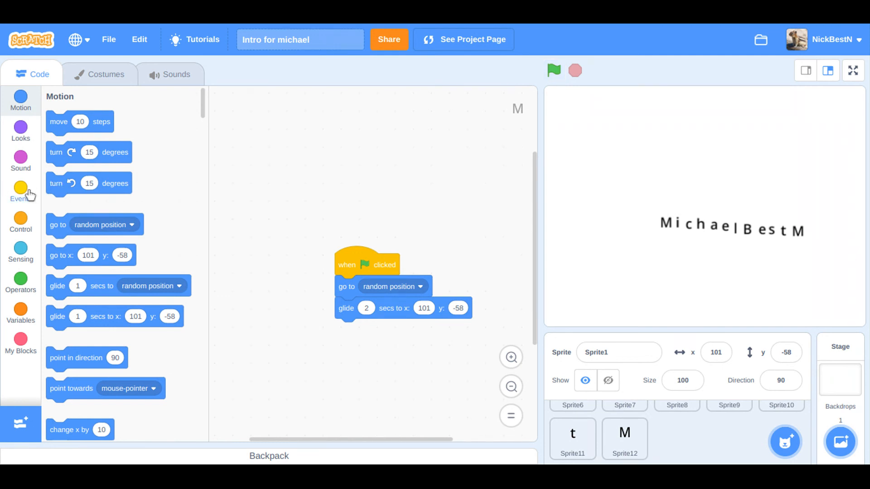
# - Browse the Control, Sound and Looks palettes, land on Events and pull a green-flag block into the workspace
pyautogui.click(20, 219)
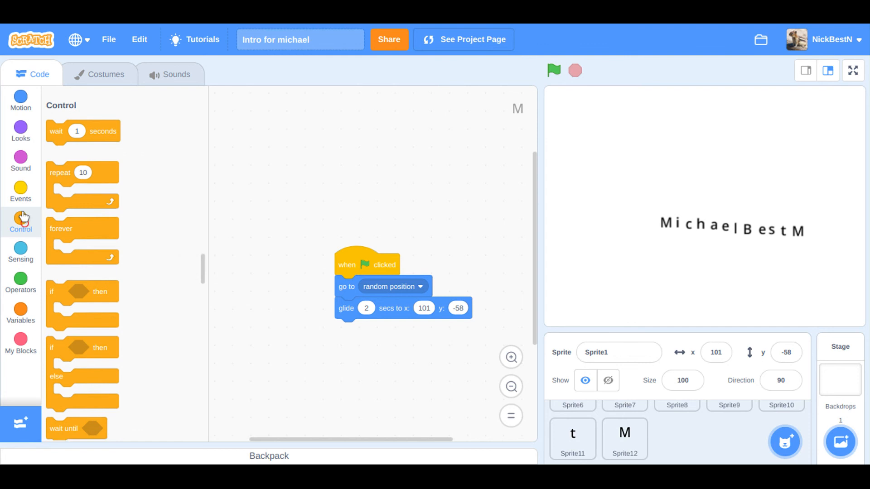
pyautogui.click(20, 191)
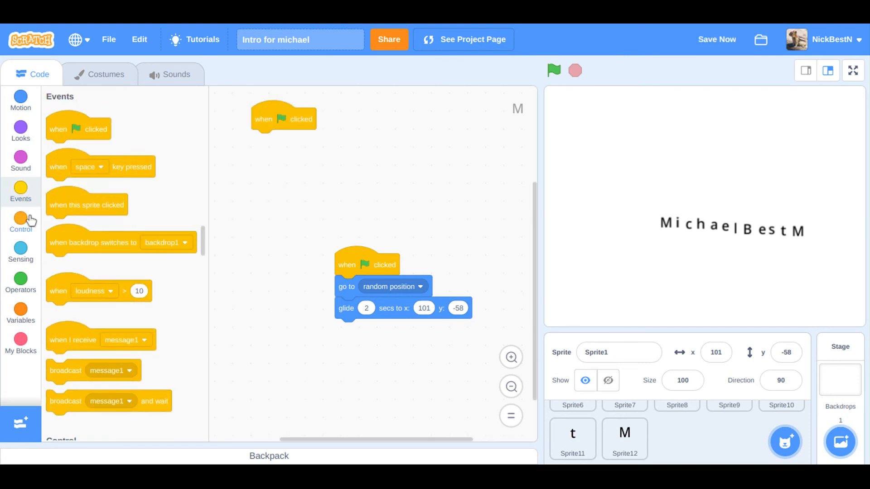
pyautogui.click(20, 219)
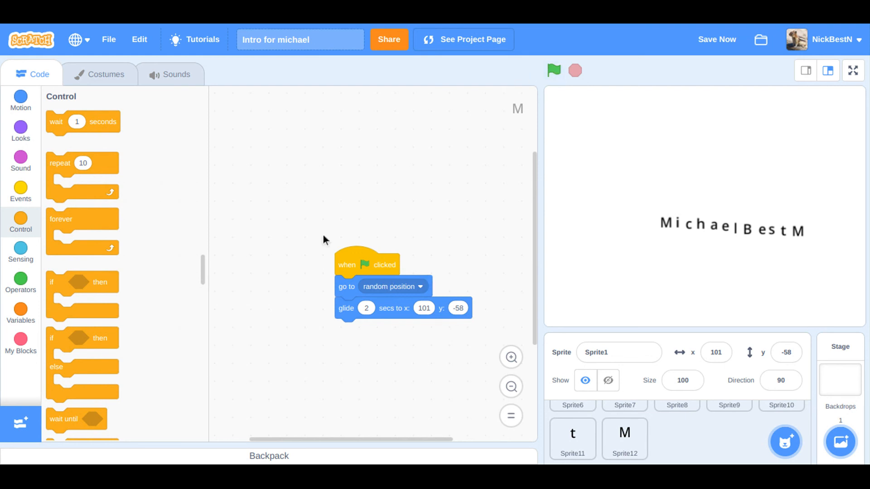
pyautogui.moveTo(30, 169)
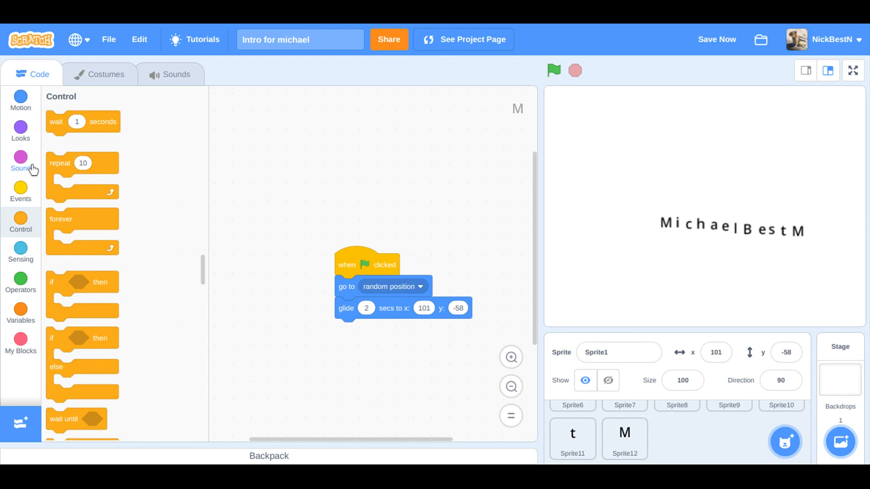
pyautogui.click(20, 128)
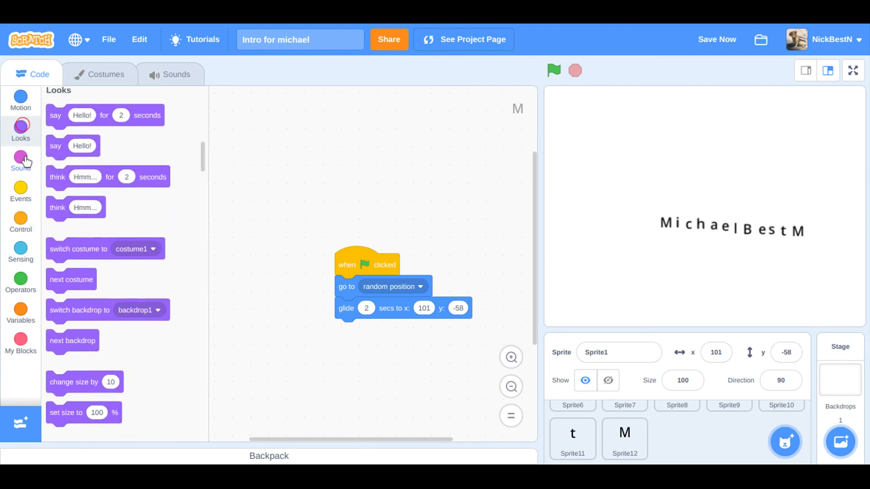
pyautogui.click(20, 161)
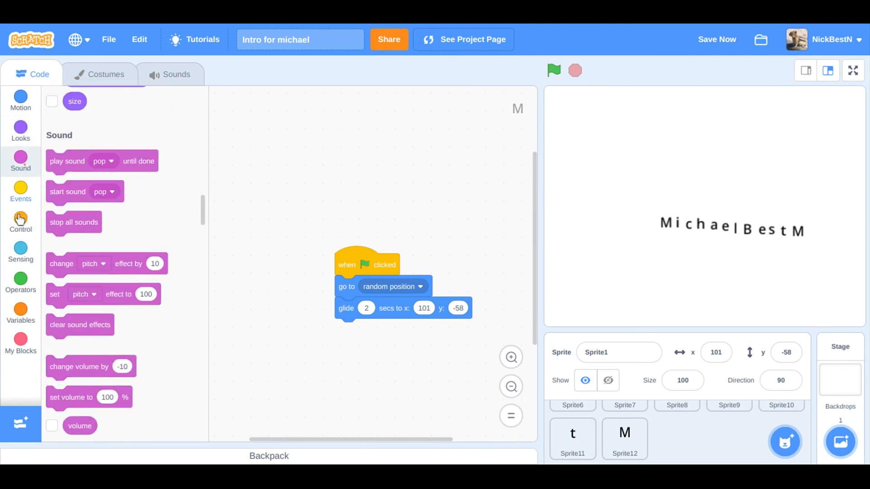
pyautogui.click(20, 191)
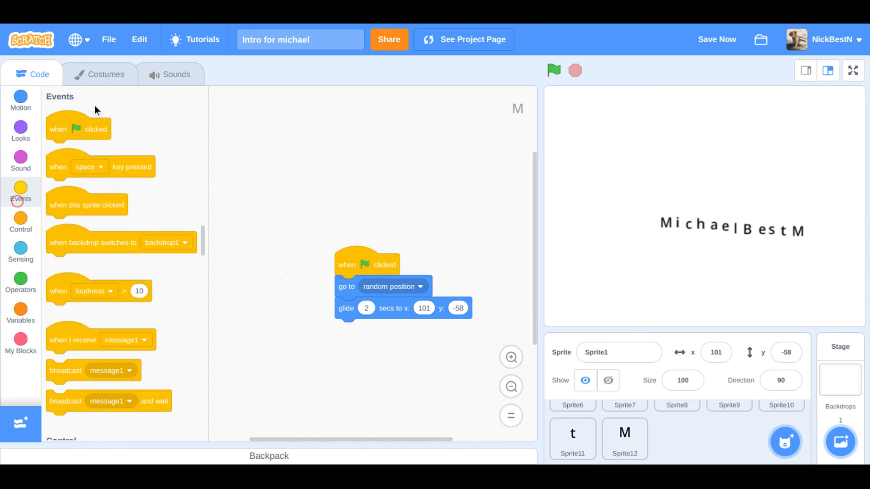
pyautogui.moveTo(78, 128); pyautogui.dragTo(259, 169)
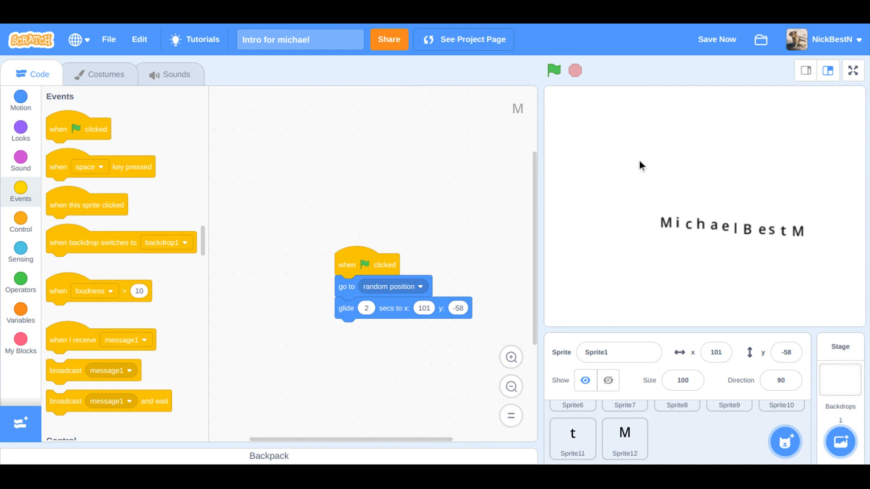
pyautogui.moveTo(570, 46)
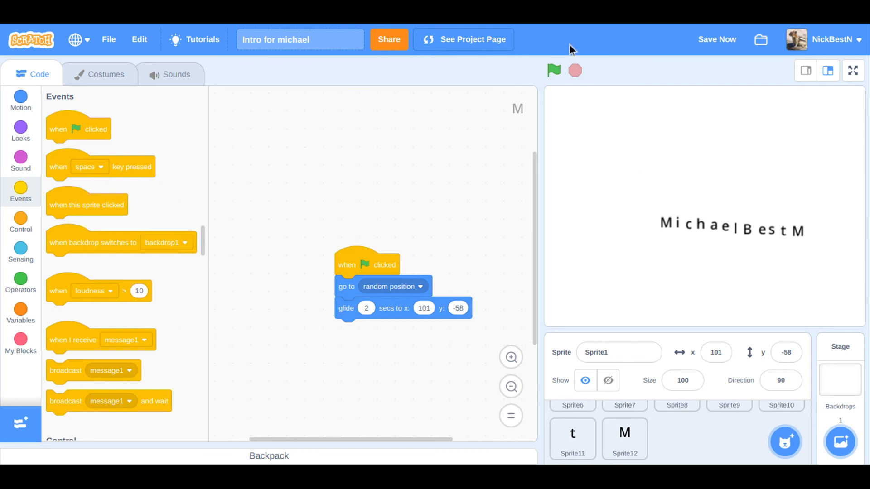
pyautogui.click(554, 70)
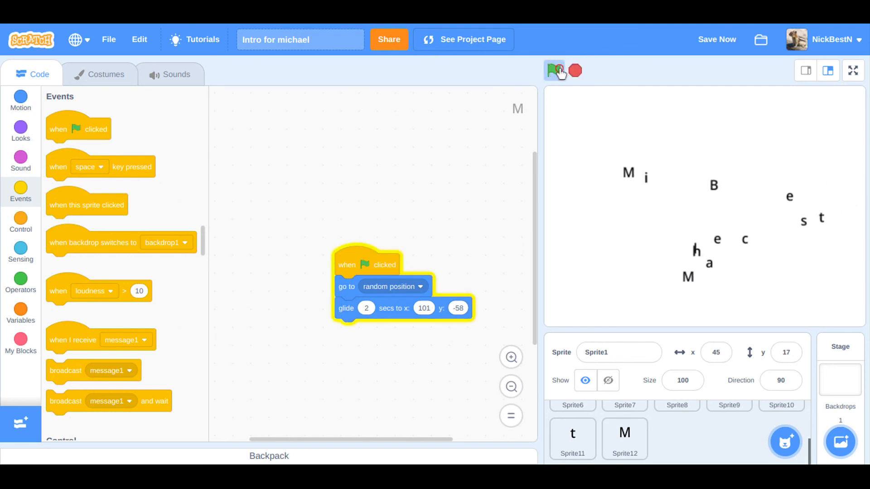
pyautogui.click(554, 70)
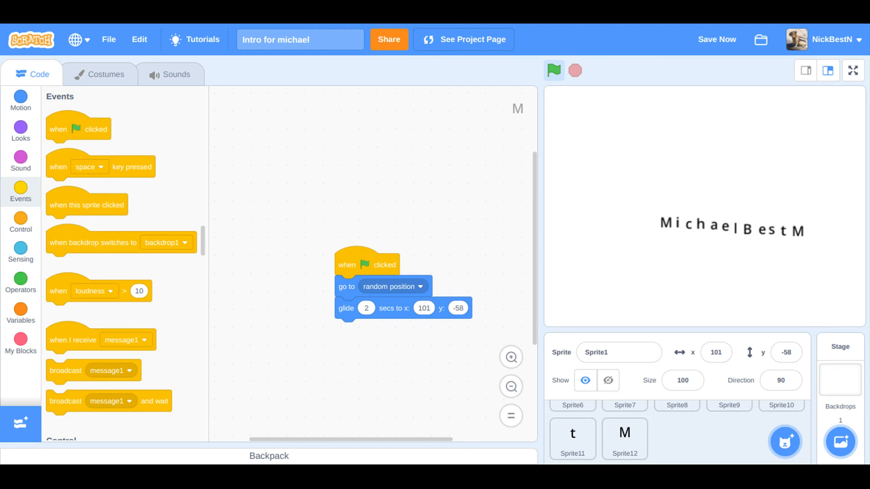